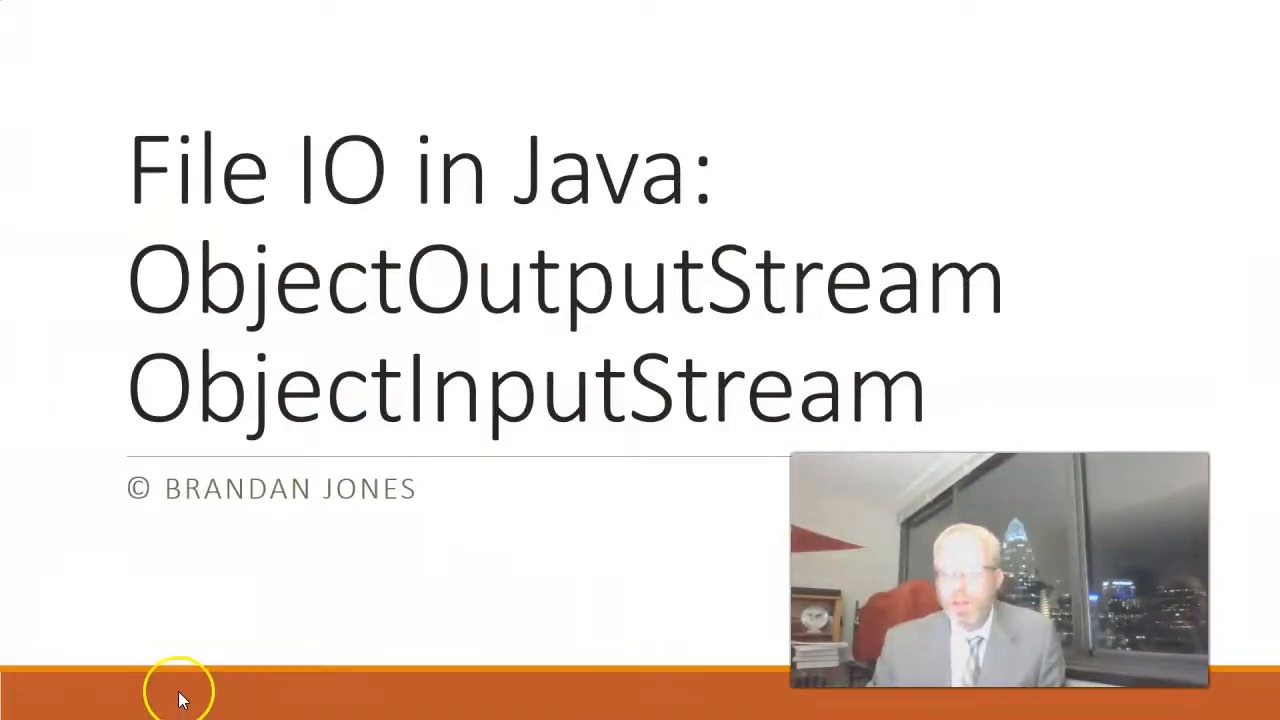
mouse_move(180, 700)
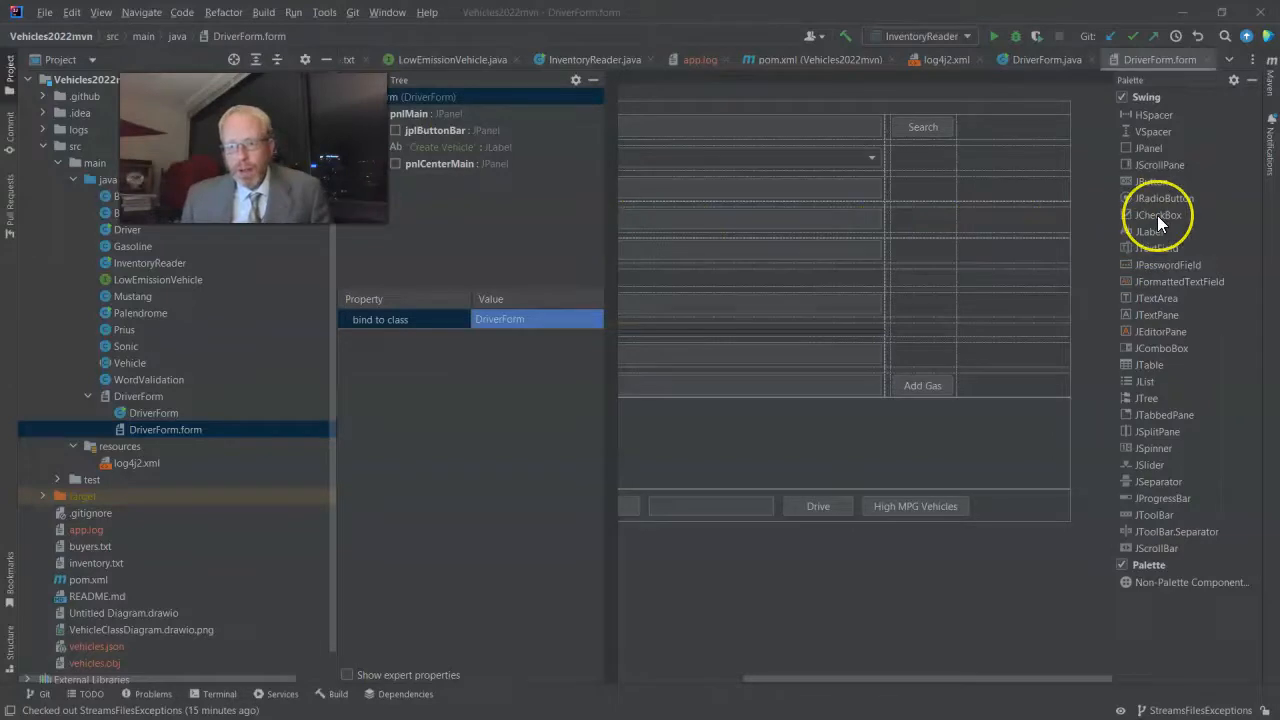
mouse_move(1159, 214)
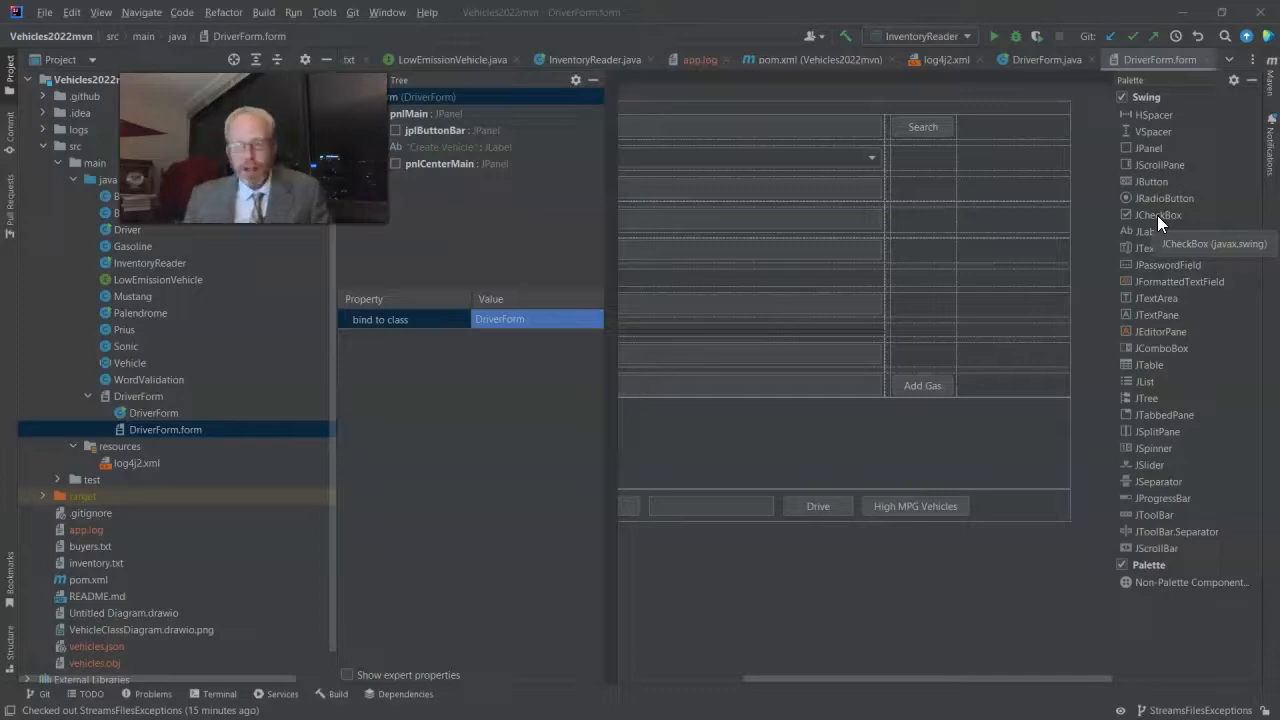
mouse_move(1160, 228)
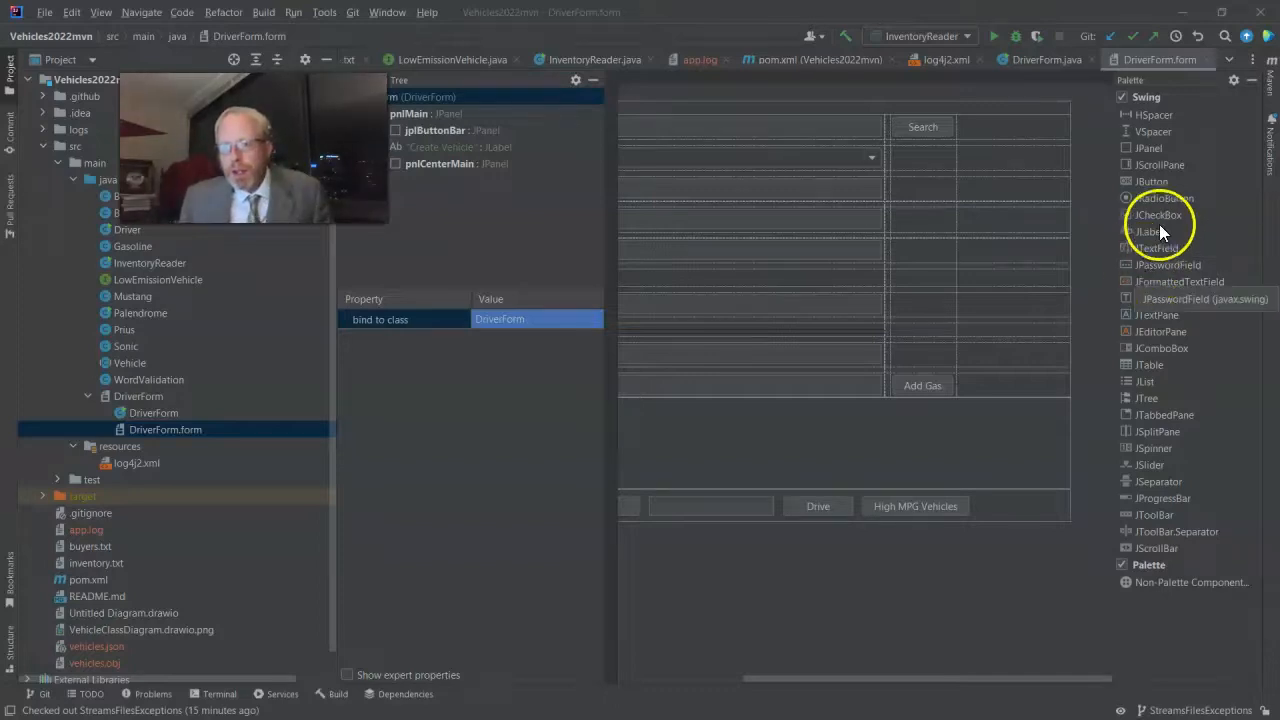
mouse_move(1180, 355)
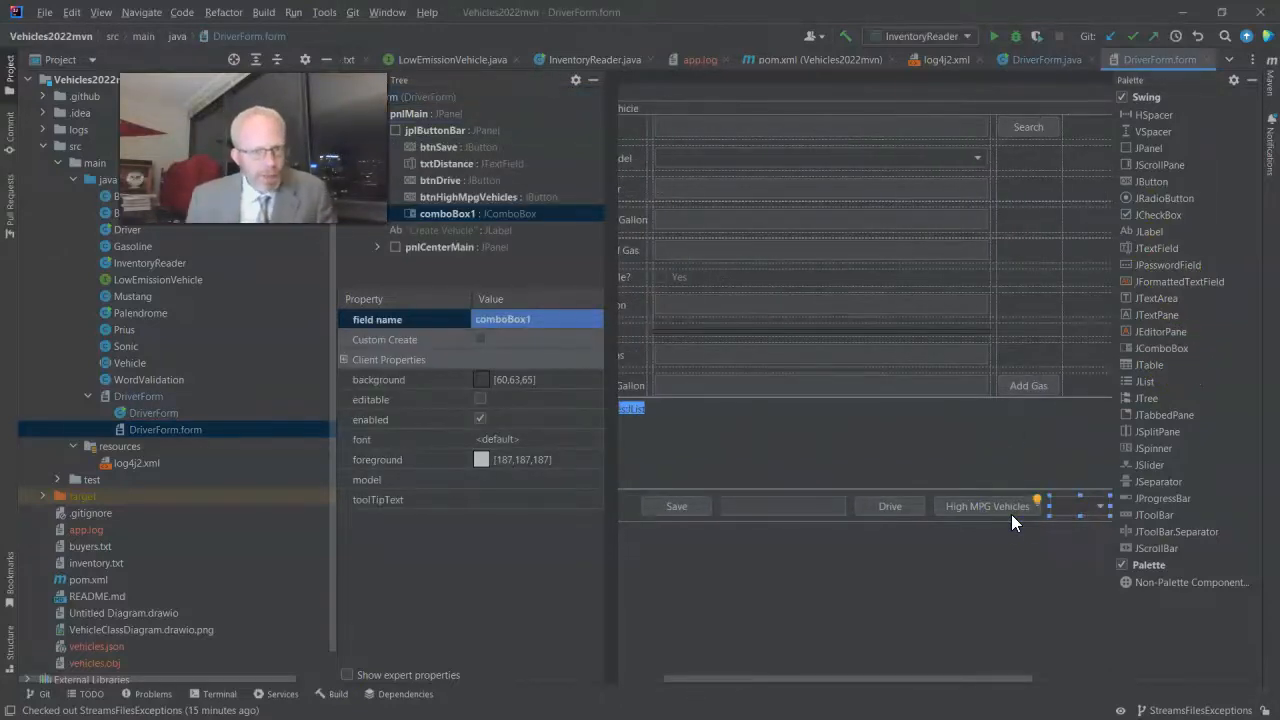
mouse_move(1150, 337)
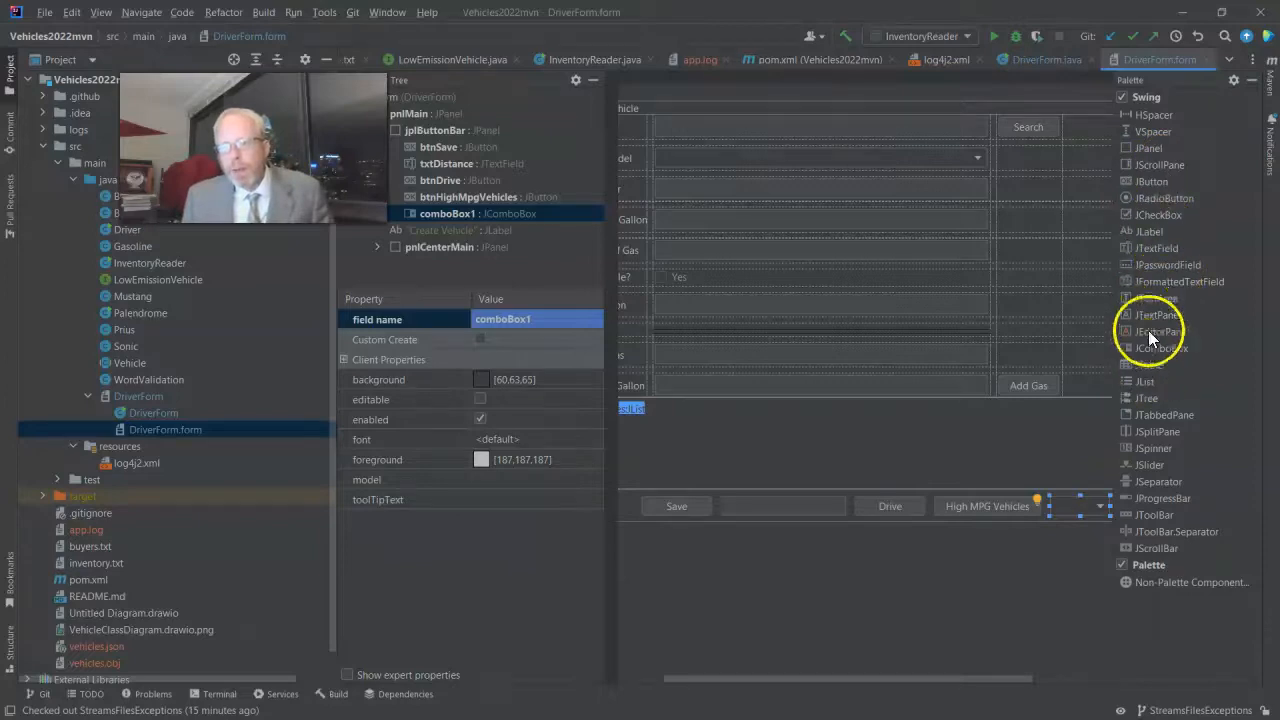
Step: Drop a JComboBox, btnSaveToFile and btnOpenFile into jplButtonBar
click(1164, 197)
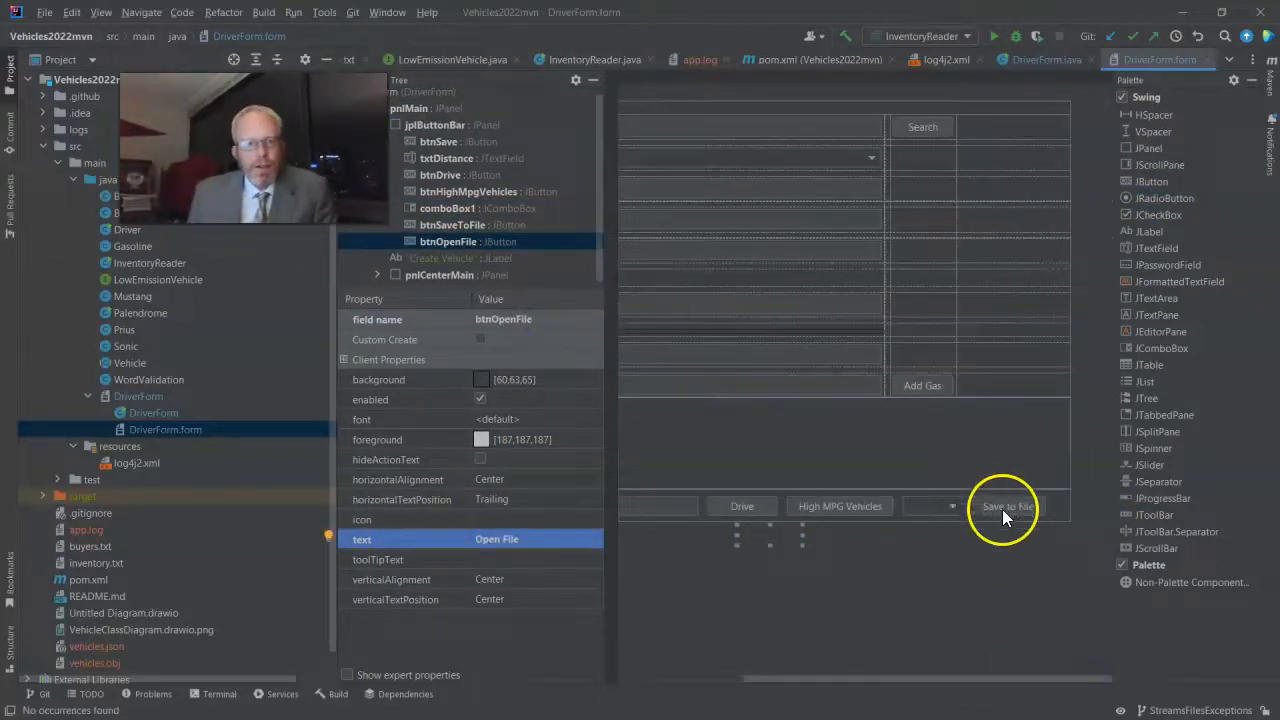
right_click(1006, 506)
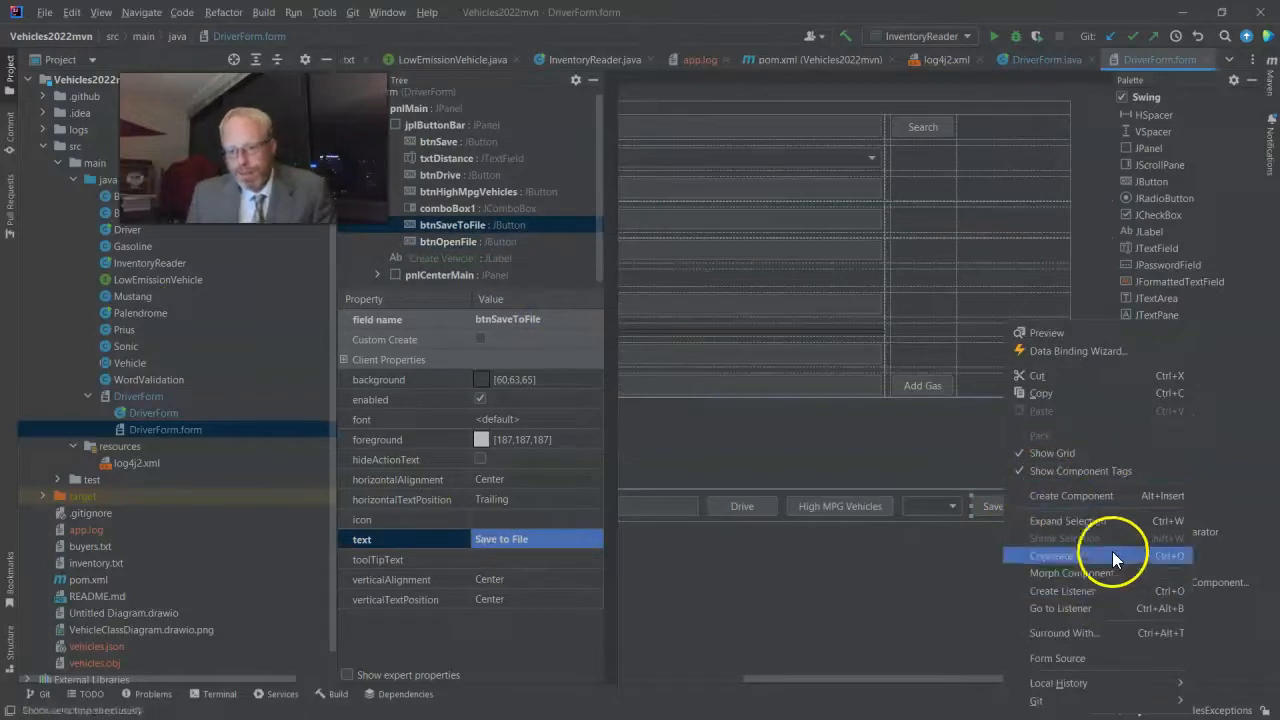
Step: Create an ActionListener stub for Save to File and review DriverForm.java's fields
click(1062, 590)
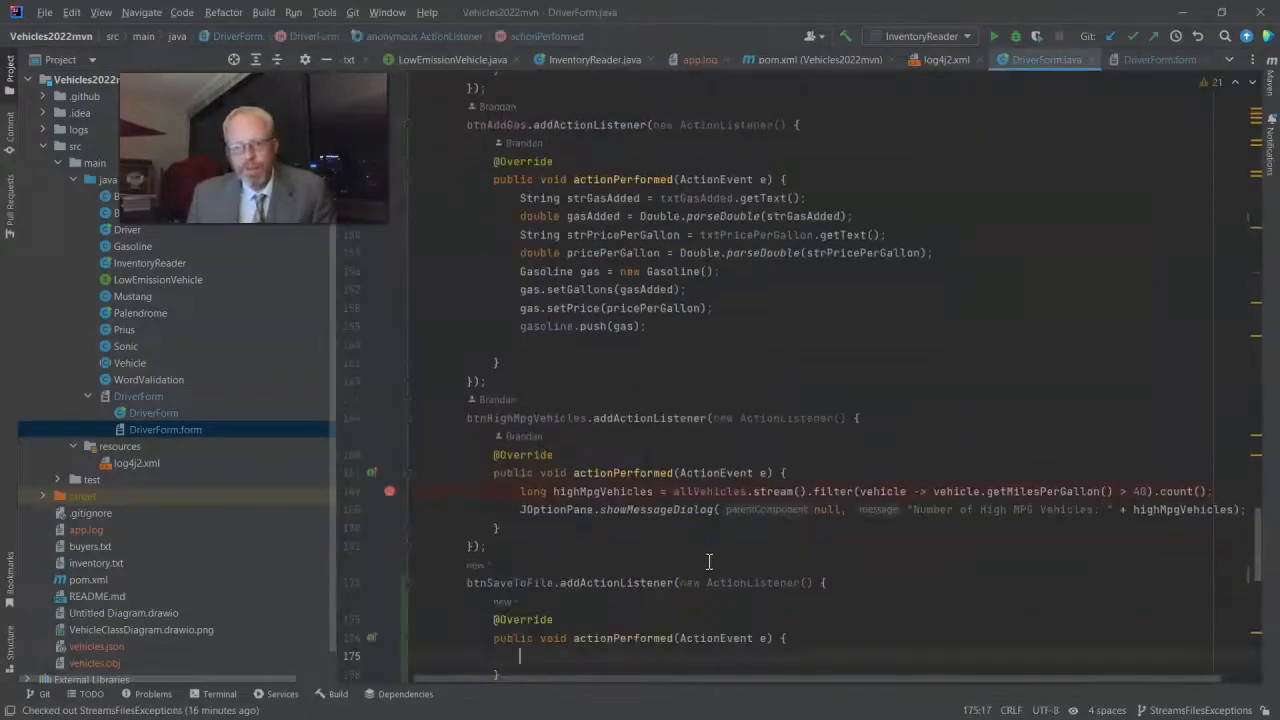
scroll(down, 3)
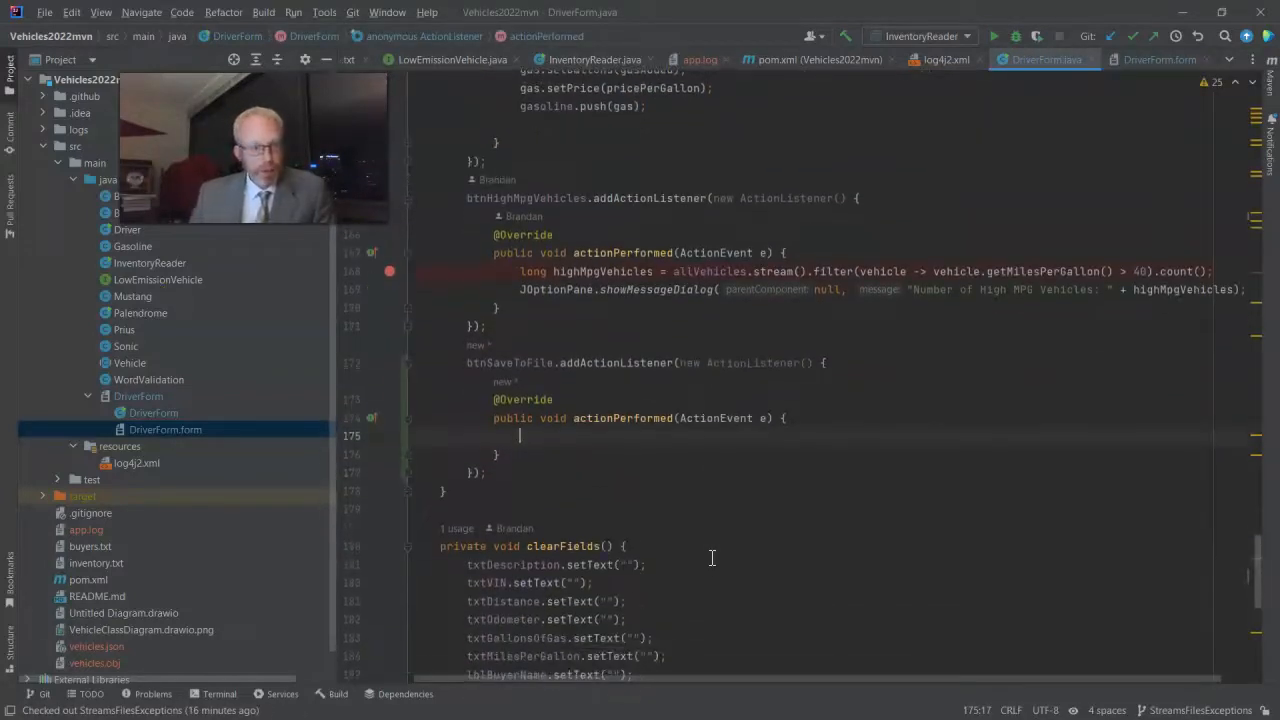
mouse_move(596, 510)
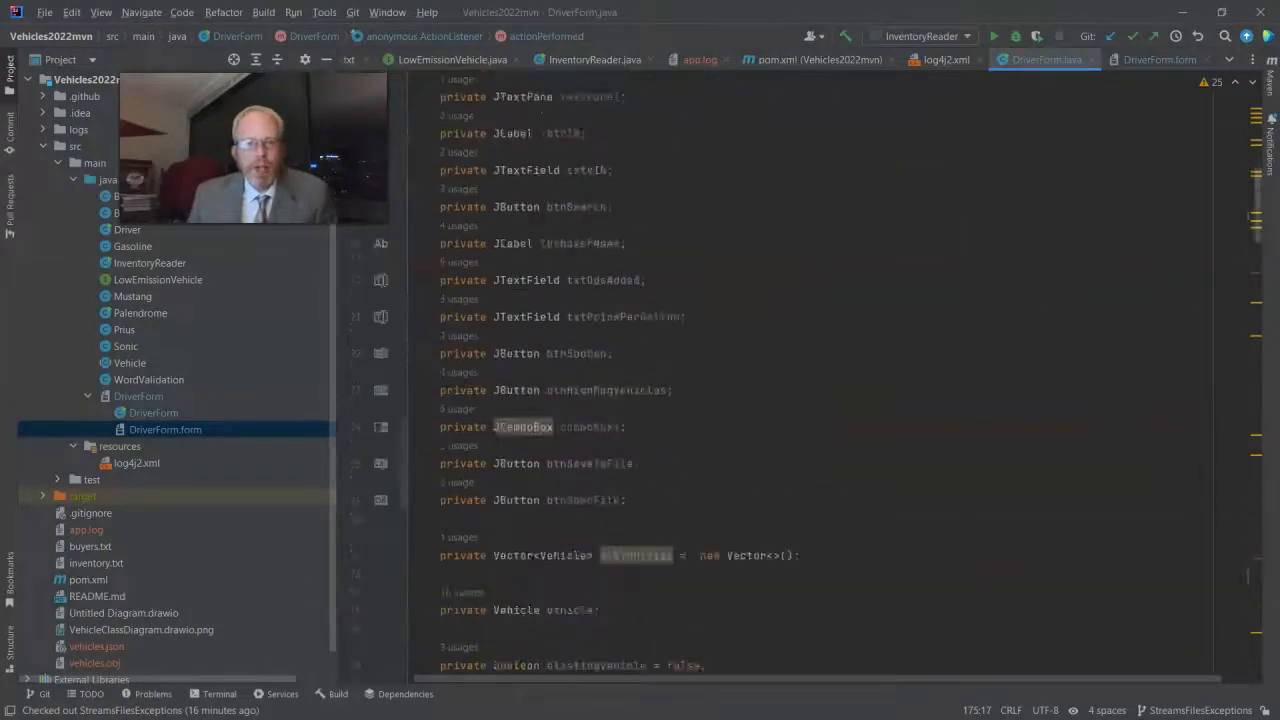
scroll(down, 3)
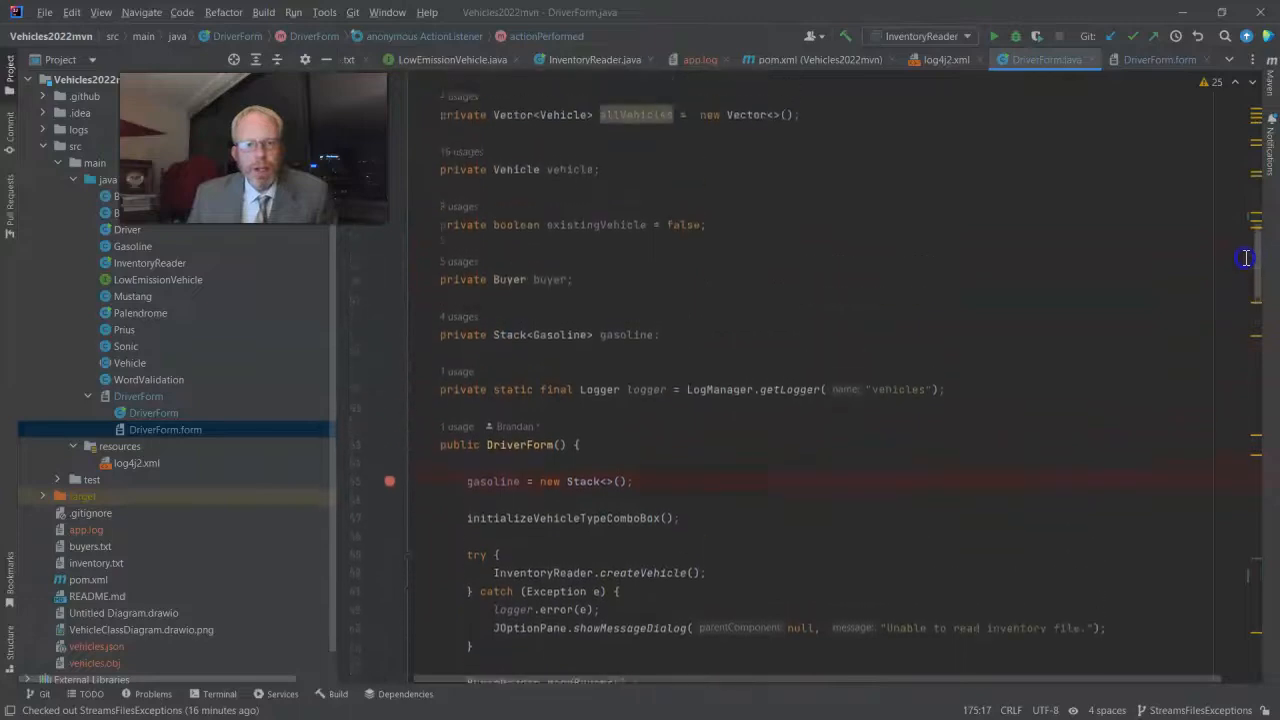
scroll(up, 3)
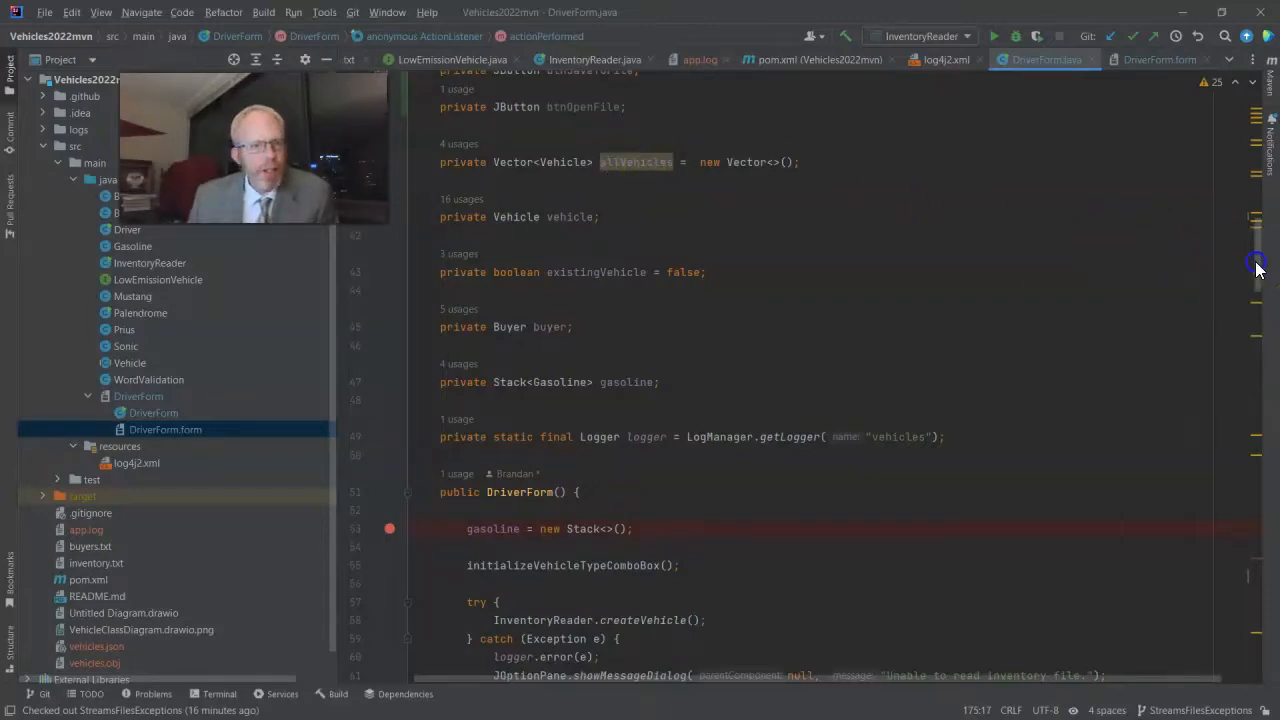
scroll(down, 3)
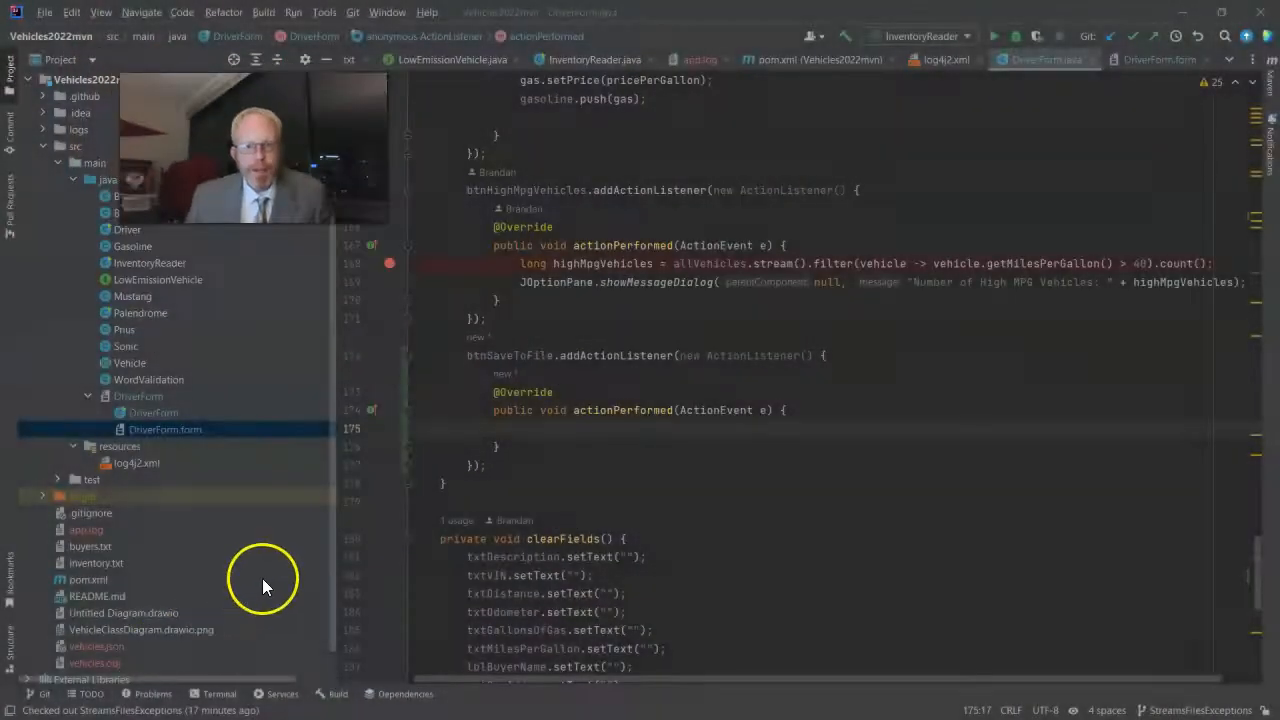
Step: Open FileOutputStream("vehicles.obj") in try-with-resources, catching FileNotFoundException and IOException
text(try ()
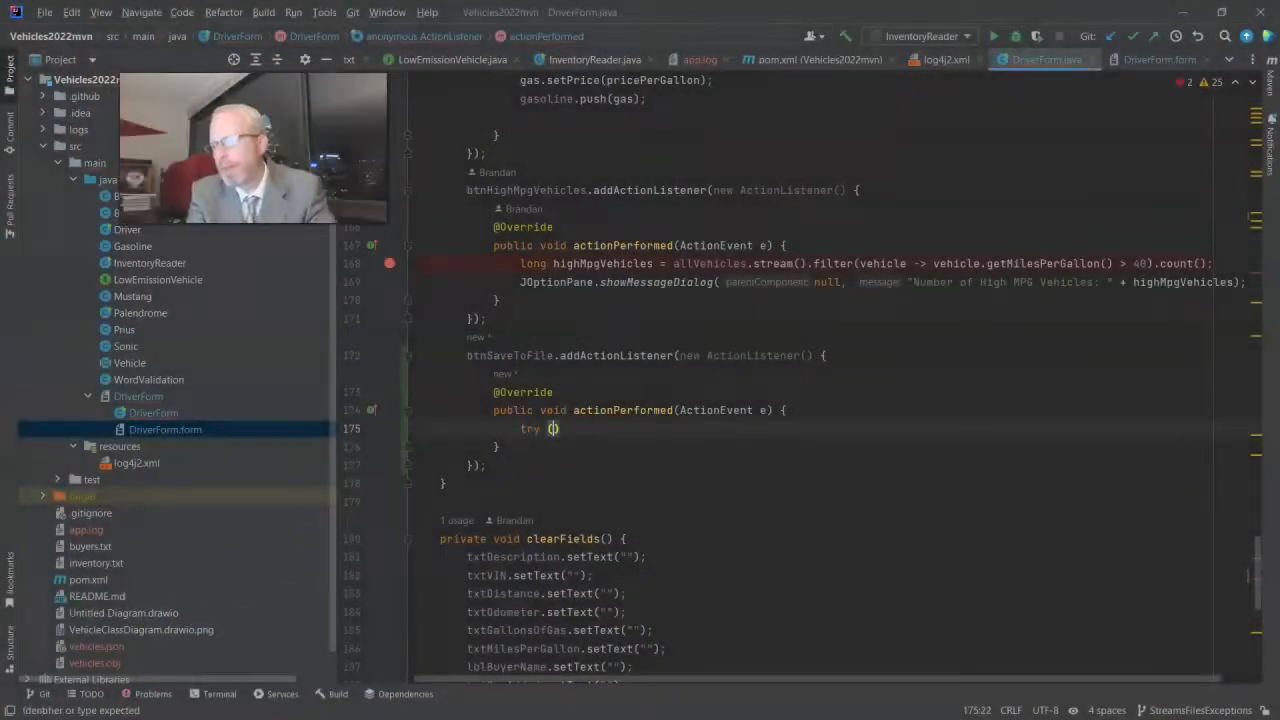
text((FileOutputStream file = new FileOutputStream("vehicles.obj")) {)
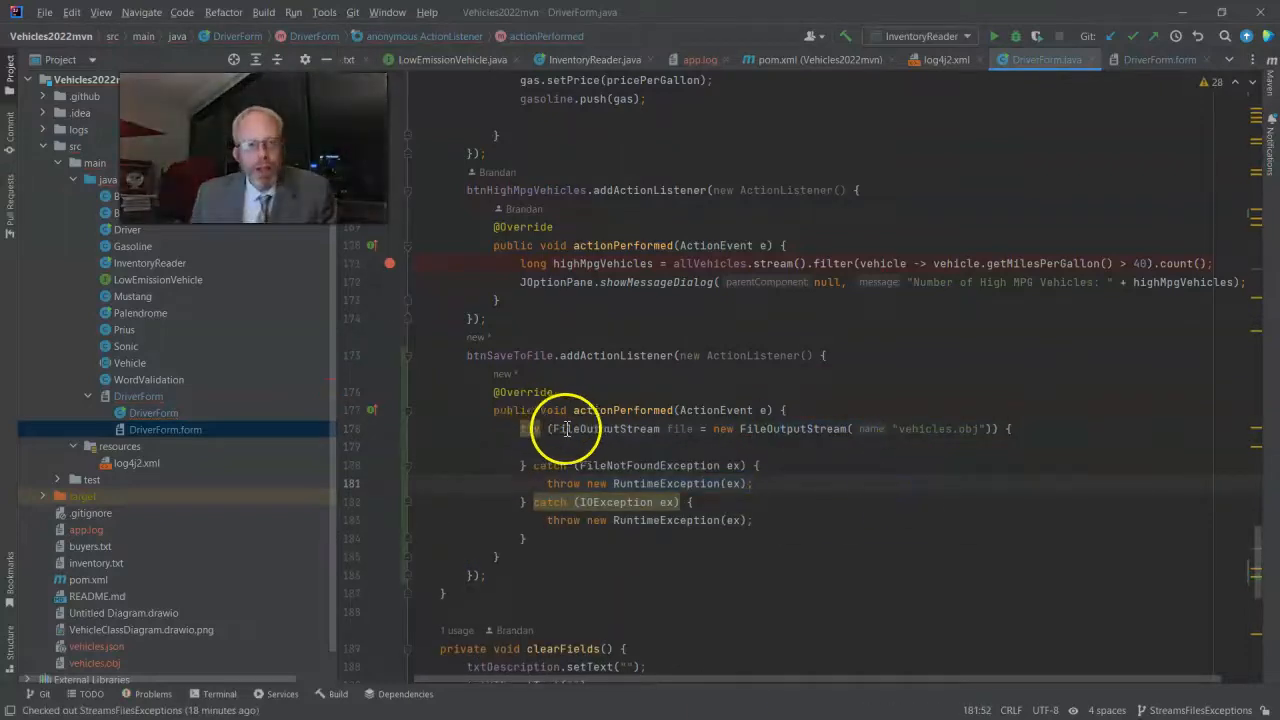
mouse_move(980, 422)
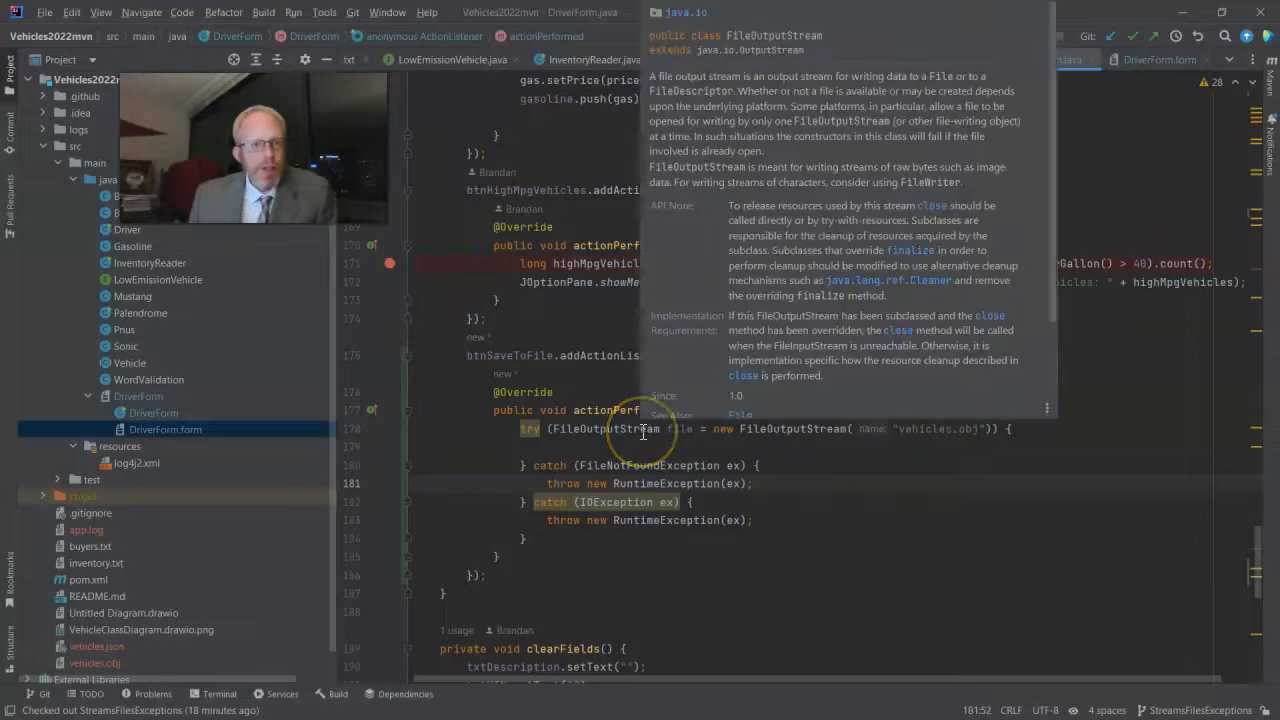
click(580, 455)
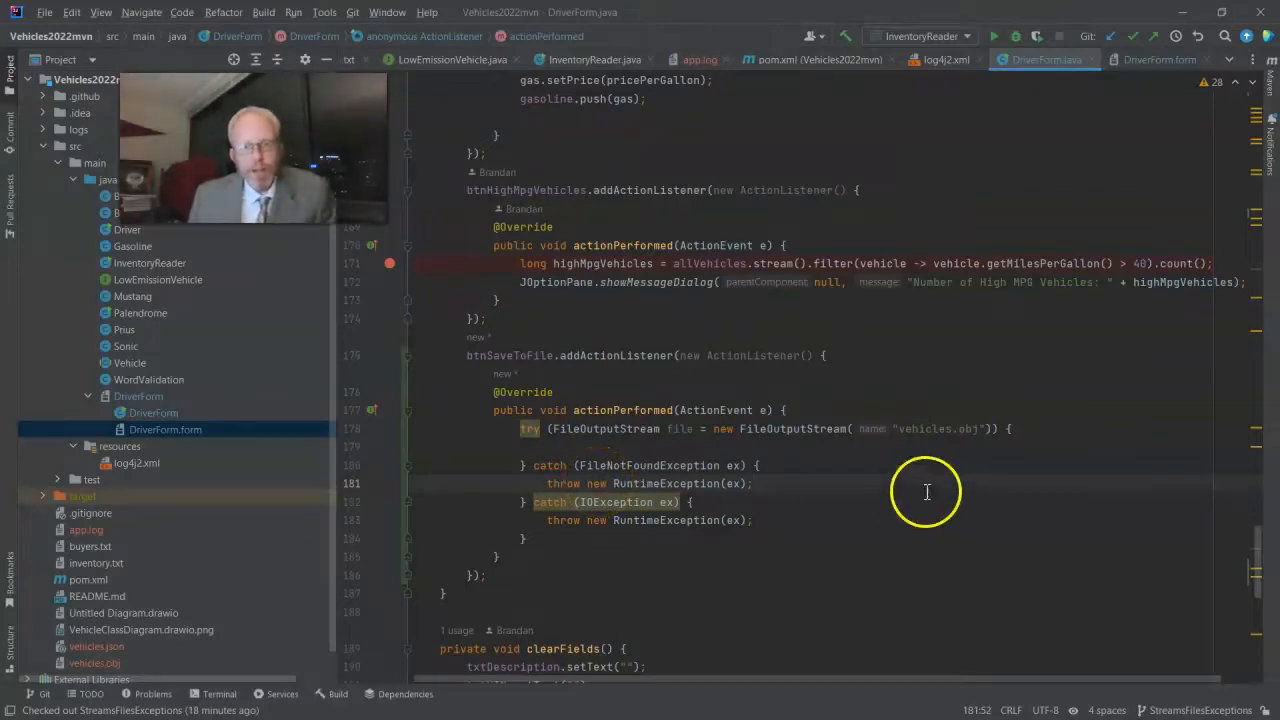
mouse_move(820, 456)
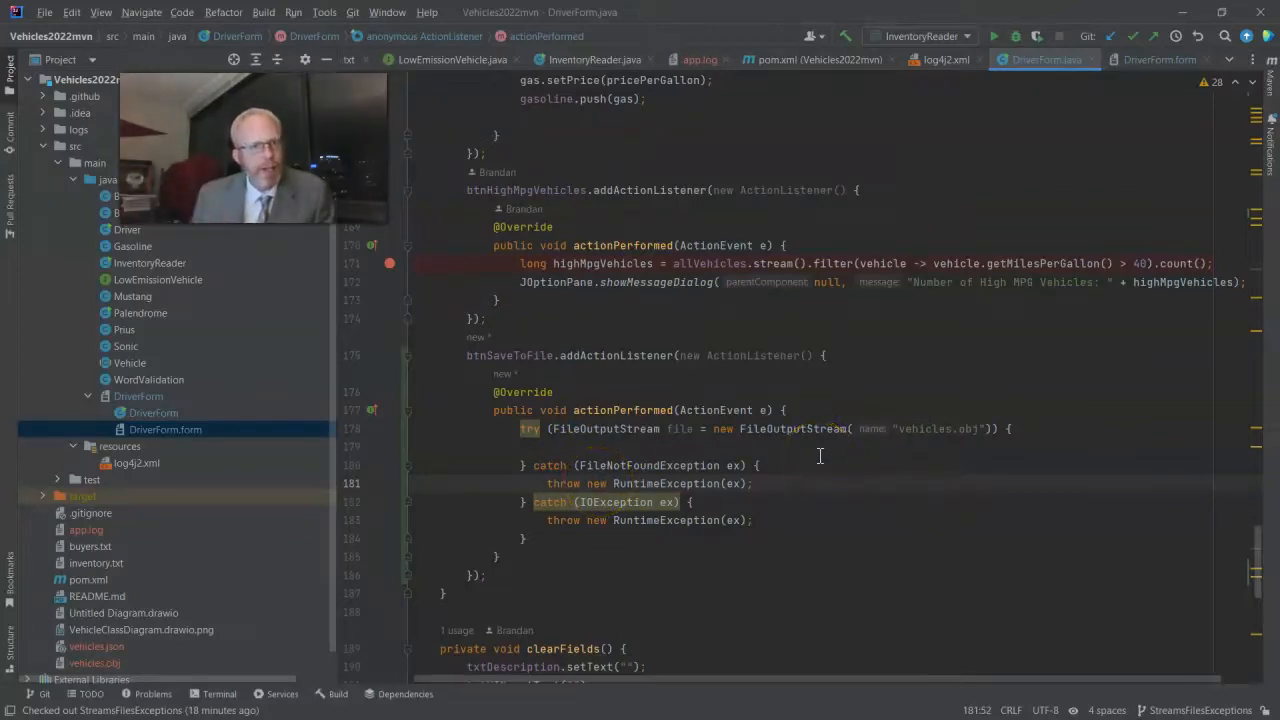
mouse_move(715, 465)
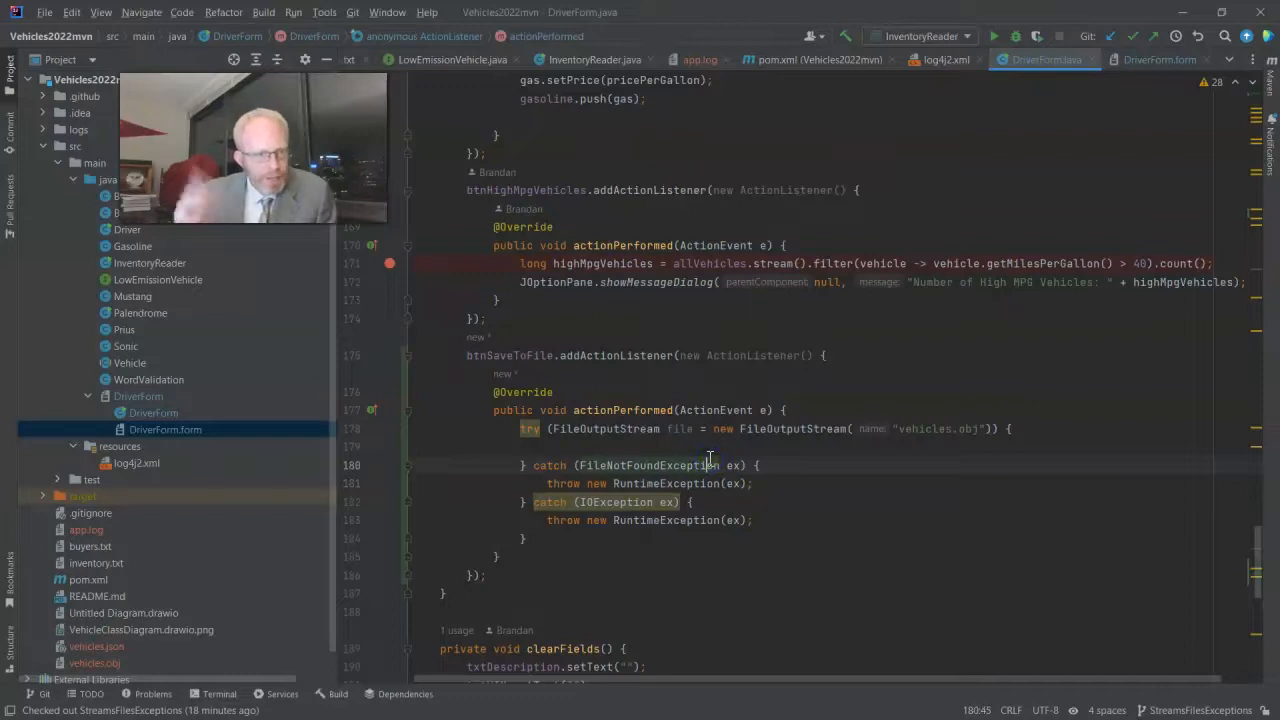
click(683, 446)
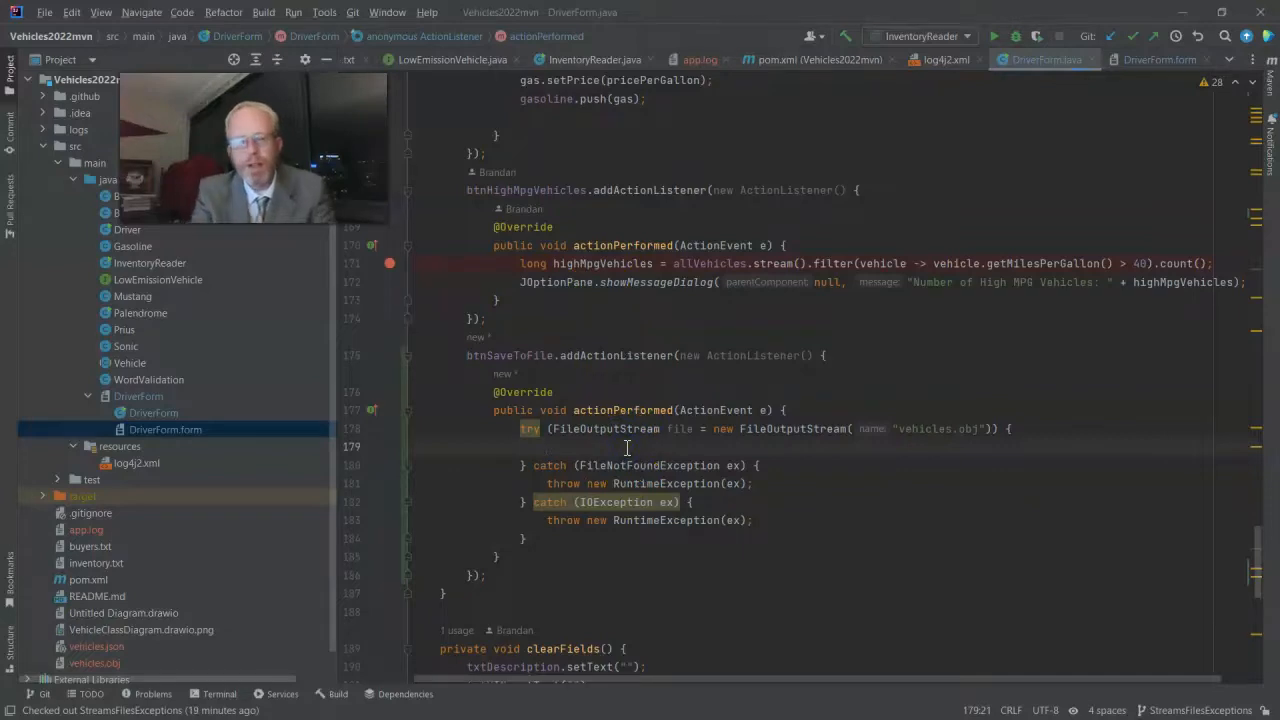
Step: Write allVehicles through ObjectOutputStream oos, then call oos.flush() and oos.close()
text(oos.writeObject(allVehicles);)
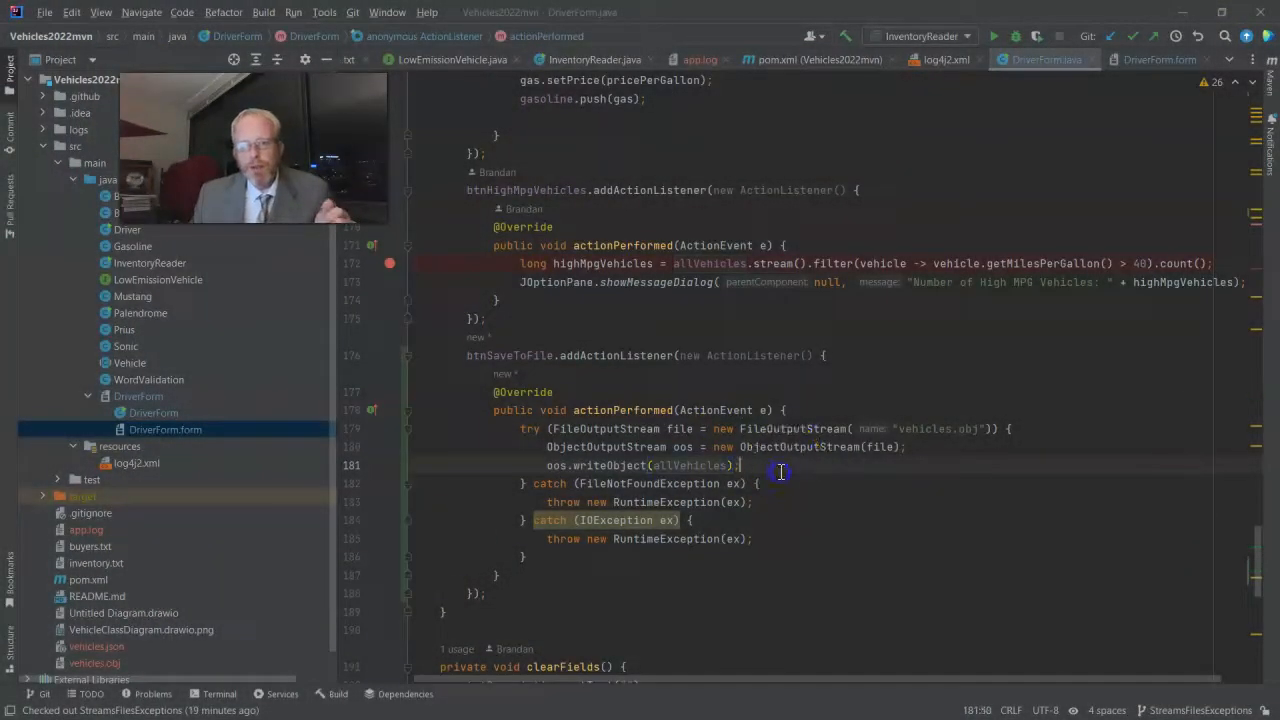
key(enter)
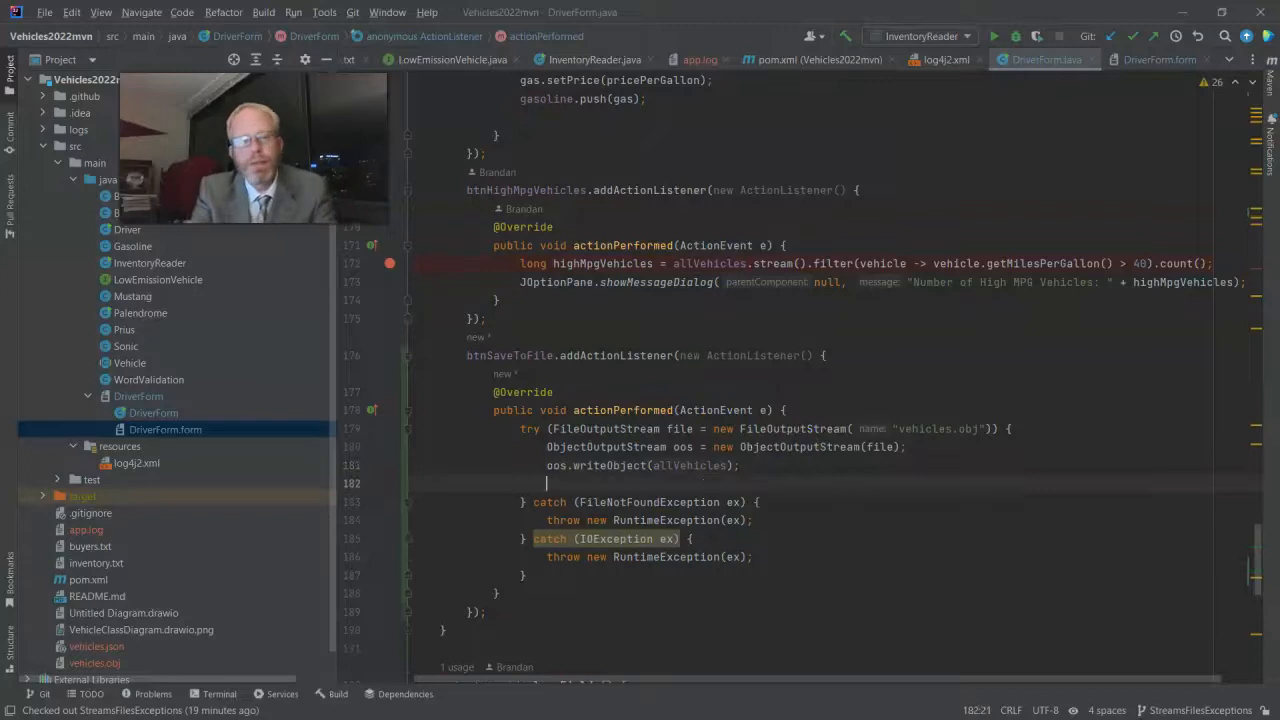
text(oos)
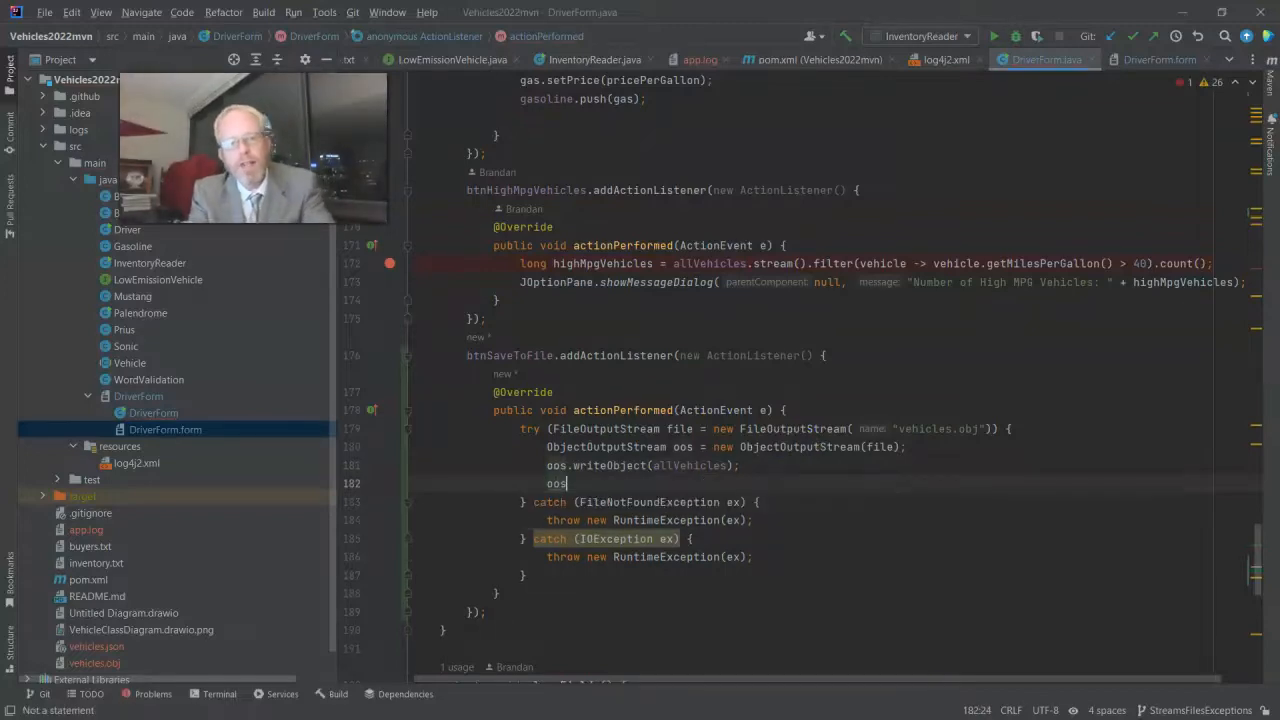
text(flush();)
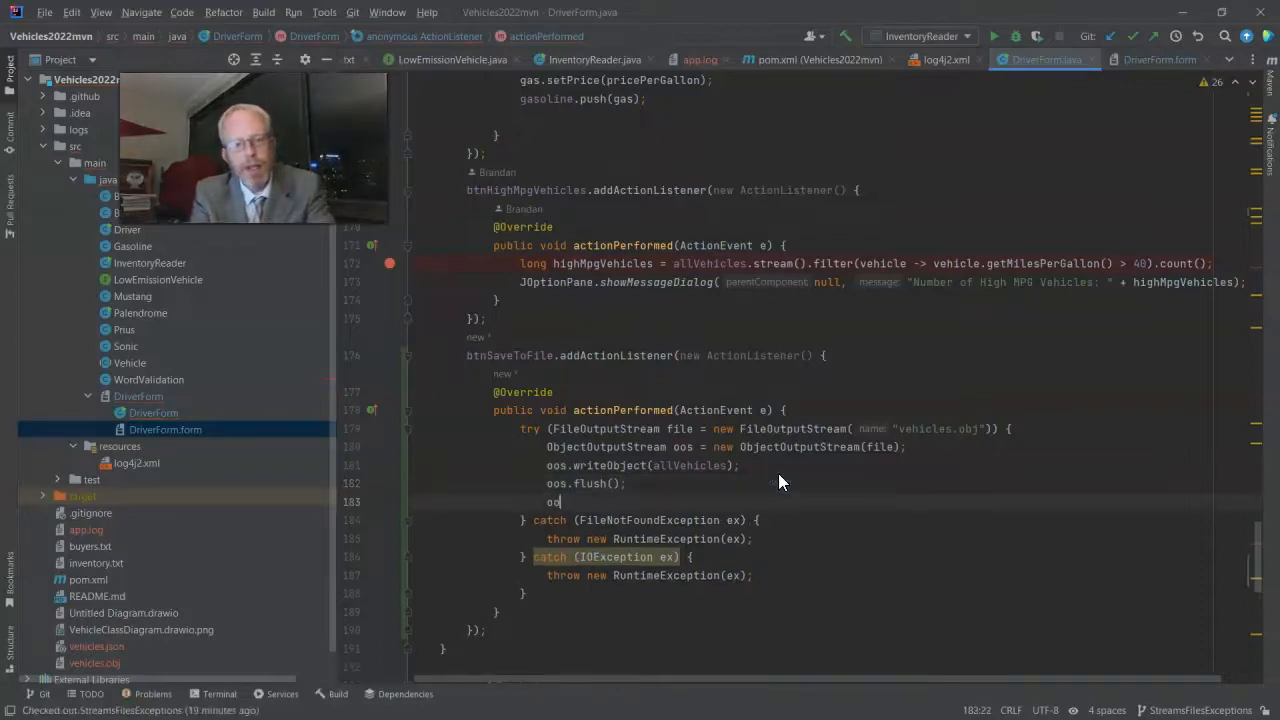
text(oos.close();)
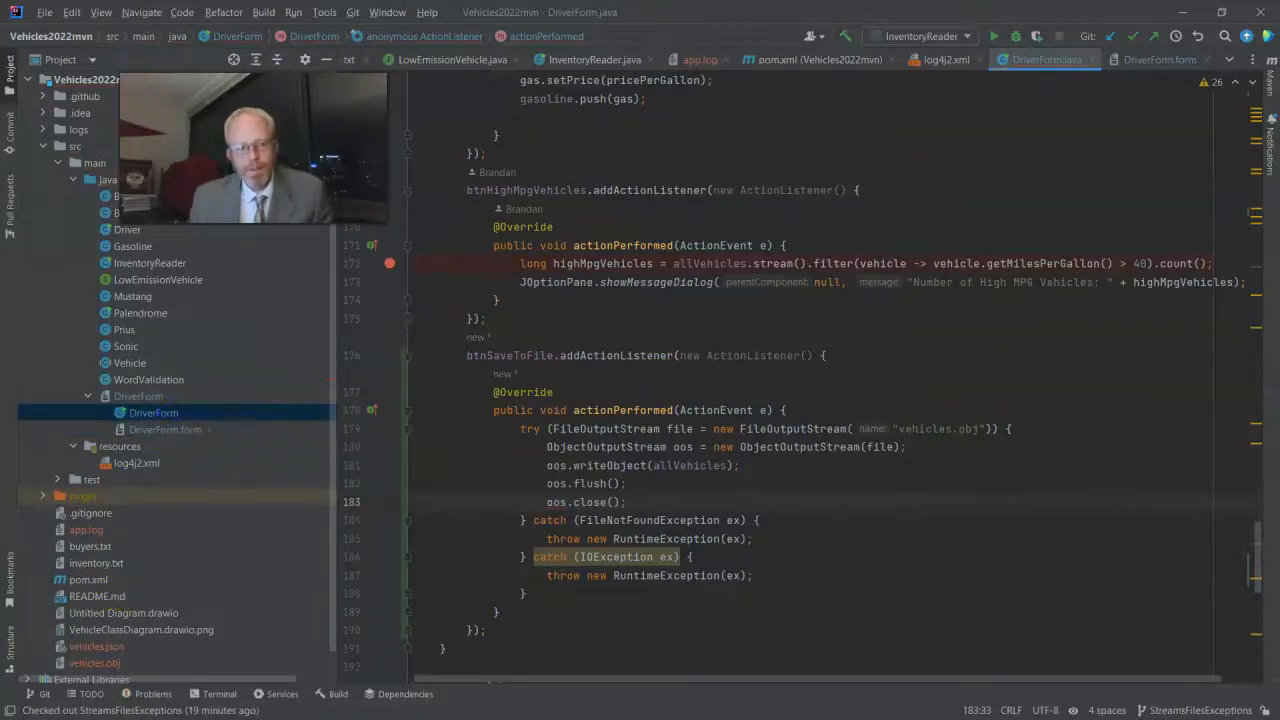
click(1160, 59)
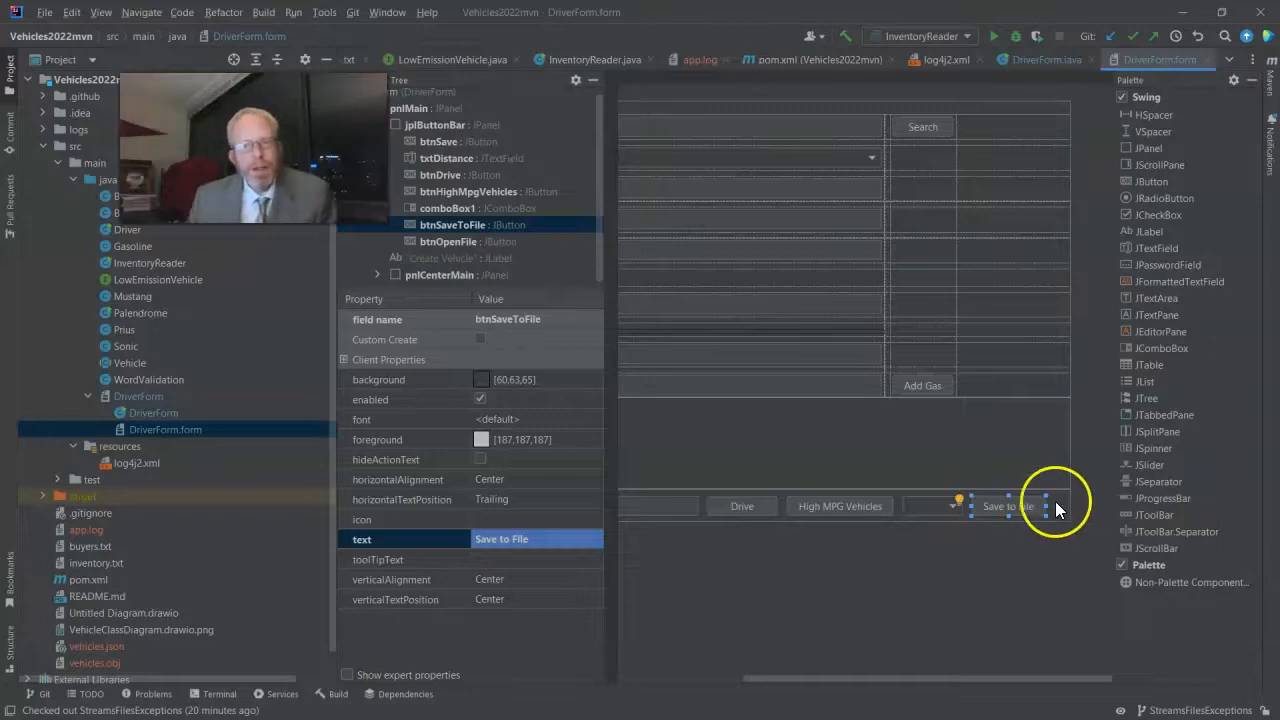
mouse_move(1060, 517)
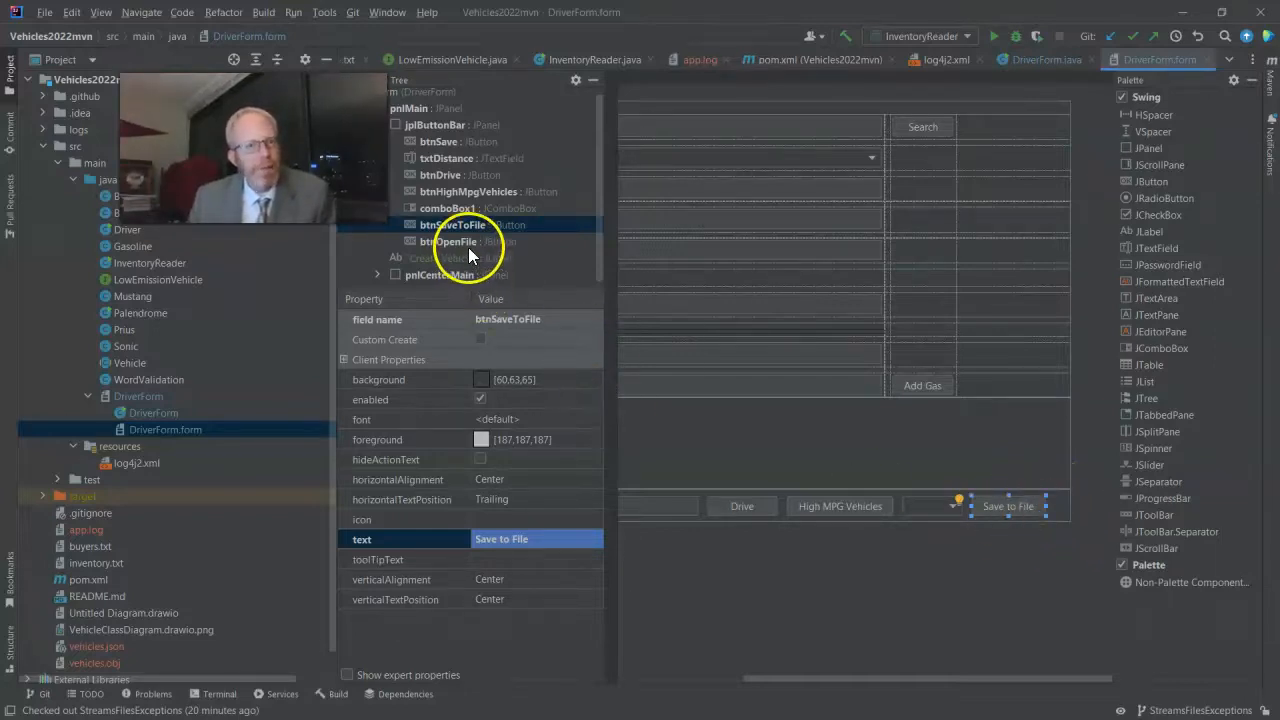
Step: Attach an ActionListener to btnOpenFile via the Component Tree's Create Listener menu
right_click(450, 241)
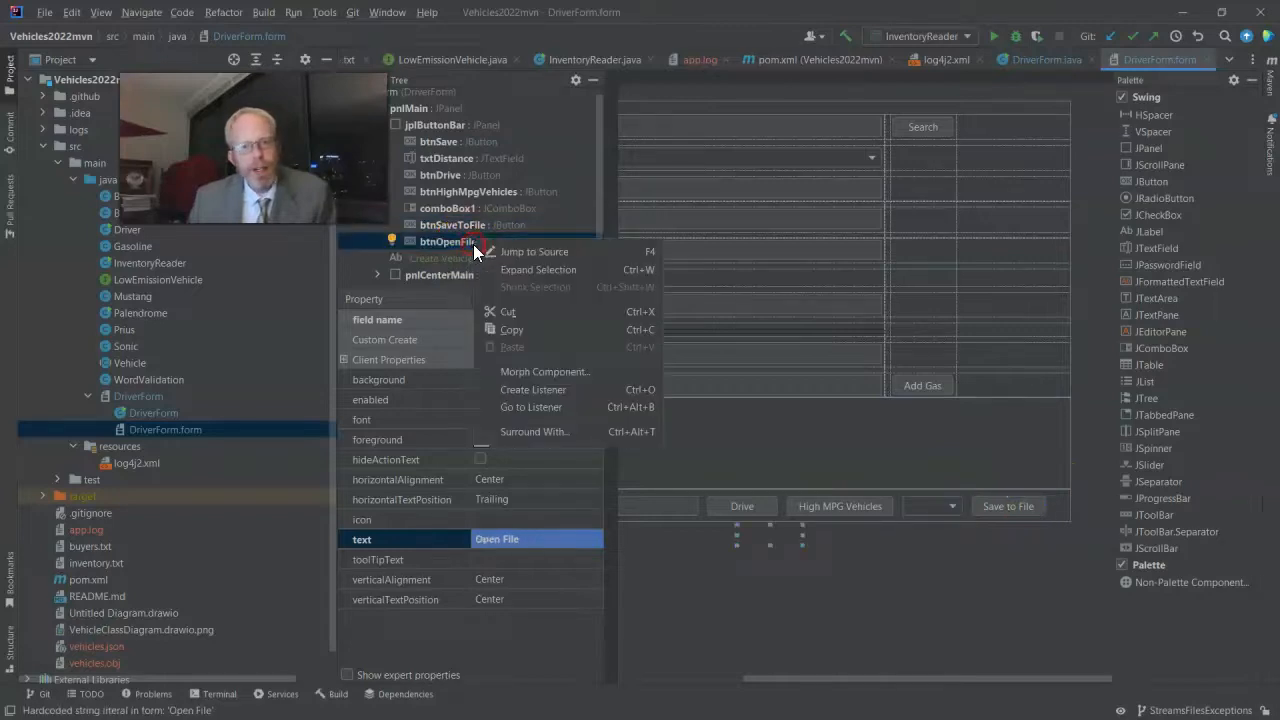
click(533, 389)
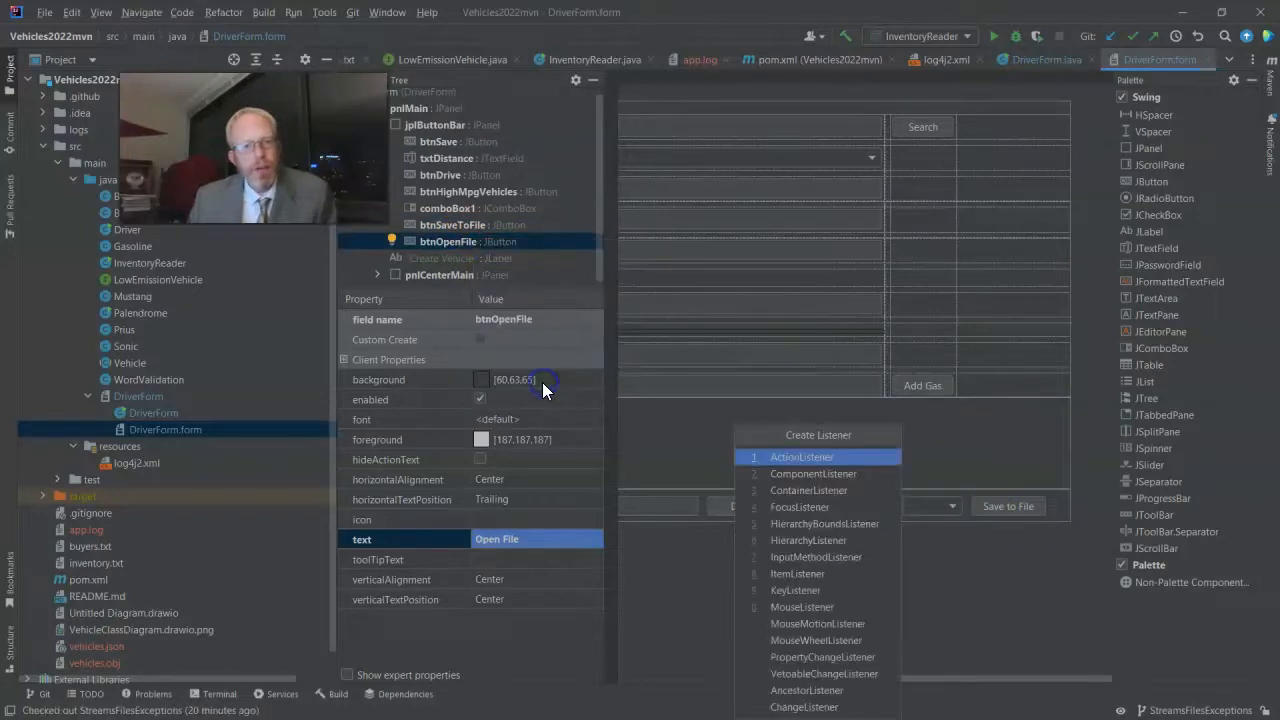
click(801, 456)
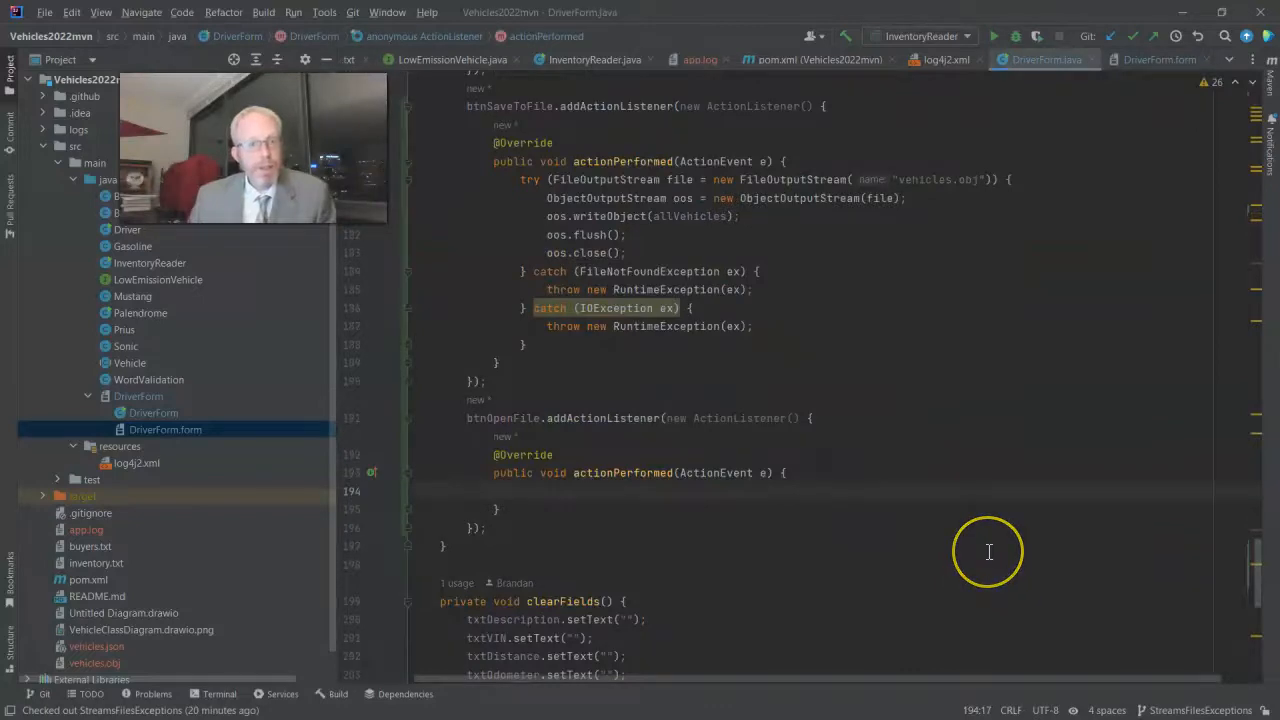
mouse_move(988, 551)
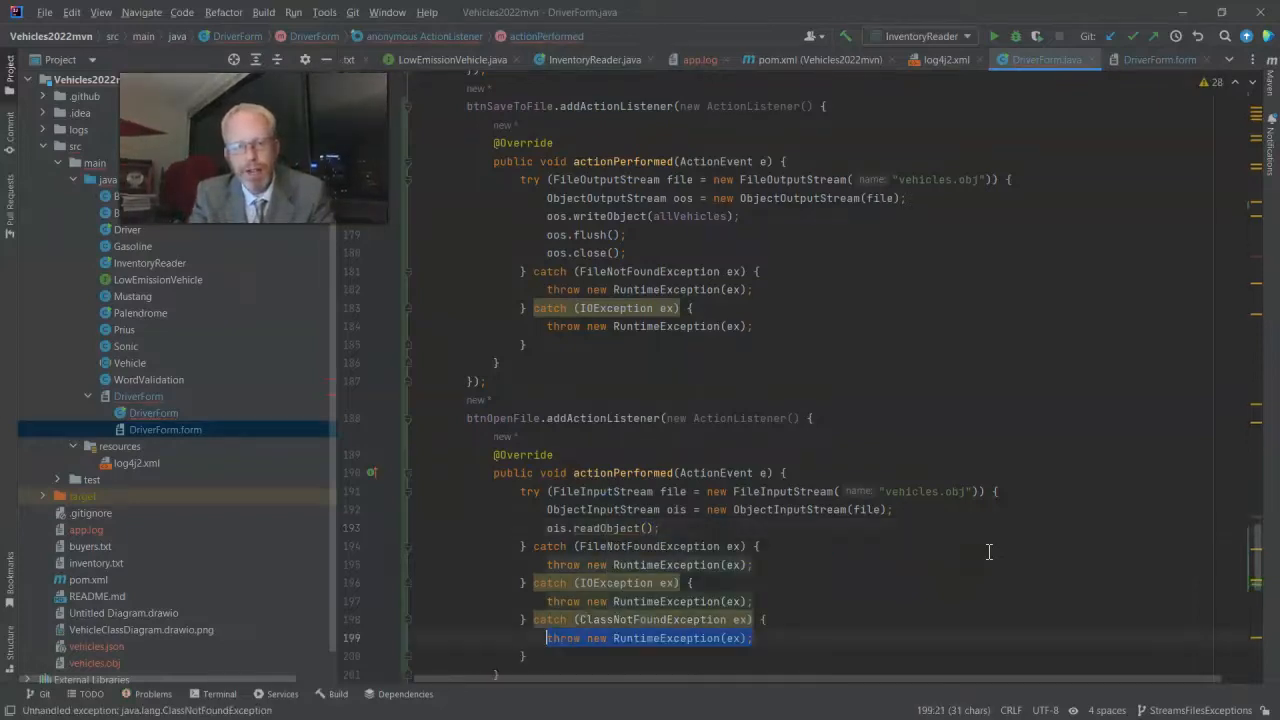
Step: Edit the readObject line to cast its result to Vector<Vehicle> inVehicles
click(547, 528)
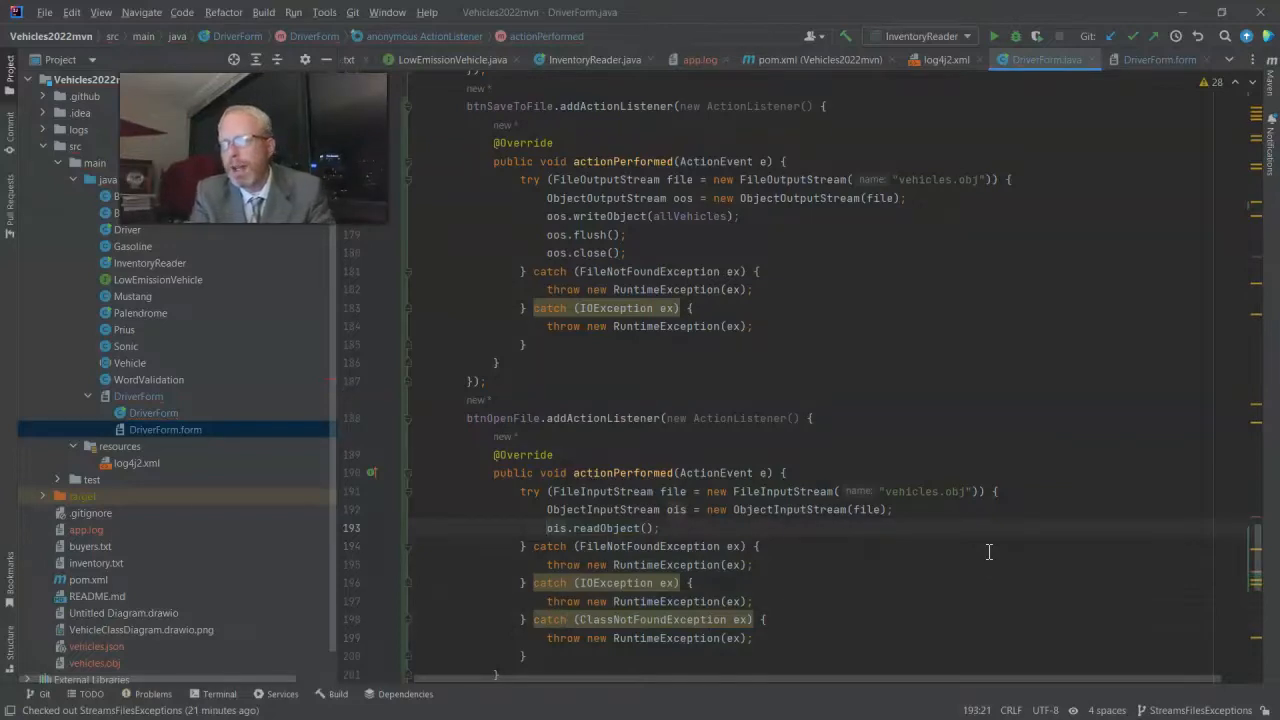
mouse_move(469, 121)
text(Vector<Vehicle> inVehicles = (Vector<Vehicle>) )
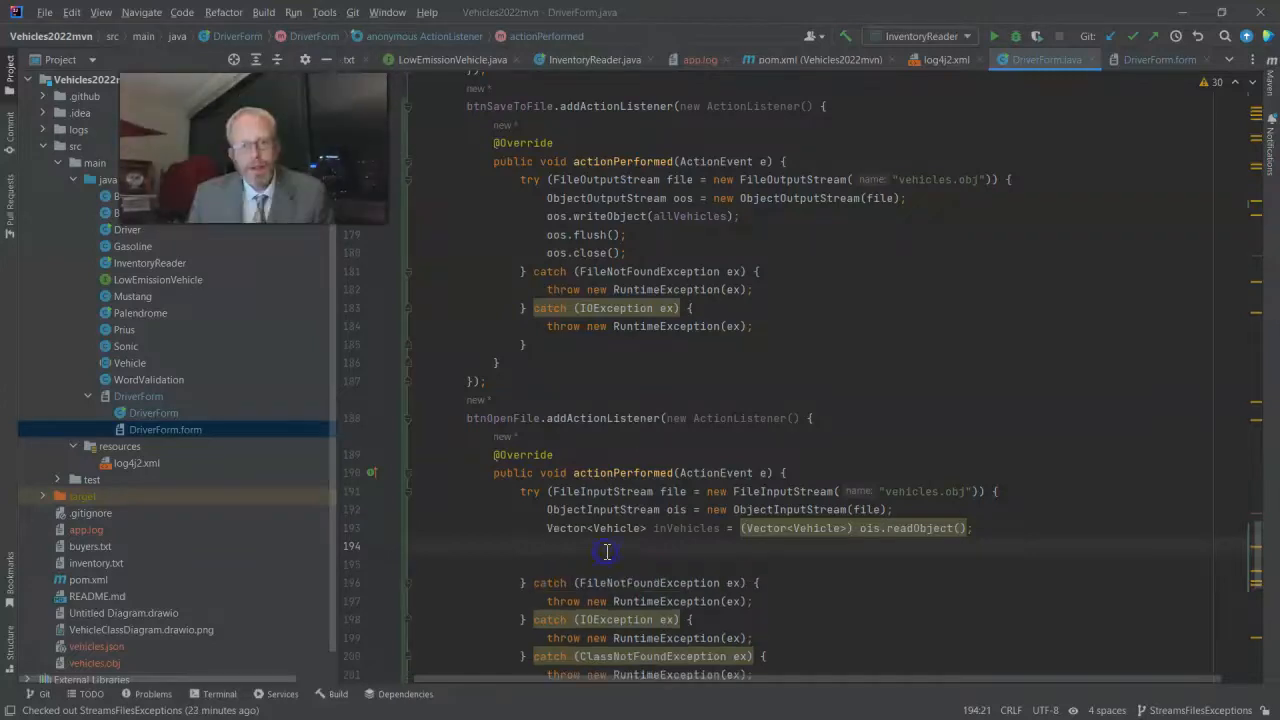
mouse_move(752, 467)
text(a)
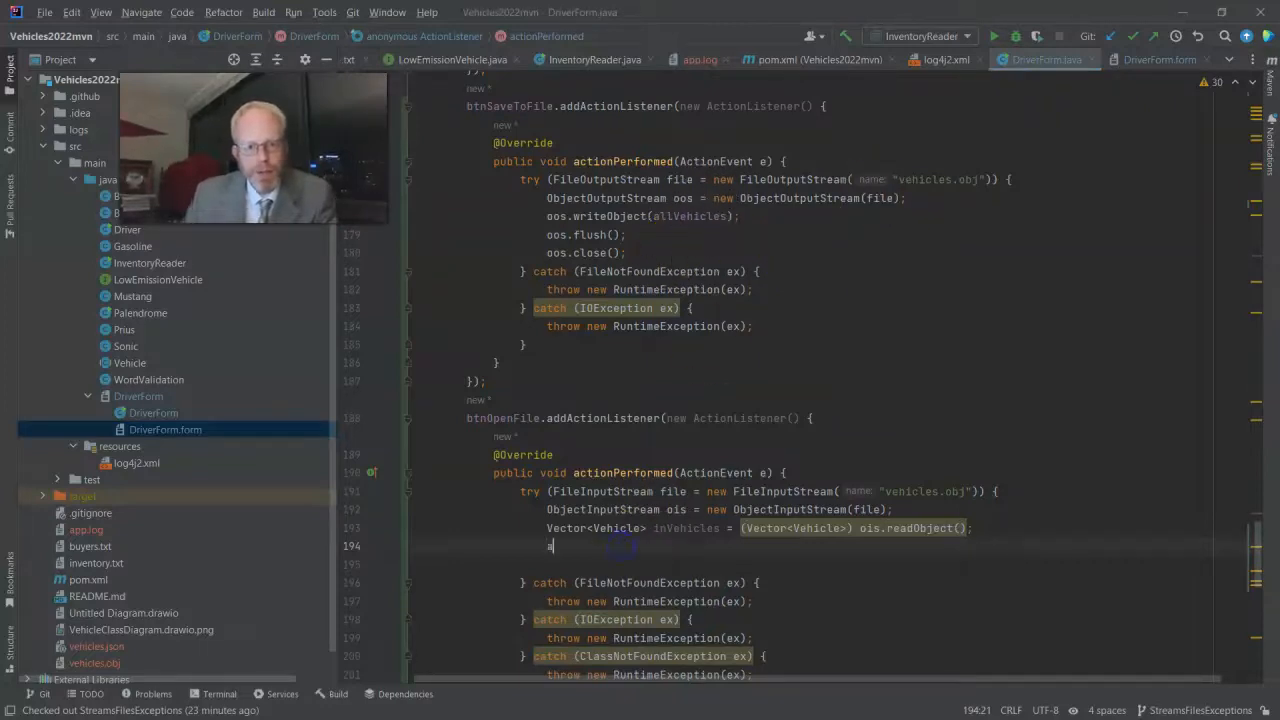
Step: Add allVehicles.addAll(inVehicles); after the readObject statement
text(llVehicles.addAll()
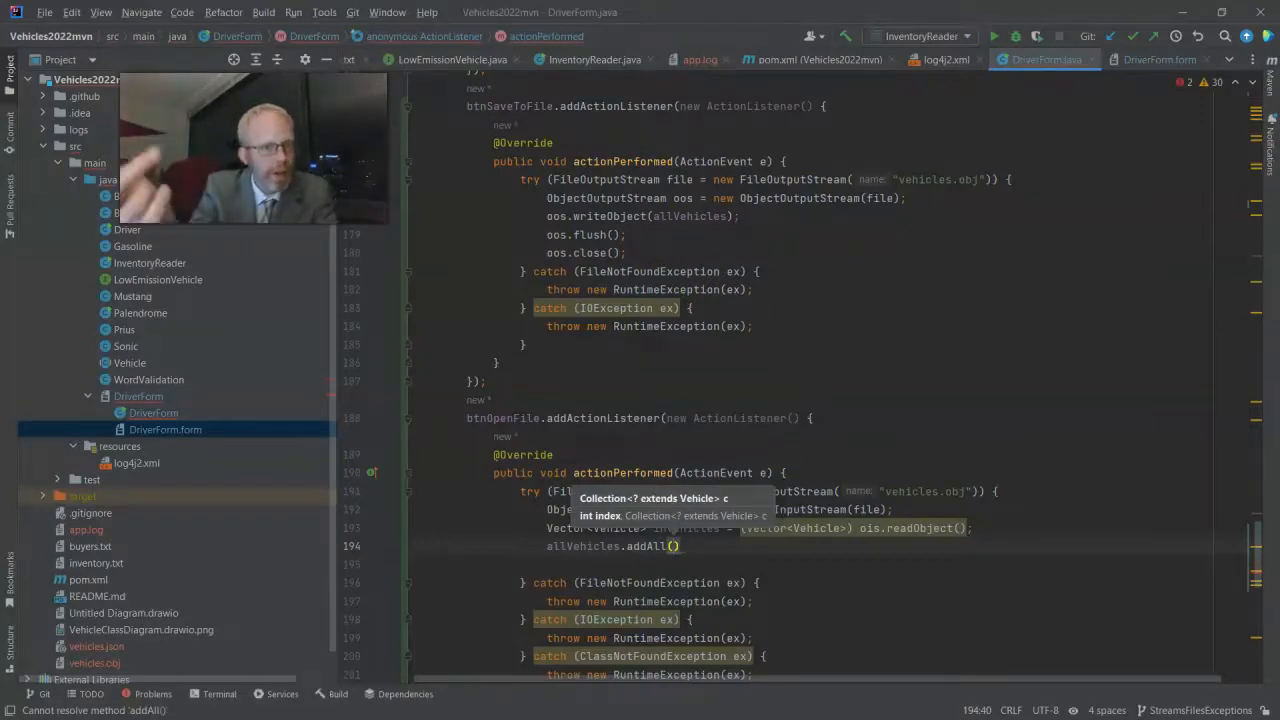
text(inVehicles)
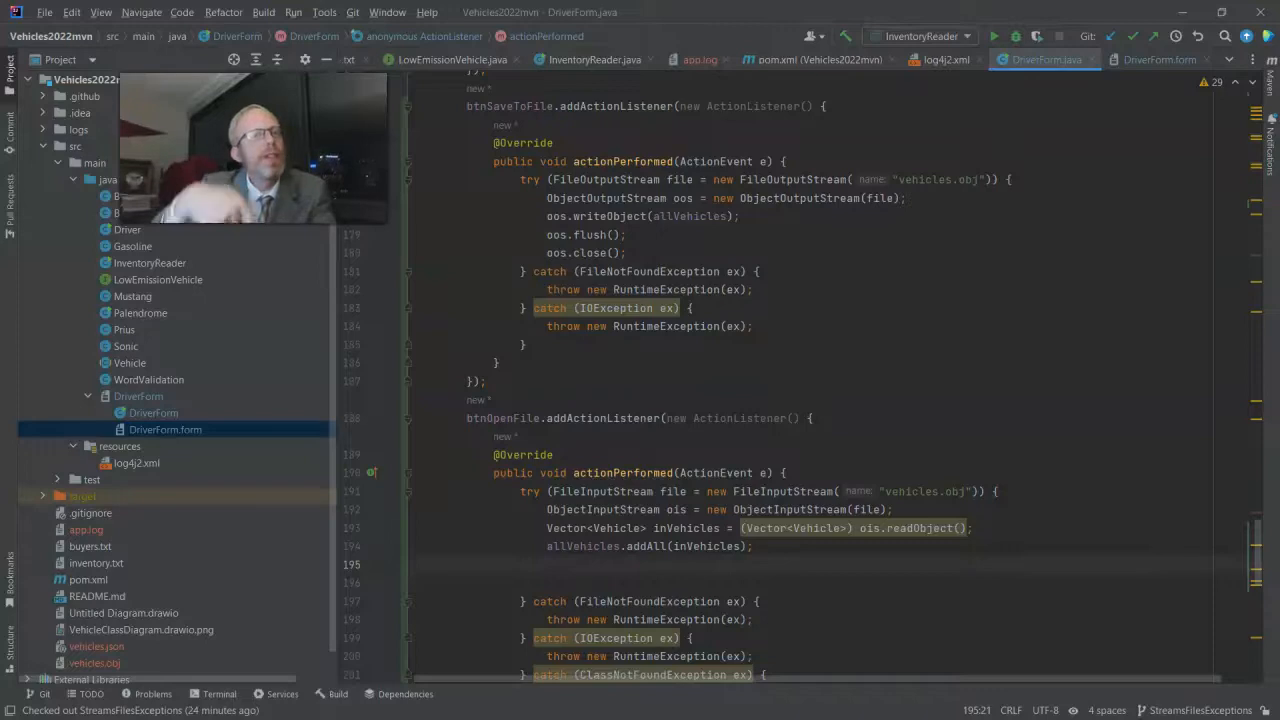
Step: Add lstVehicles.updateUI(); and ois.close(); after the addAll line
text(lst)
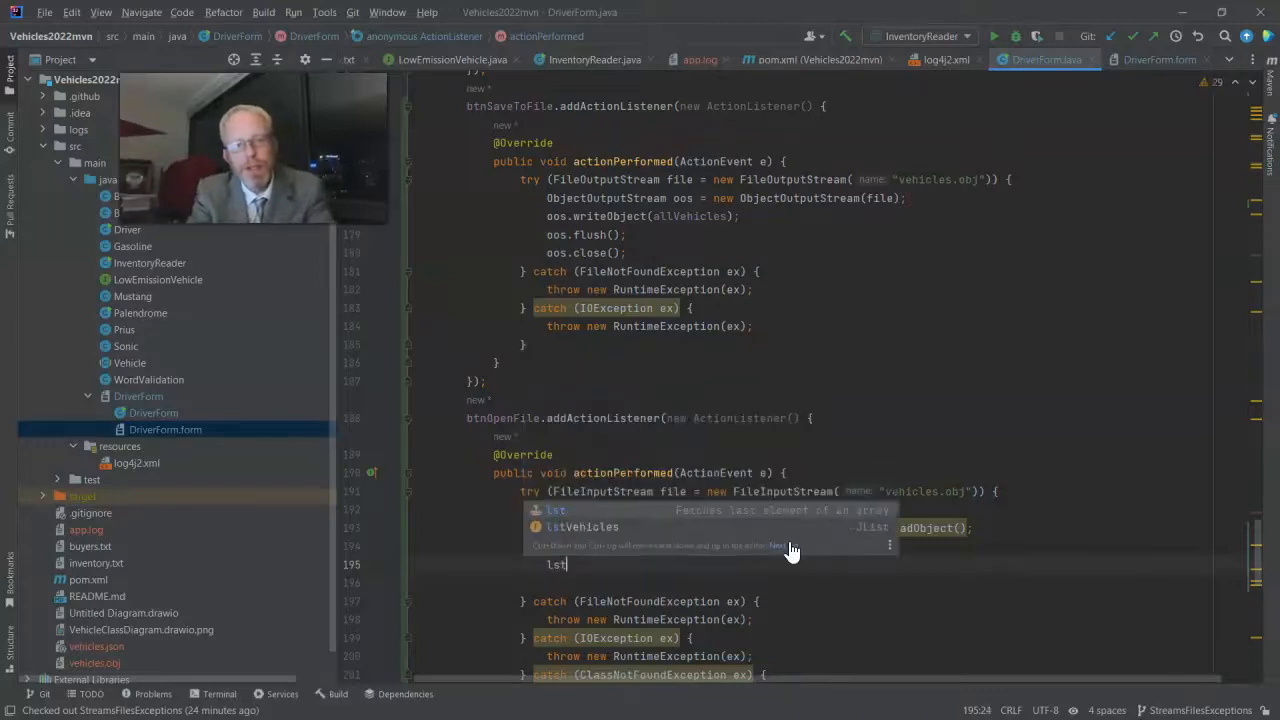
click(583, 527)
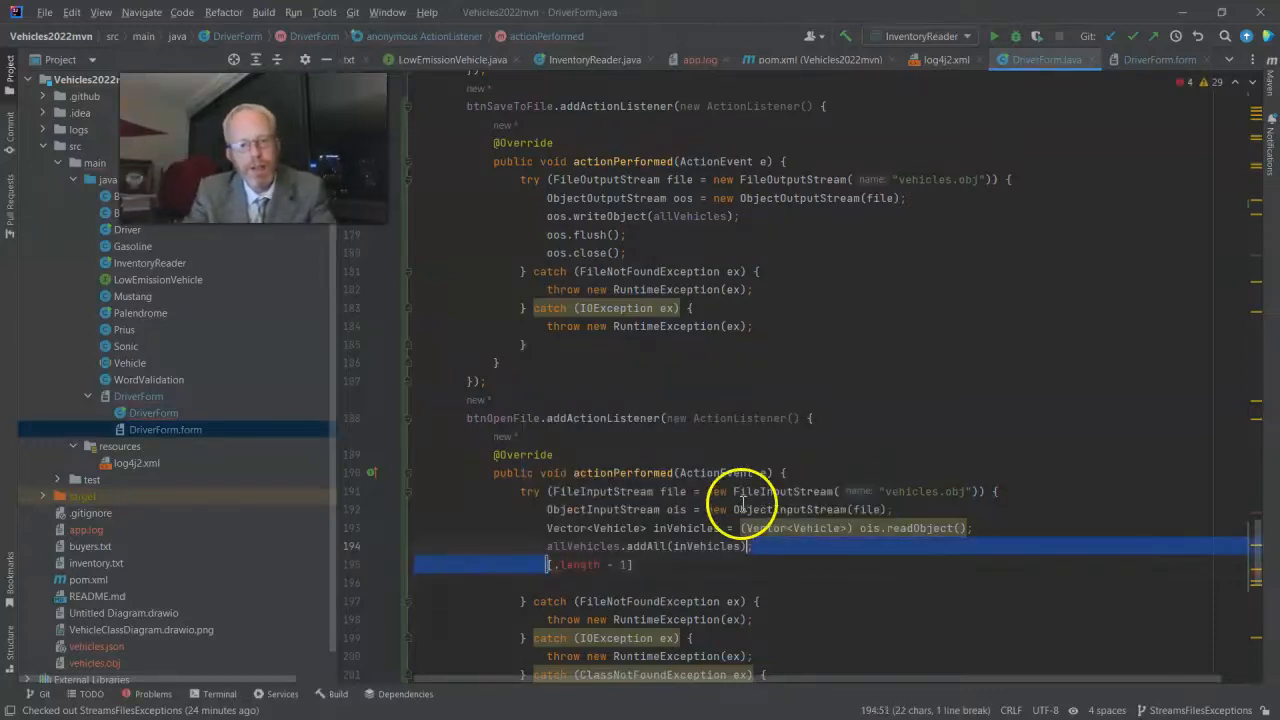
text(lstVehicles.updateUI();)
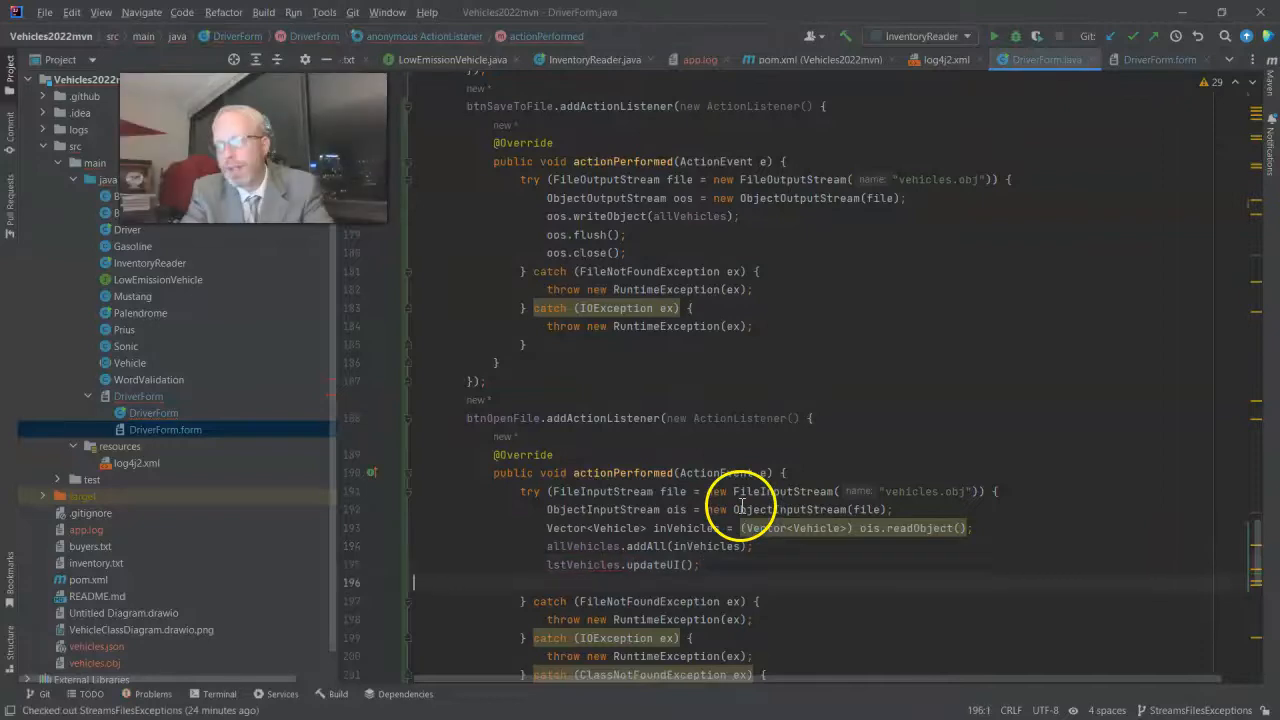
text(ois.close();)
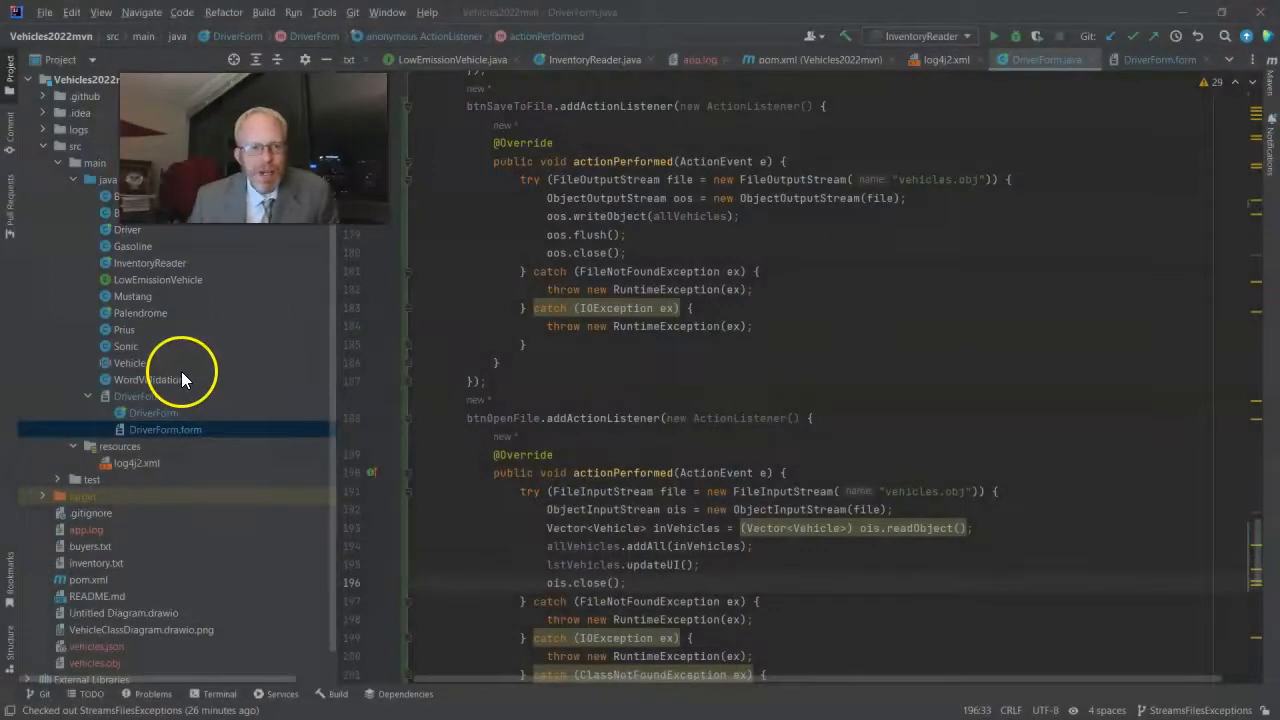
Step: Add implements Serializable to the Vehicle class and scroll through its fields
click(129, 362)
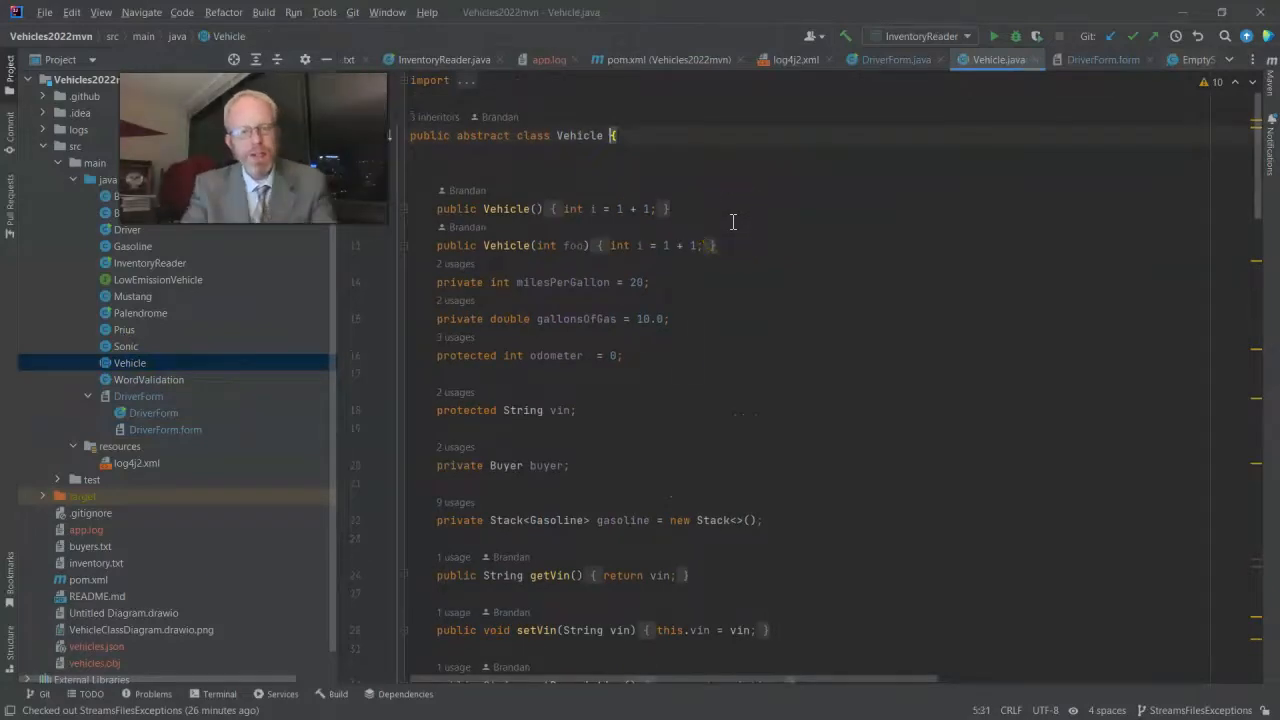
text(implements Serializable)
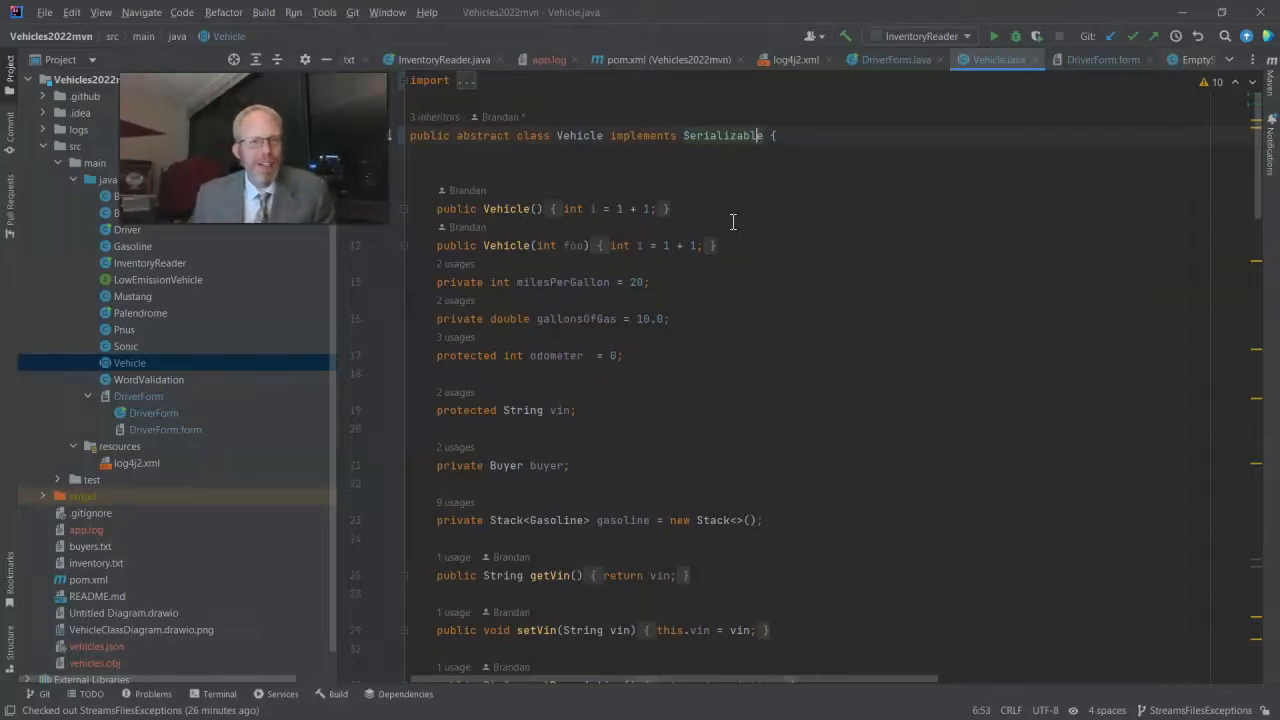
mouse_move(800, 160)
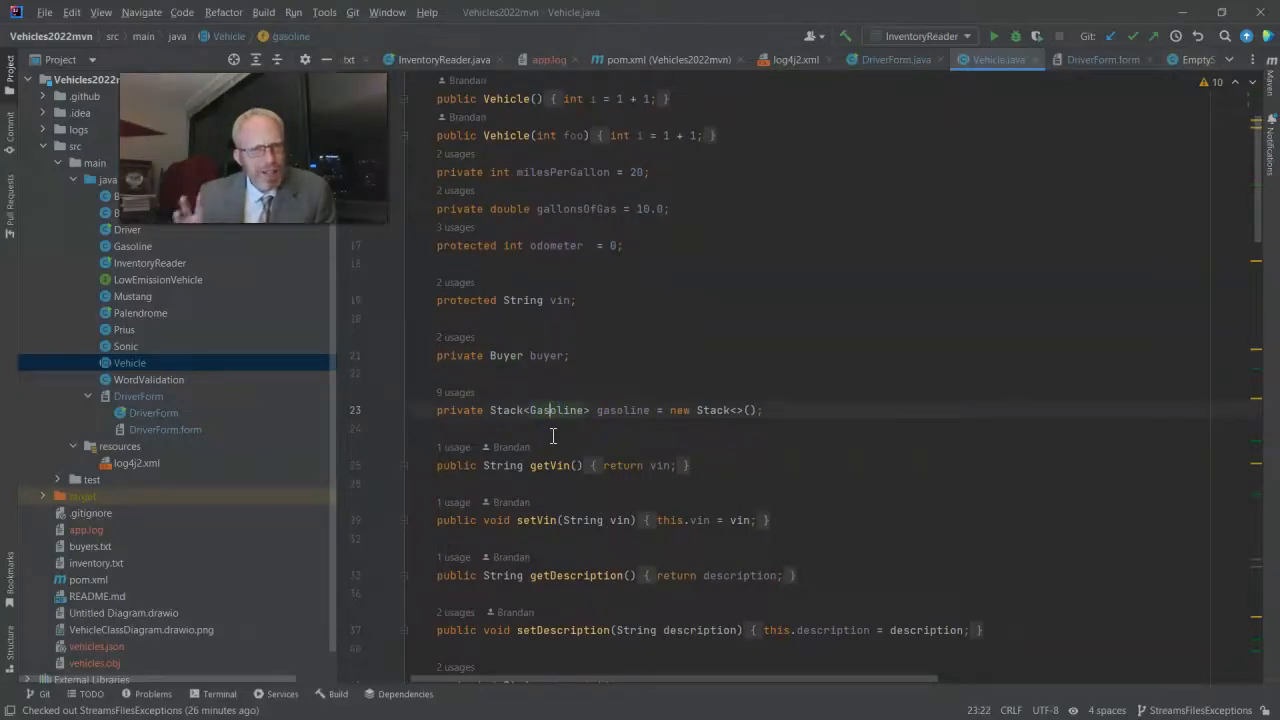
mouse_move(527, 398)
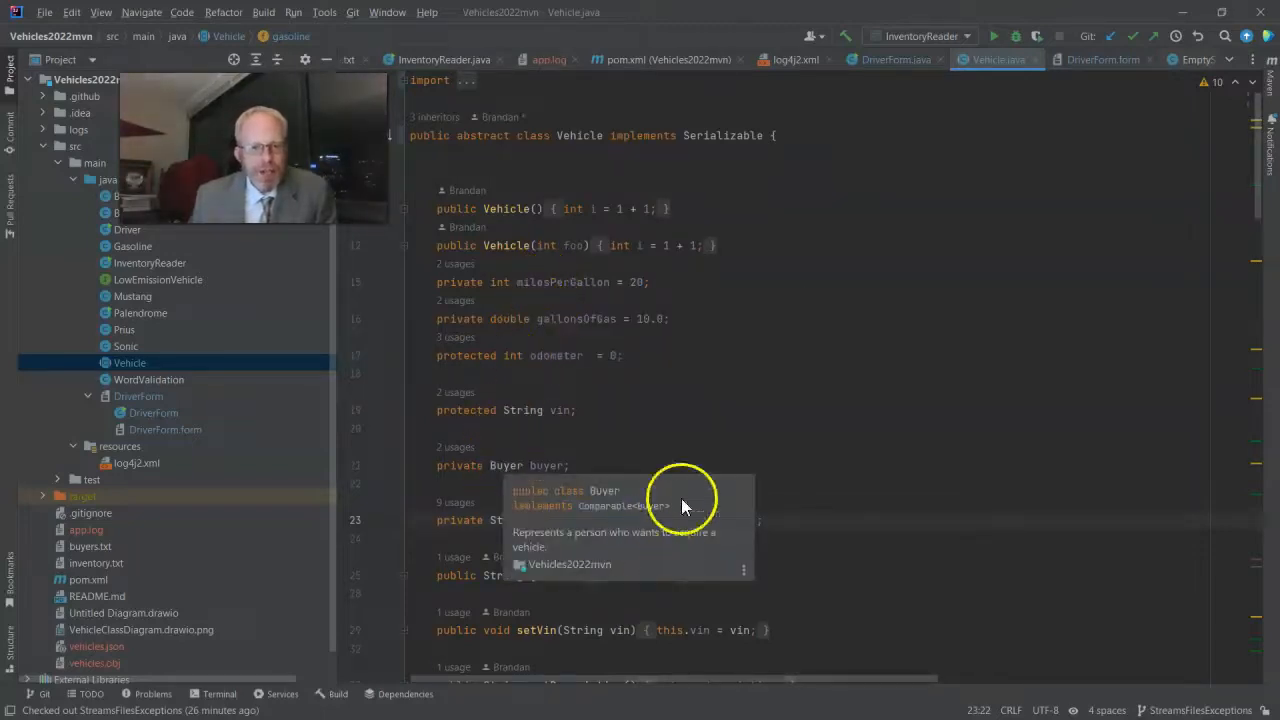
scroll(down, 3)
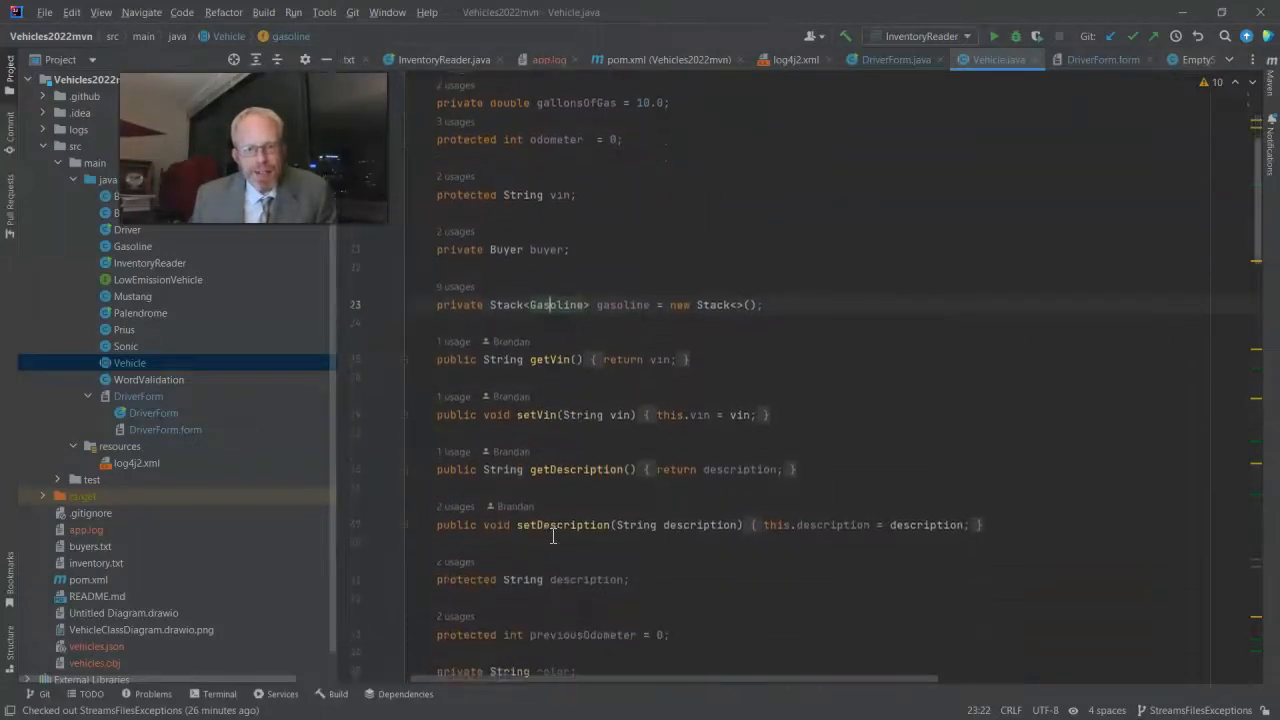
scroll(down, 3)
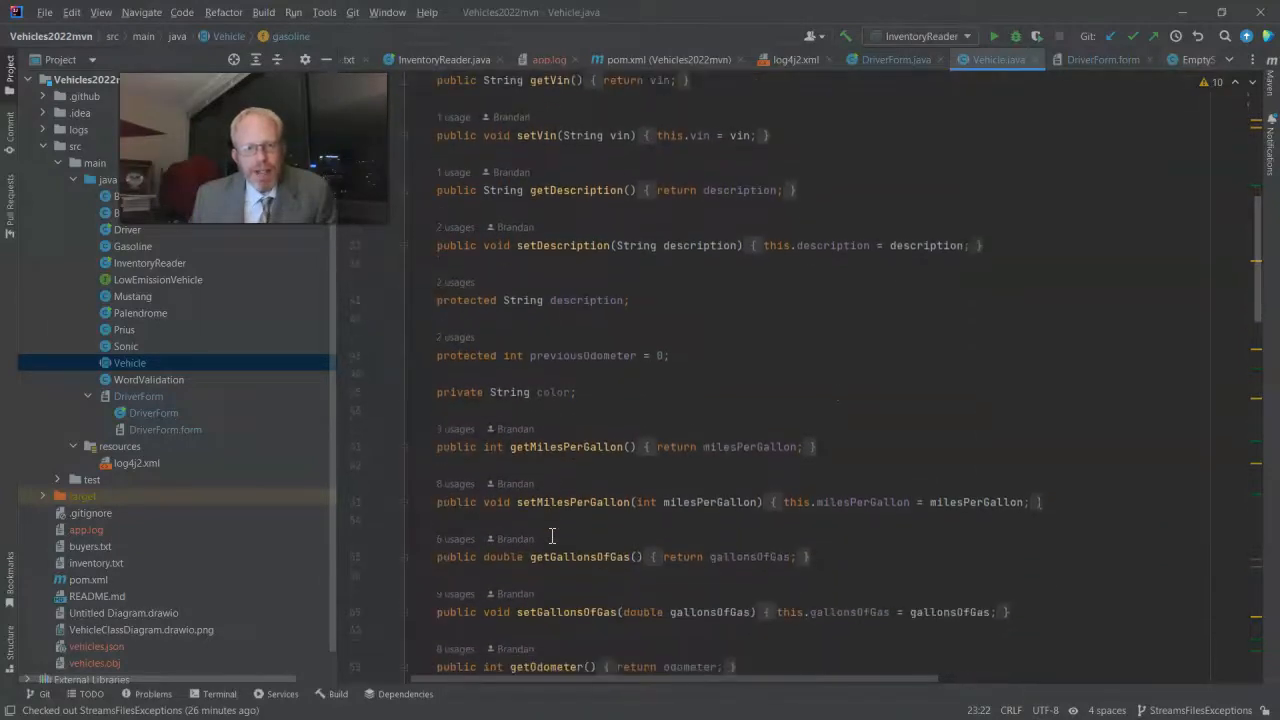
scroll(down, 3)
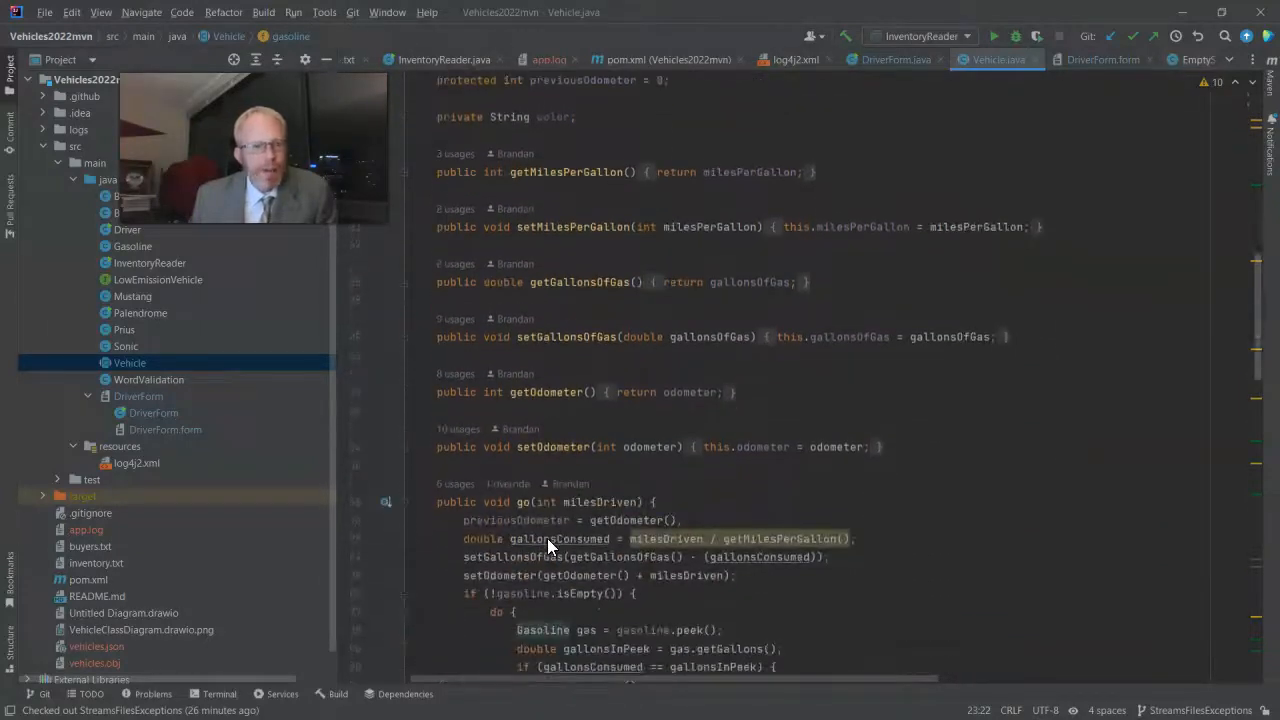
mouse_move(560, 539)
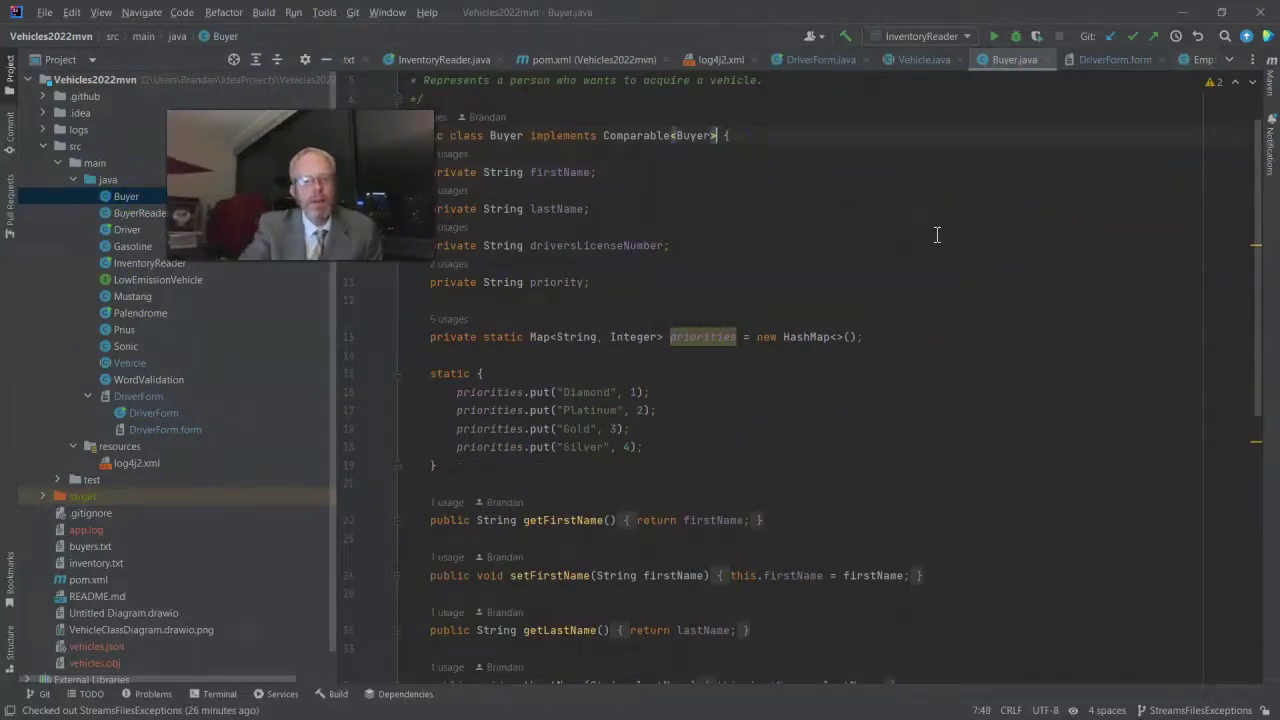
Step: Append Serializable to Buyer, add it to Gasoline, then browse Mustang and Sonic
text(,)
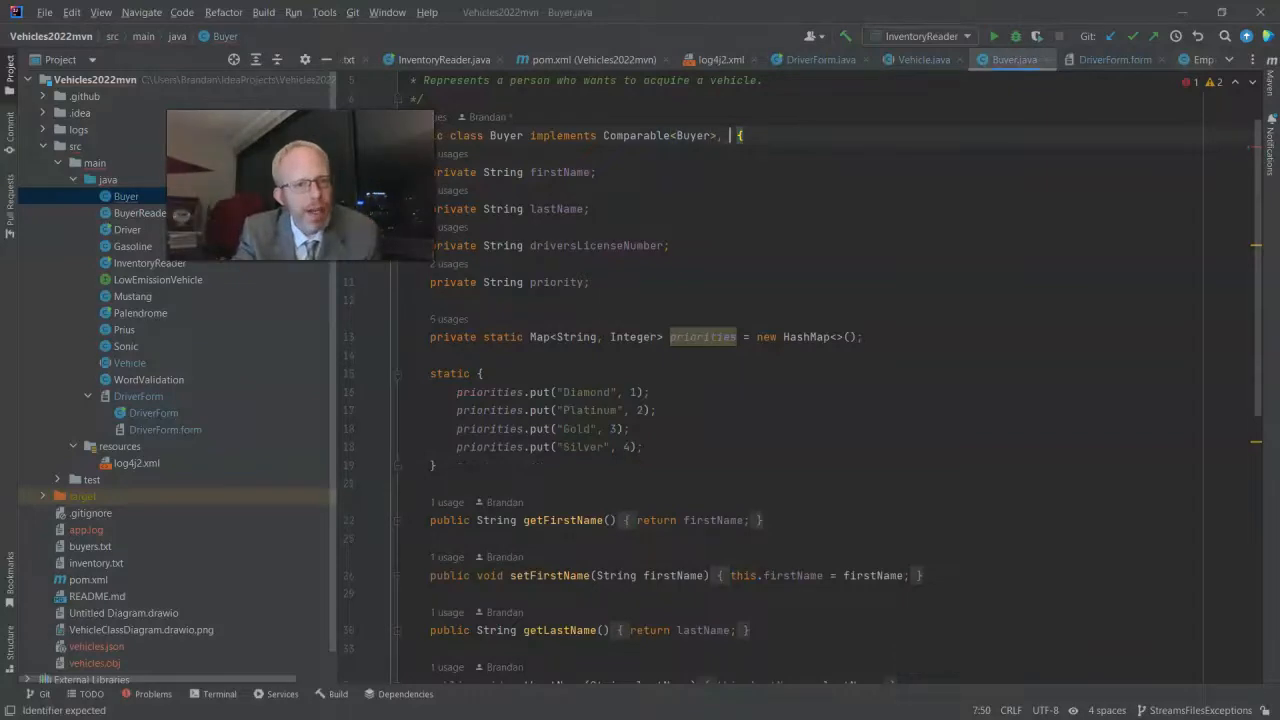
text(Serializable)
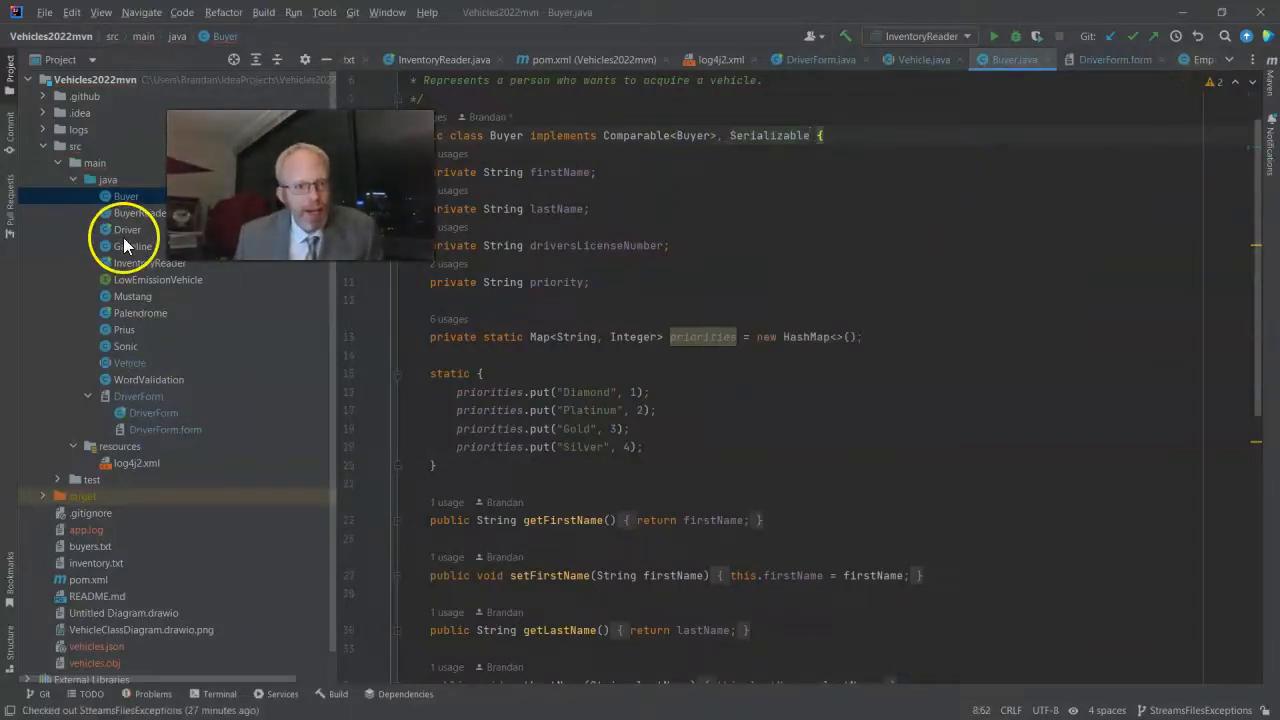
click(131, 246)
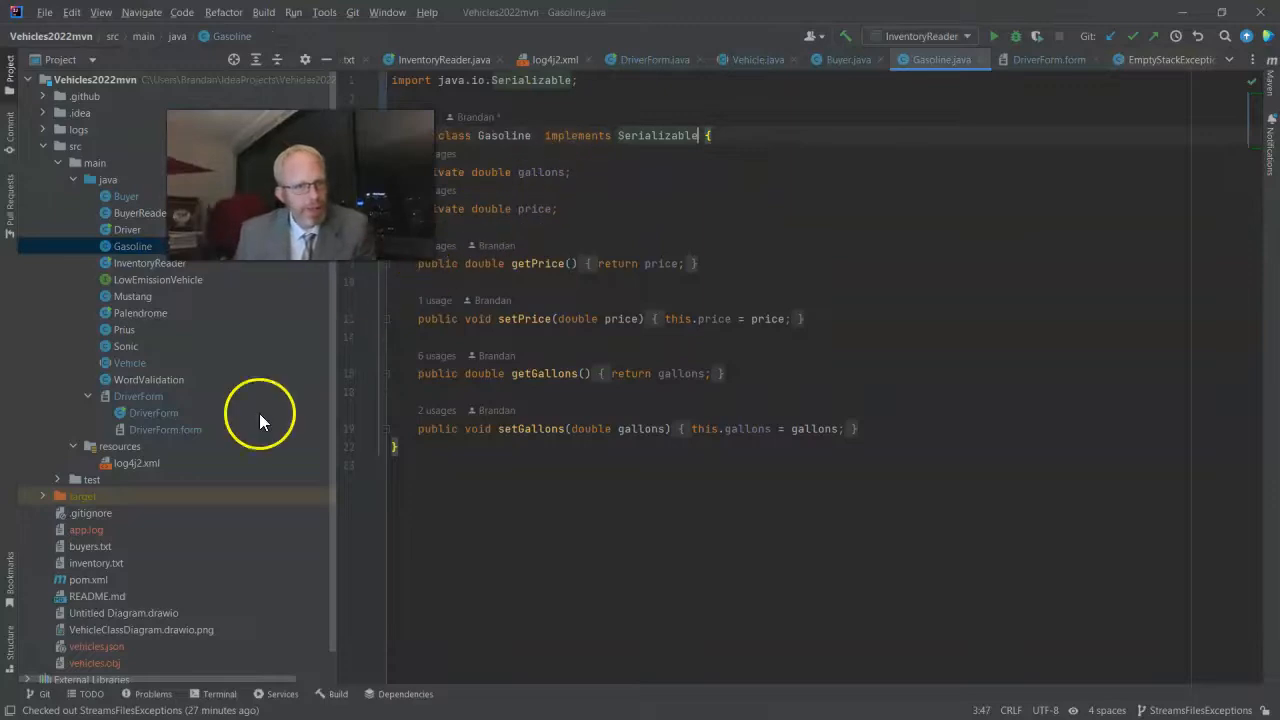
click(132, 296)
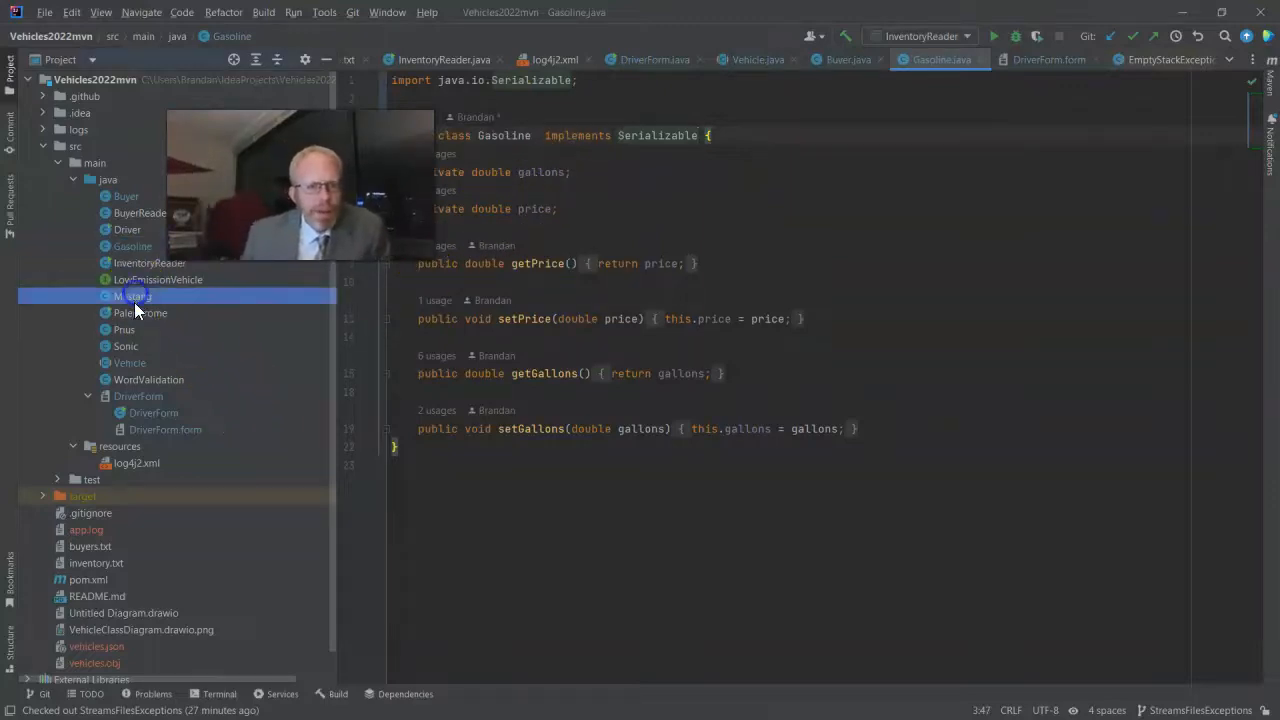
click(126, 346)
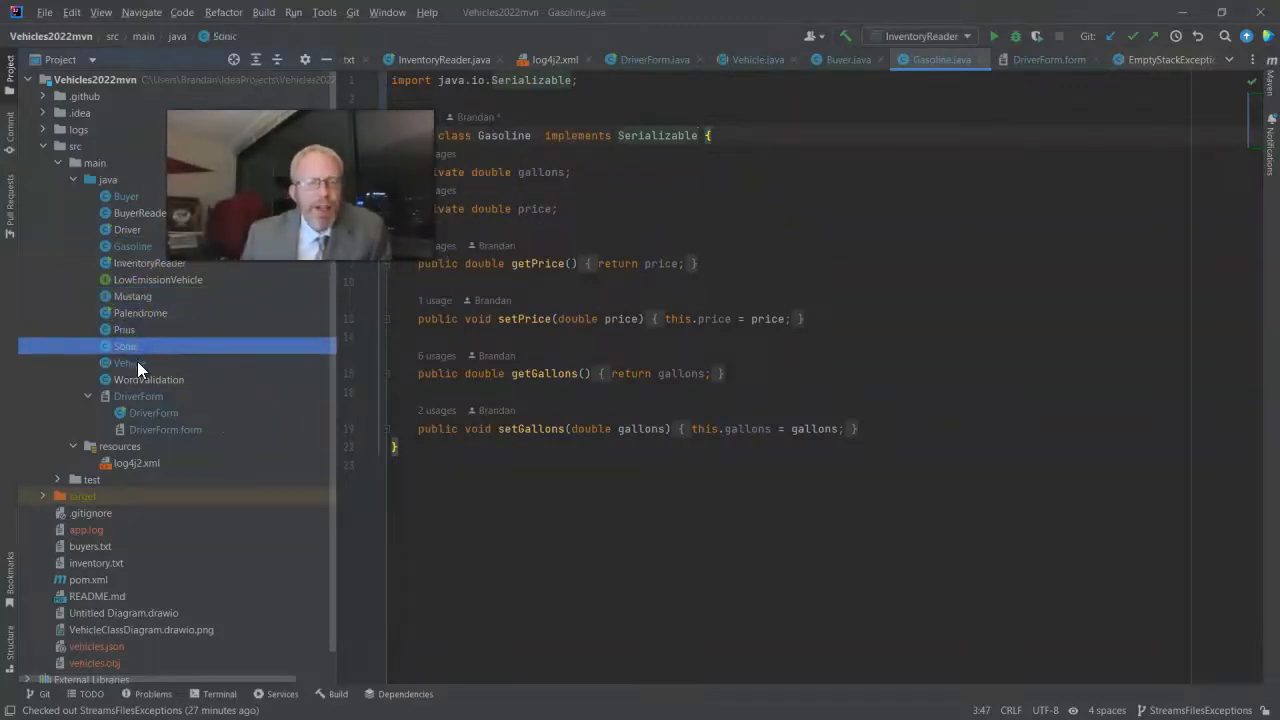
click(130, 362)
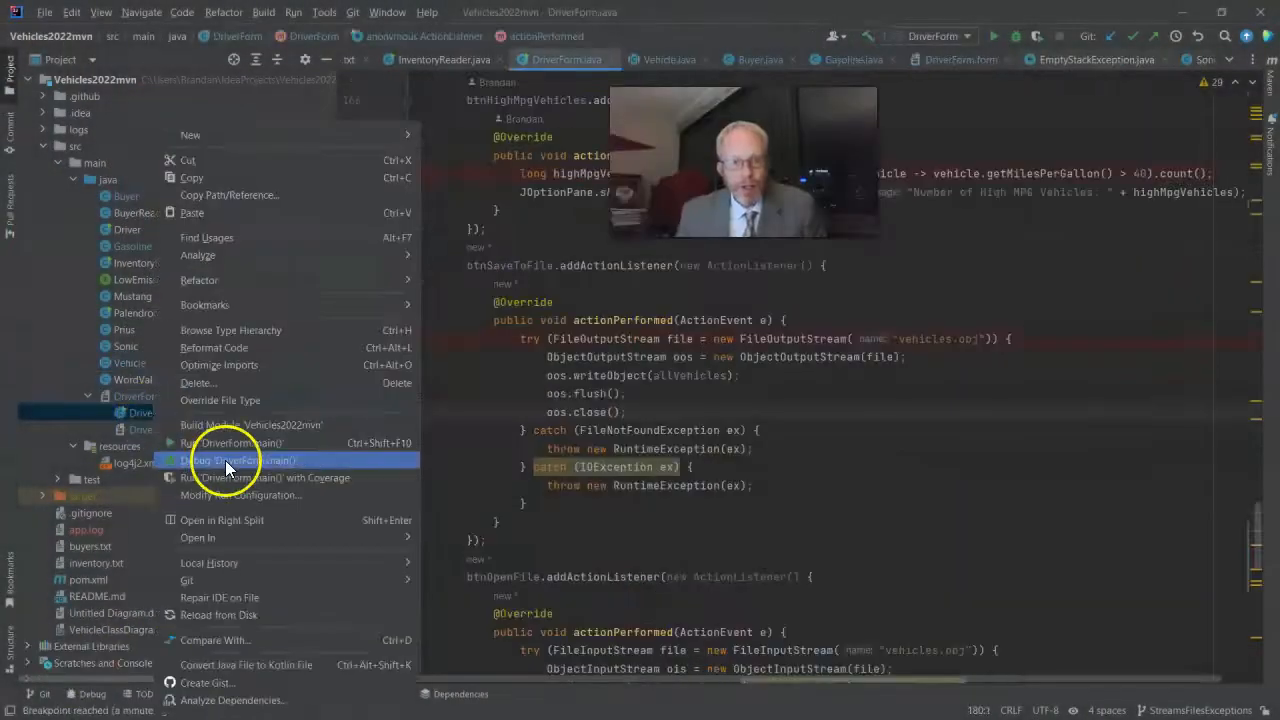
Step: Debug DriverForm.main() and enter three vehicles into the form, saving each to the list
click(240, 460)
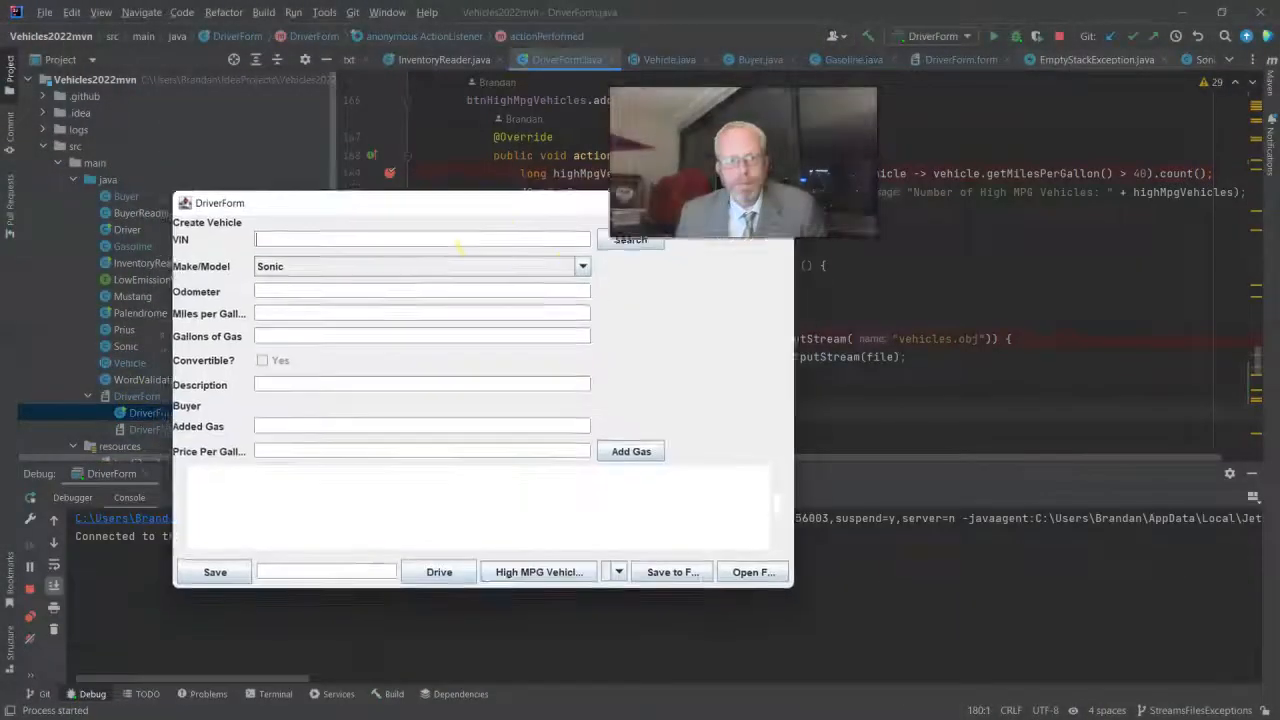
text(16516516)
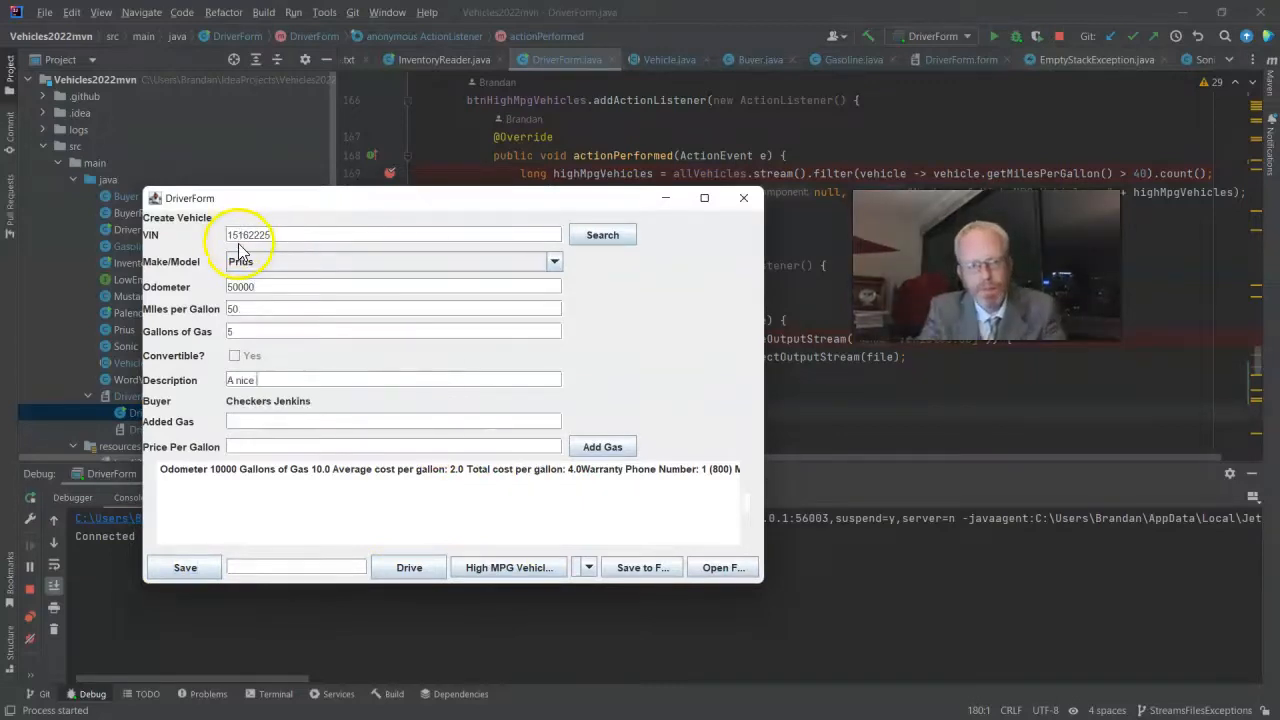
click(601, 234)
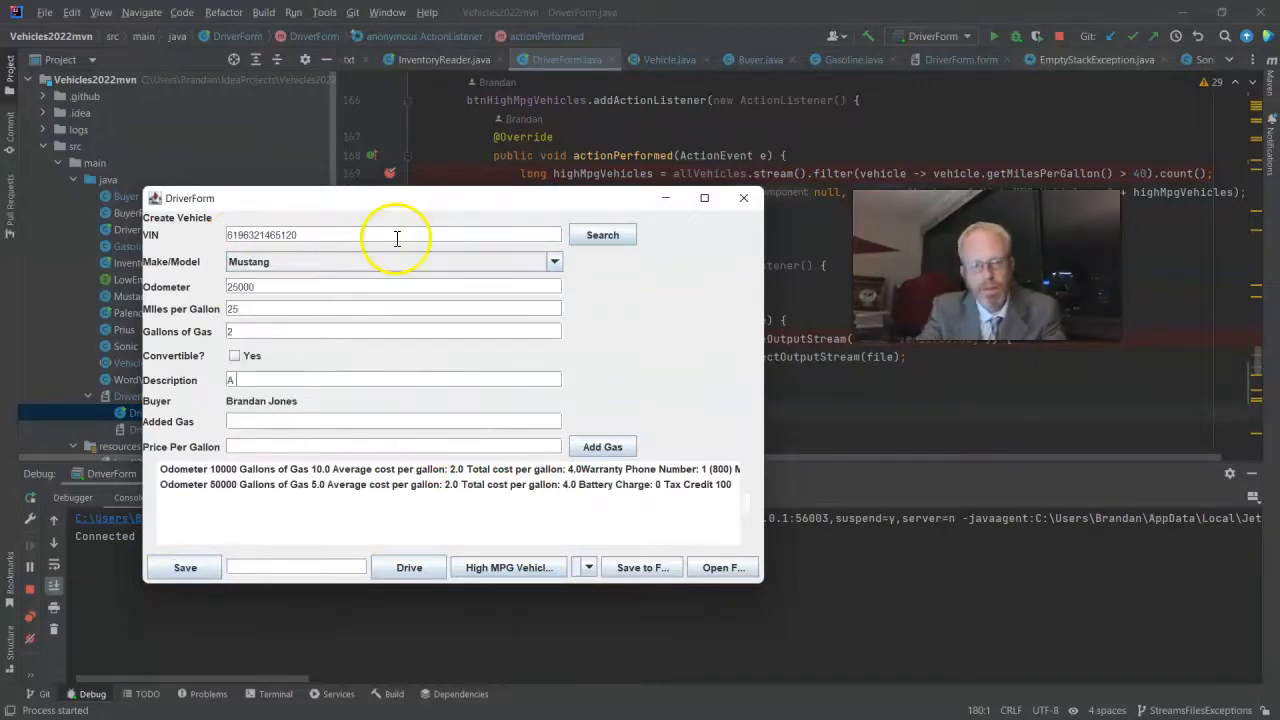
click(184, 567)
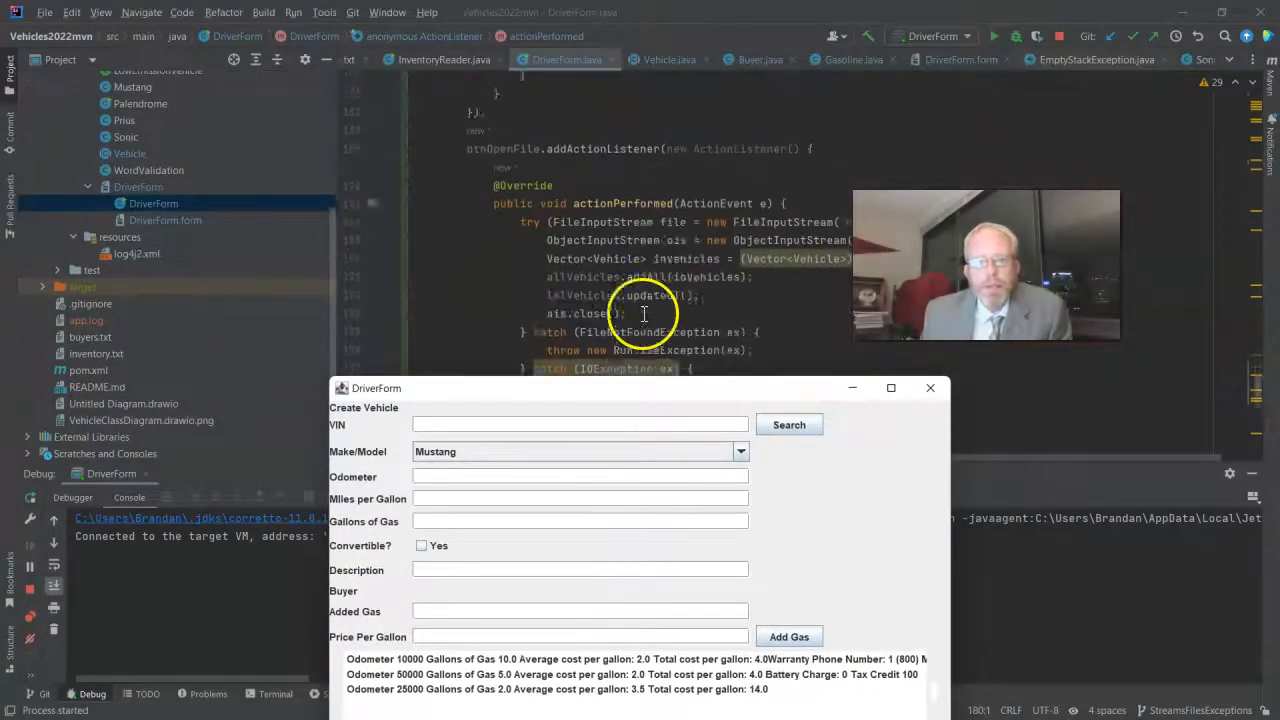
scroll(up, 3)
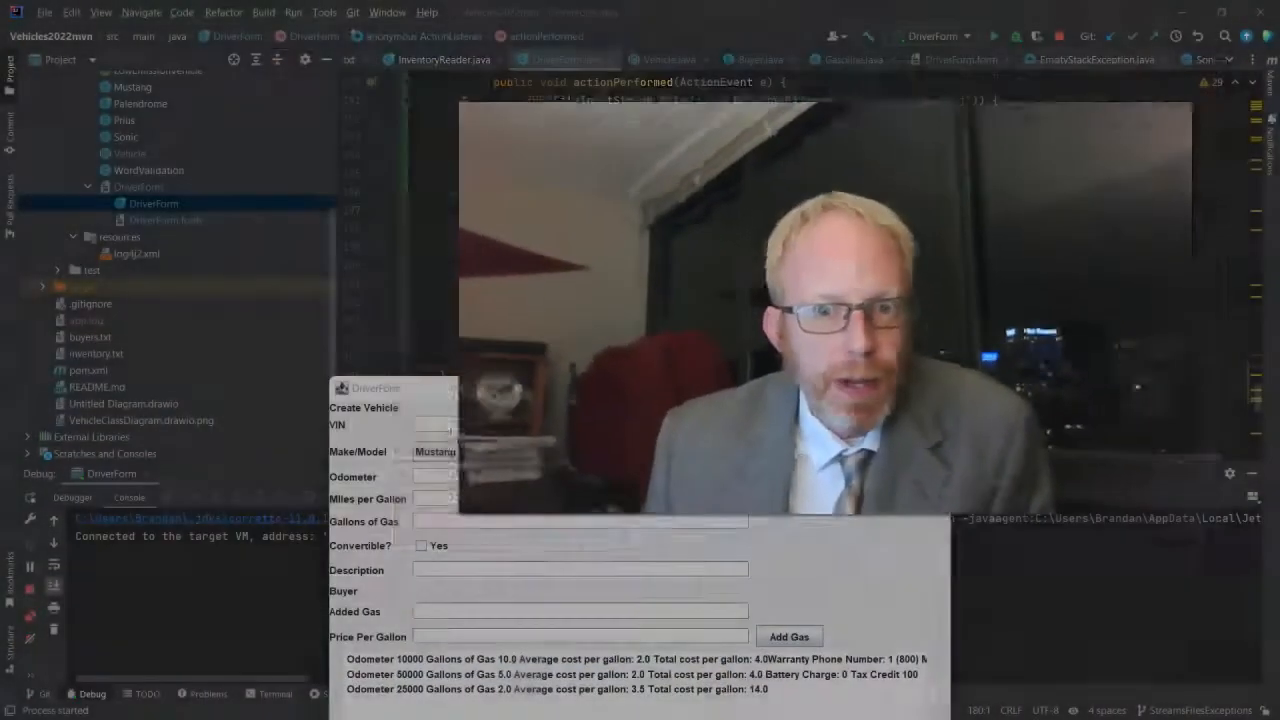
click(670, 393)
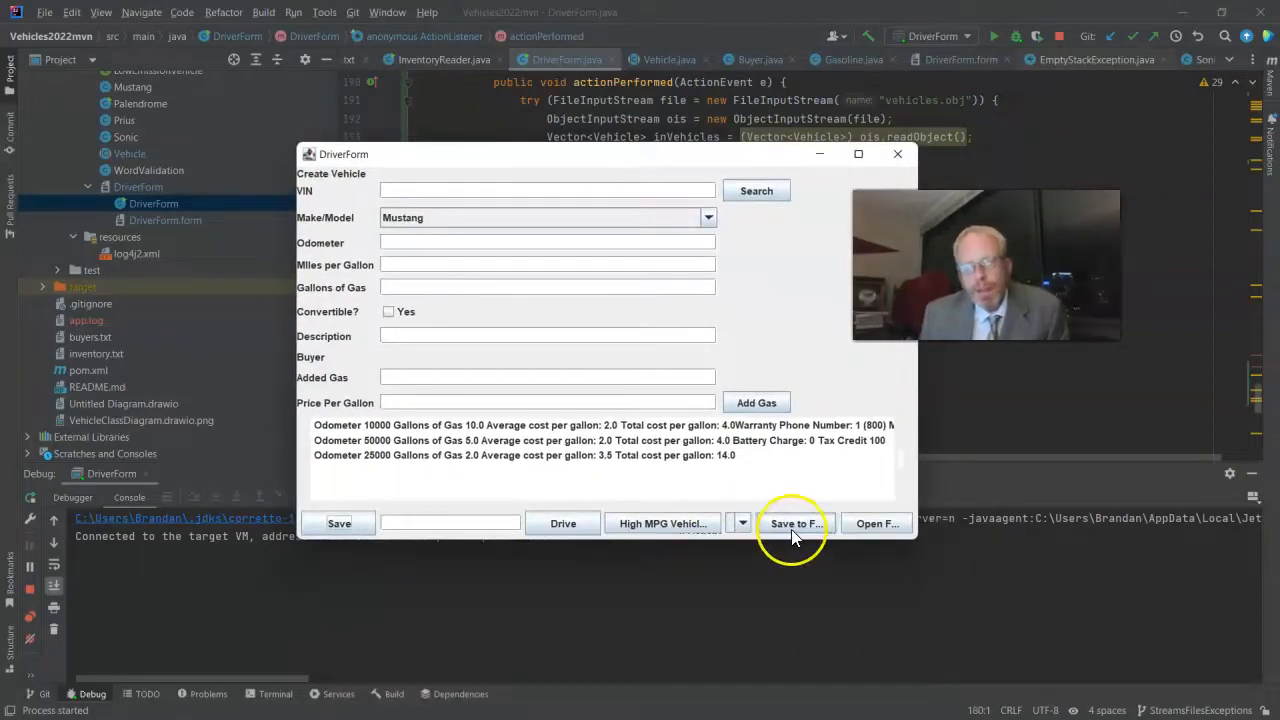
Step: Trigger Save to File and step over the code writing the vehicle list to the stream
click(795, 523)
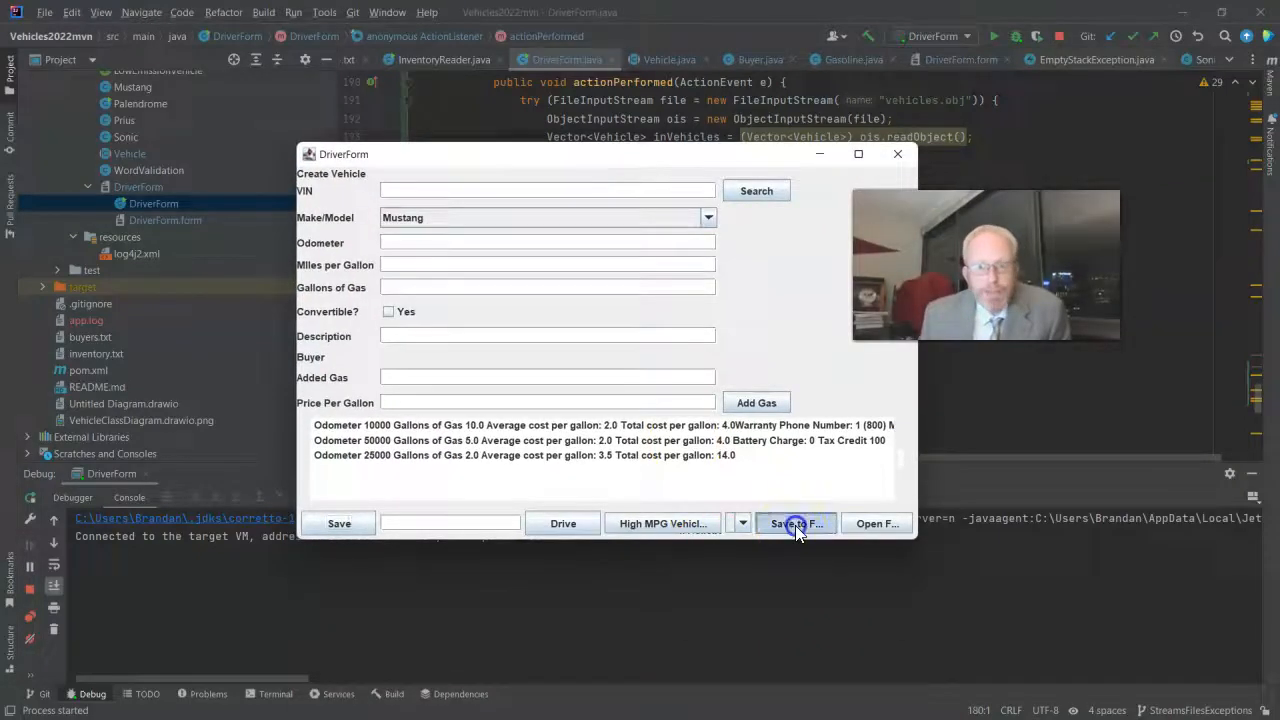
click(793, 523)
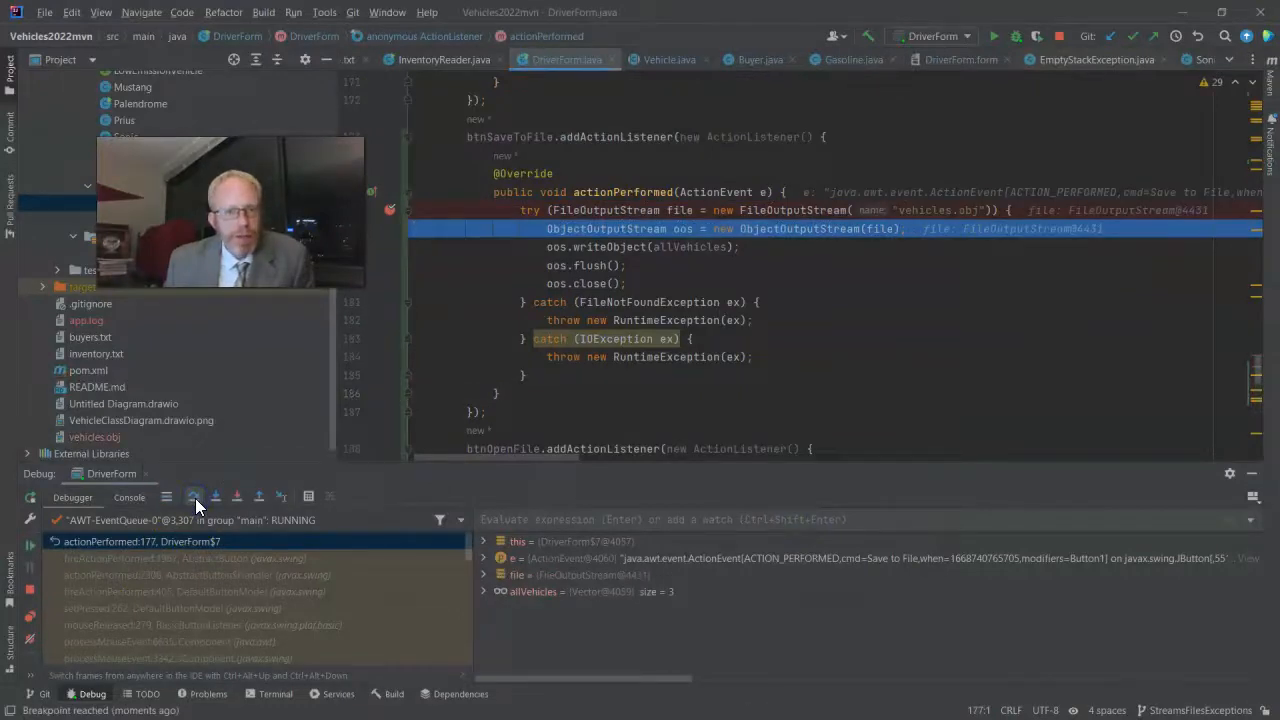
click(195, 496)
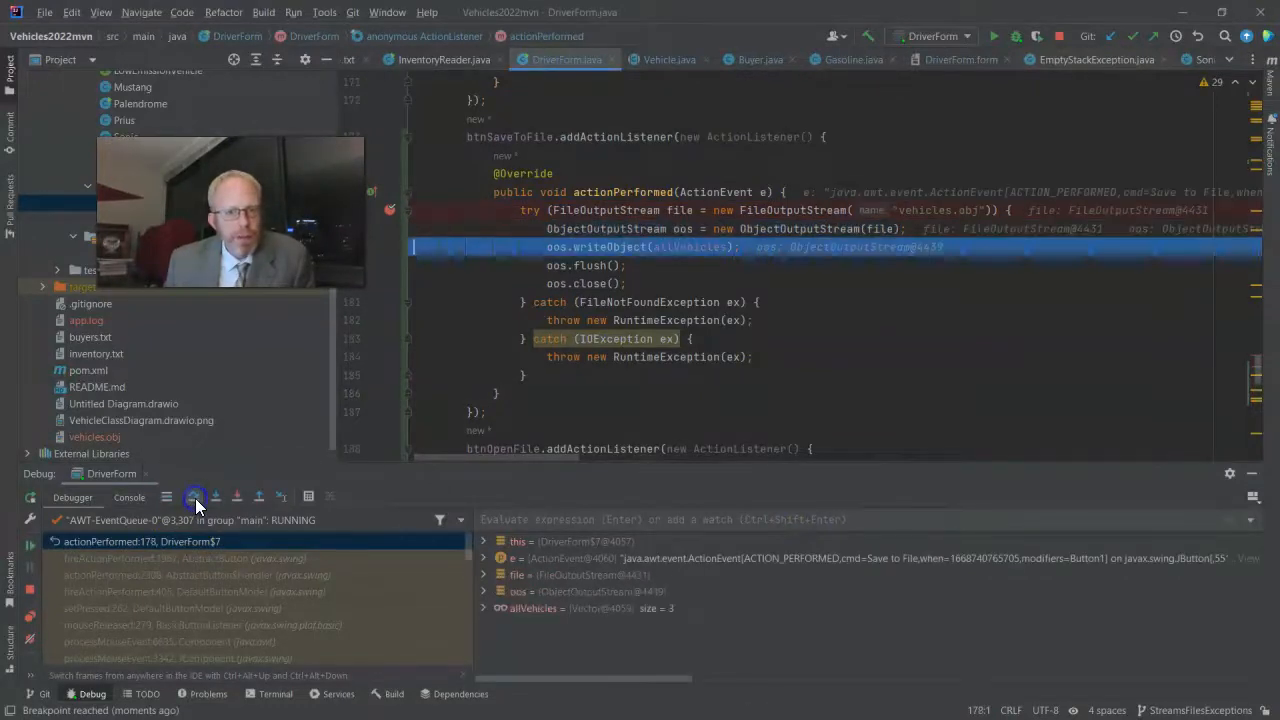
click(197, 497)
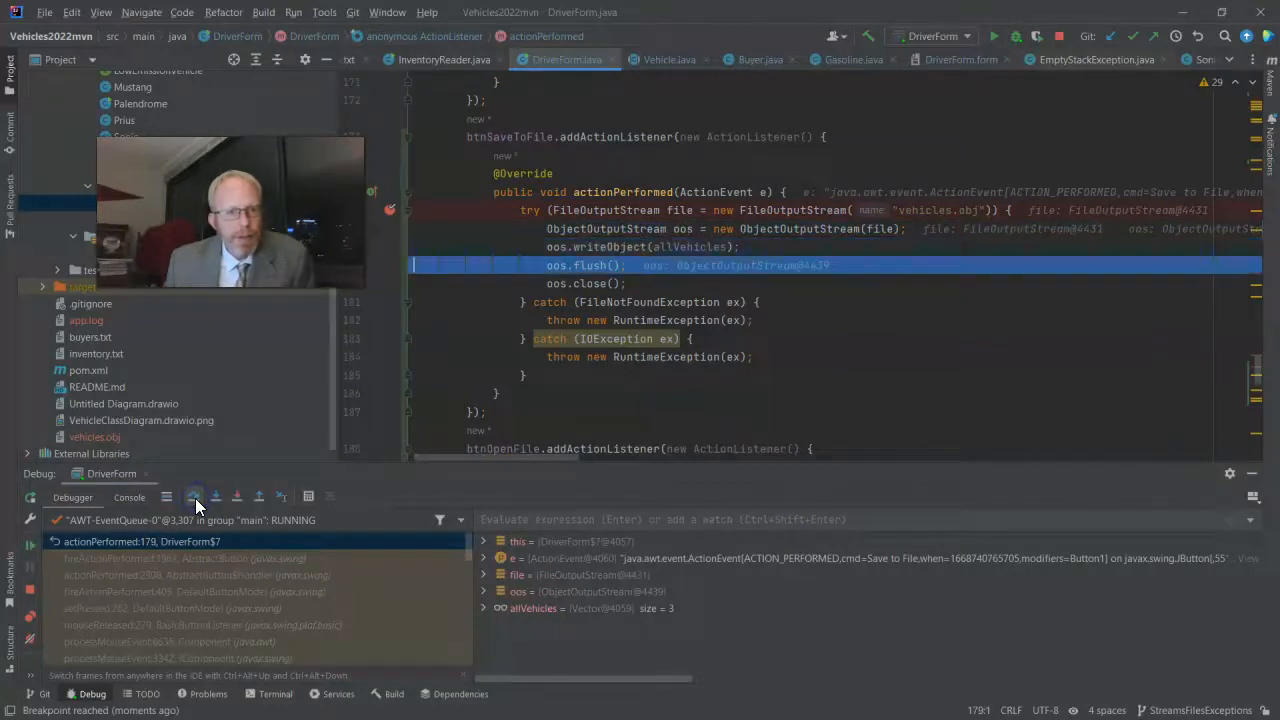
mouse_move(113, 450)
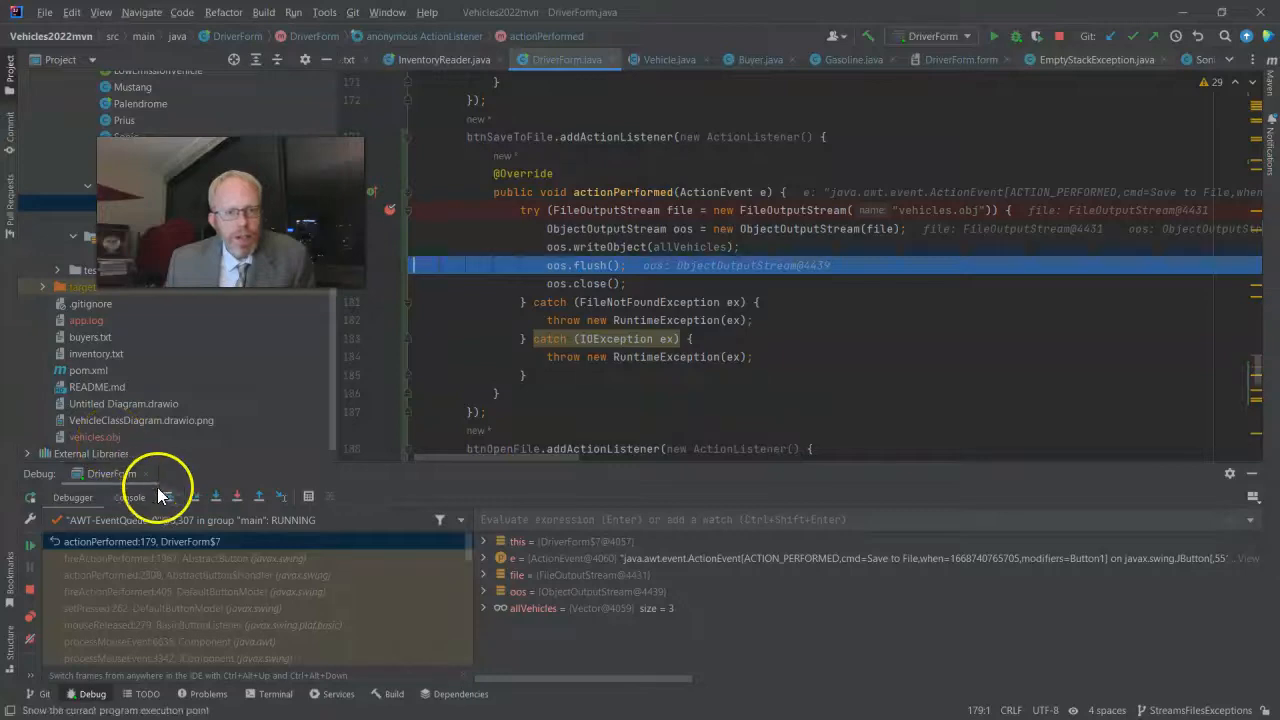
Step: Step past closing the stream, resume the program, and open vehicles.obj
click(237, 496)
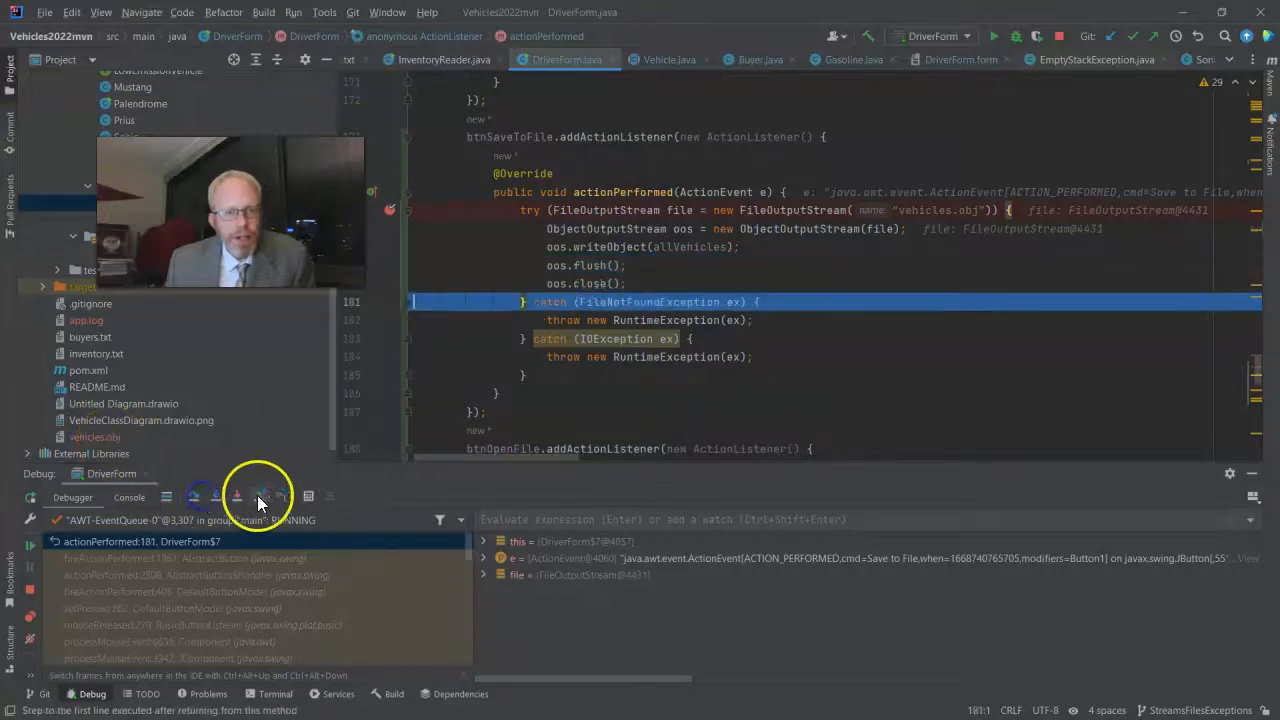
click(194, 496)
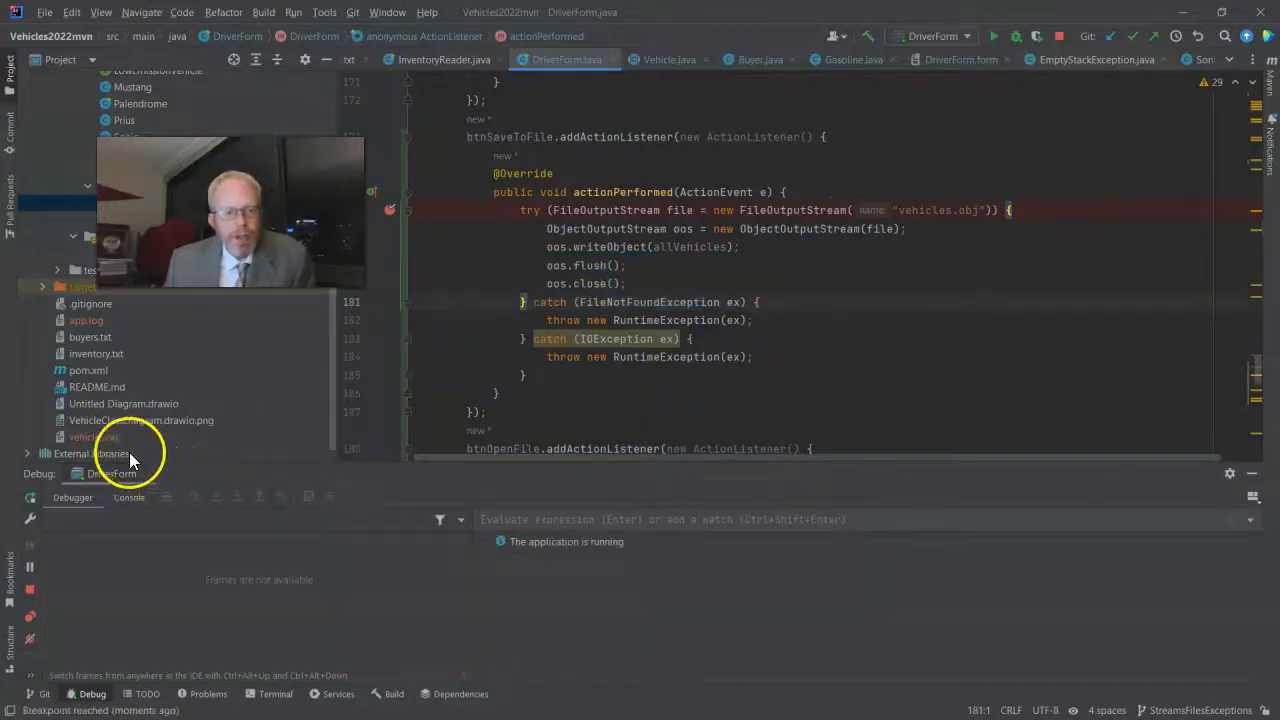
double_click(94, 437)
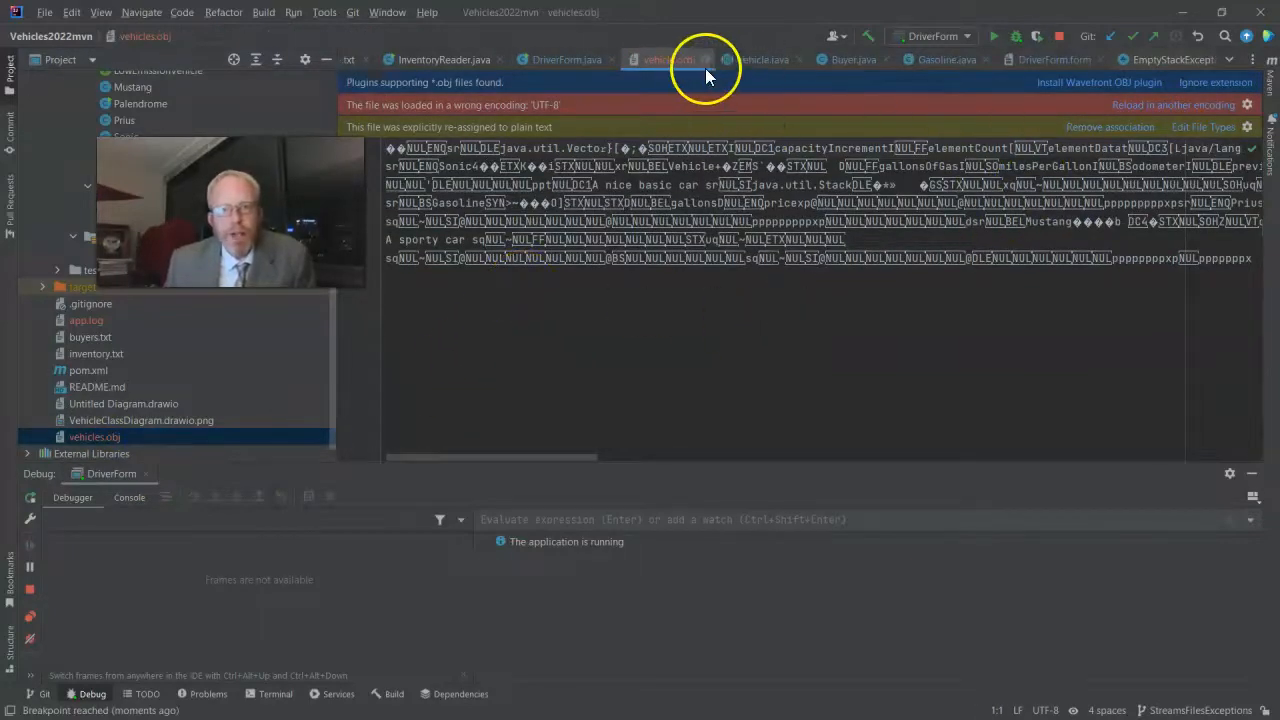
Step: Close the vehicles.obj tab and the DriverForm window, then relaunch DriverForm under the debugger
click(565, 59)
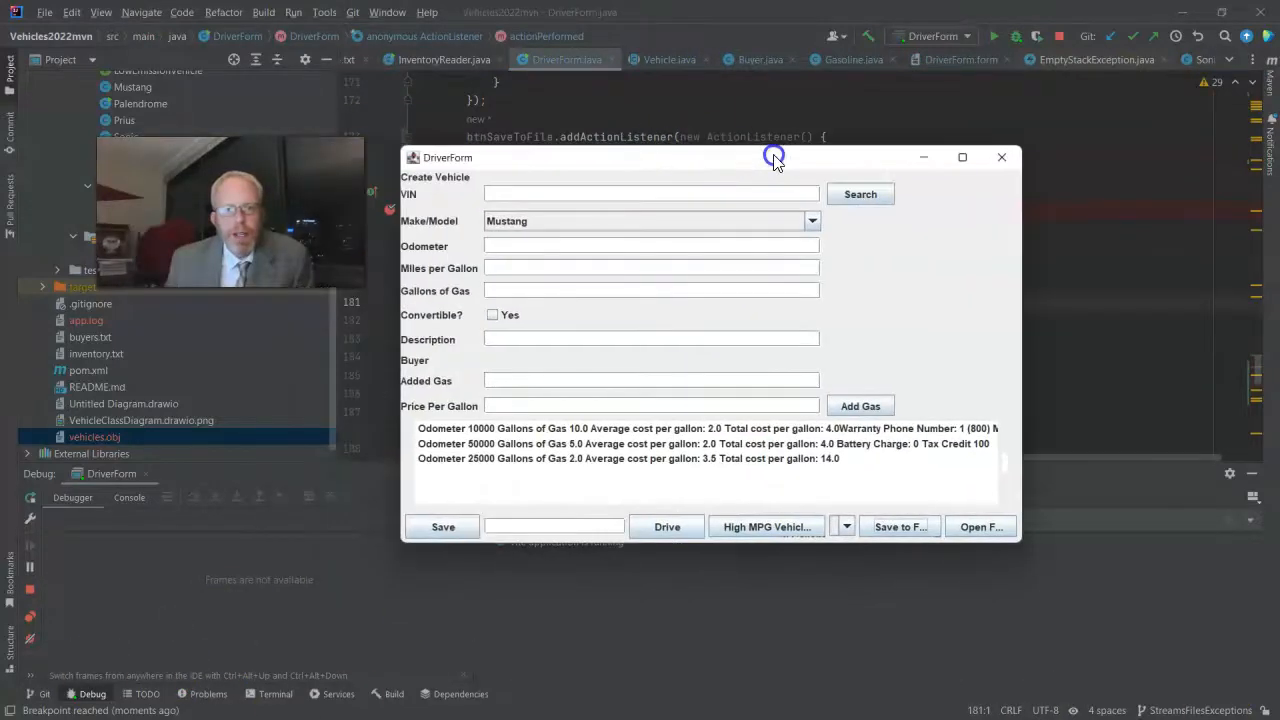
click(1001, 157)
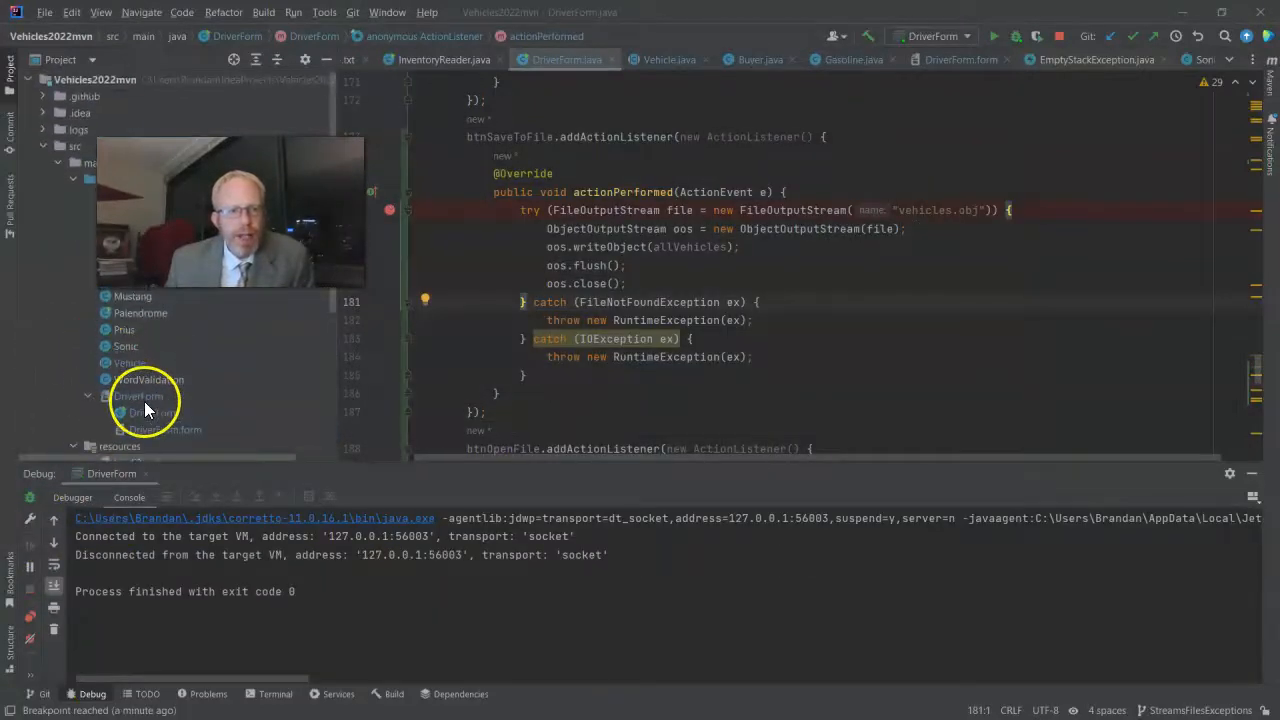
click(153, 412)
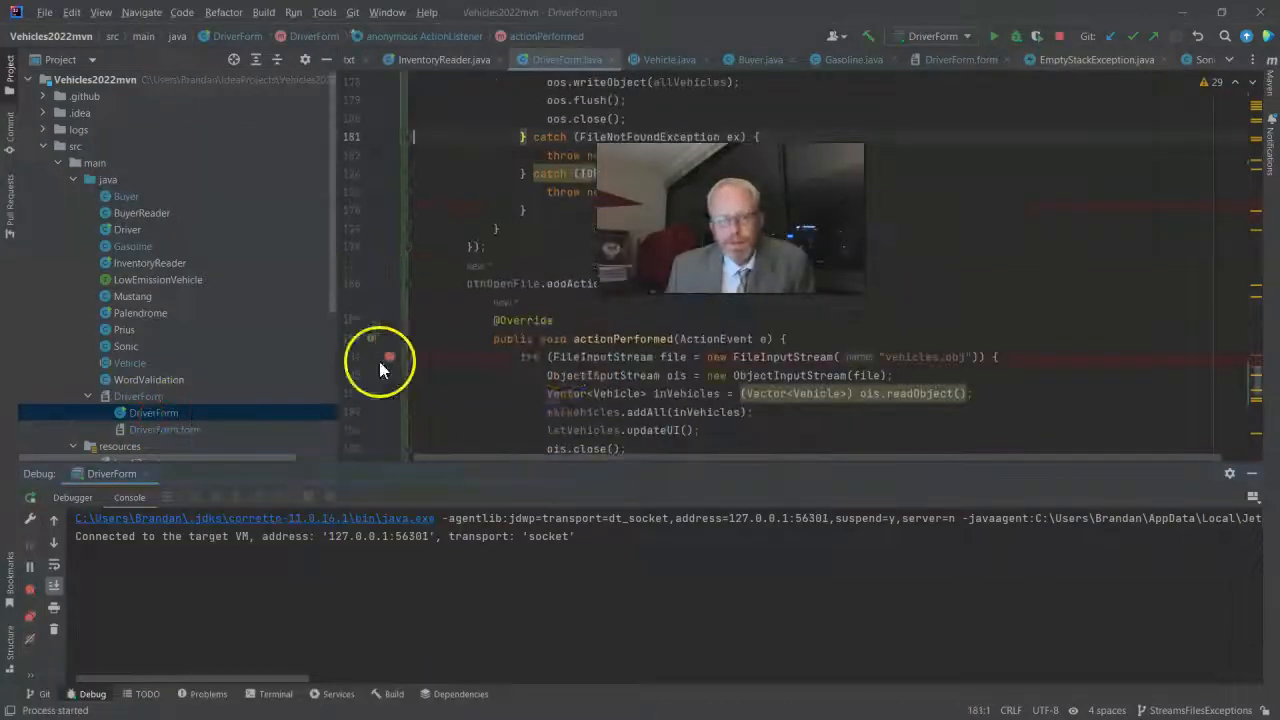
Step: Break at line 191, run Open File, step through loading vehicles.obj, then resume
click(992, 35)
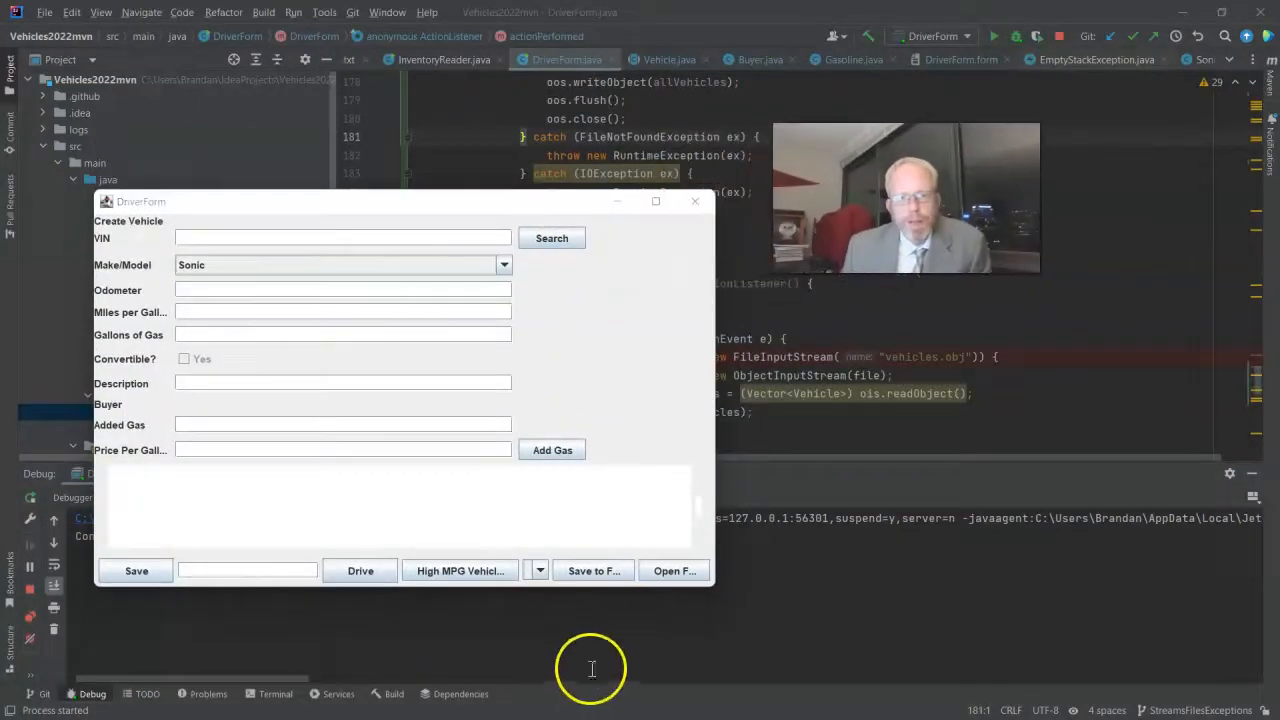
click(674, 571)
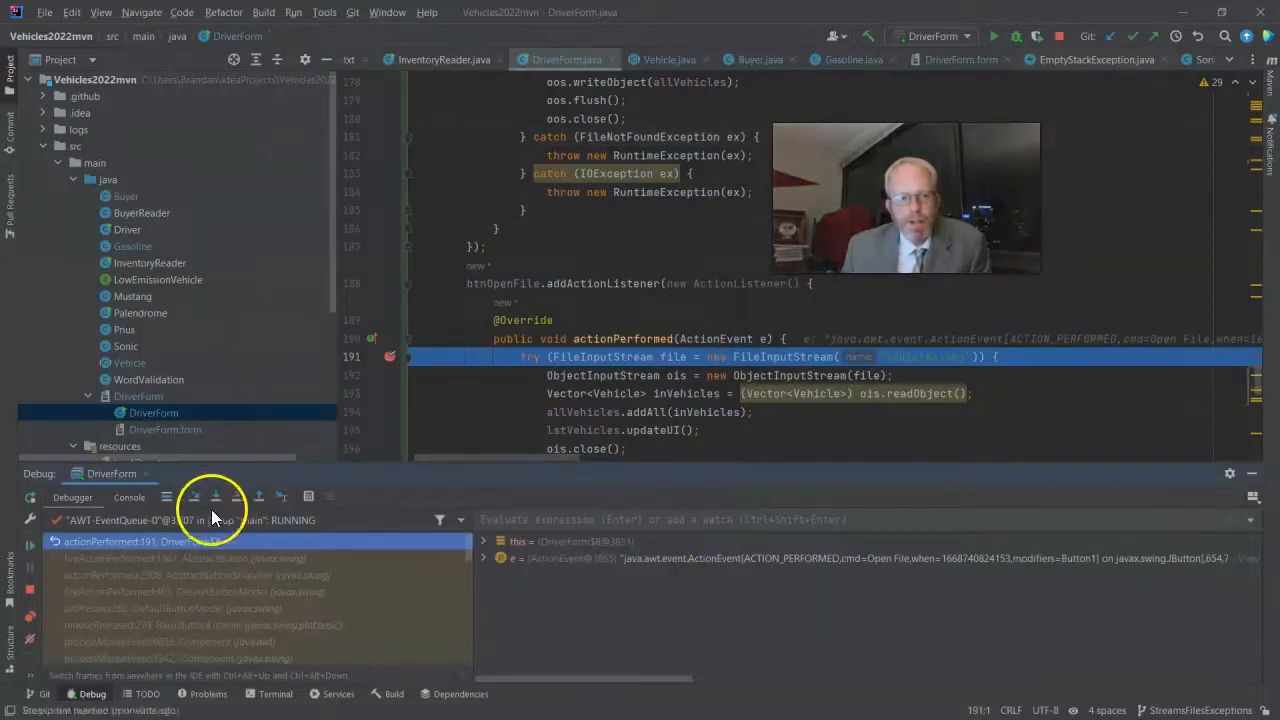
click(195, 497)
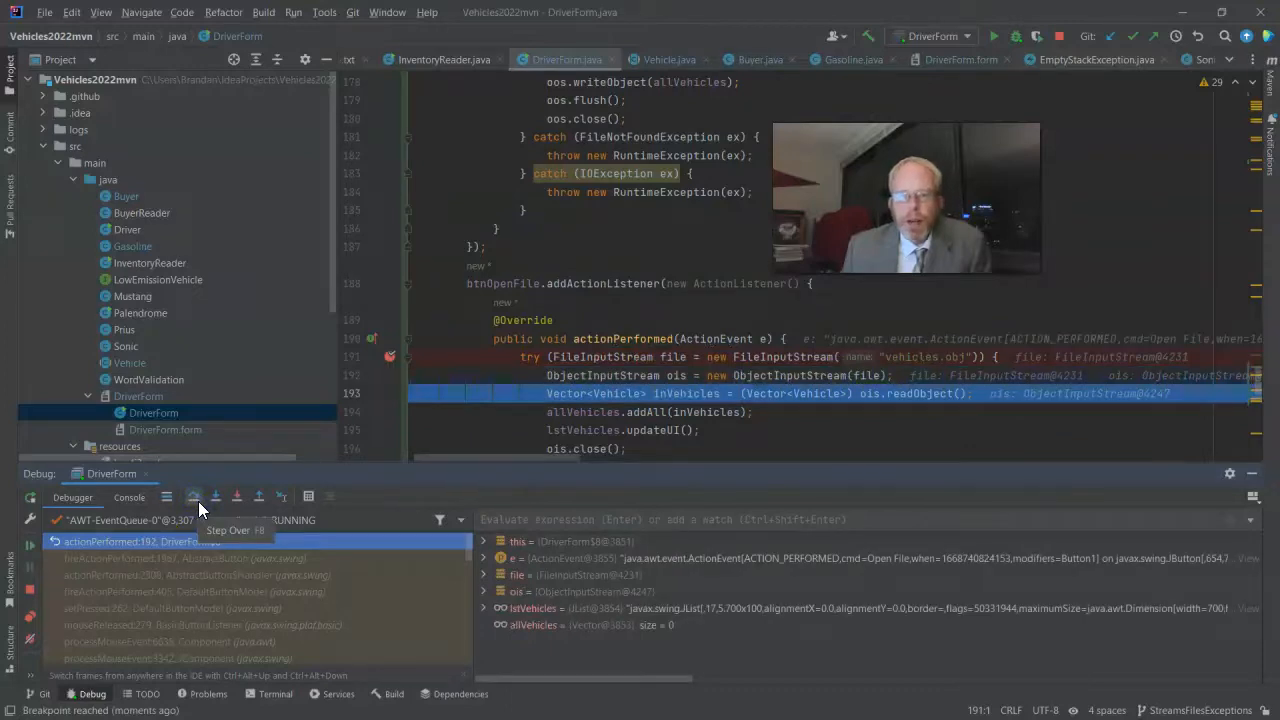
click(194, 496)
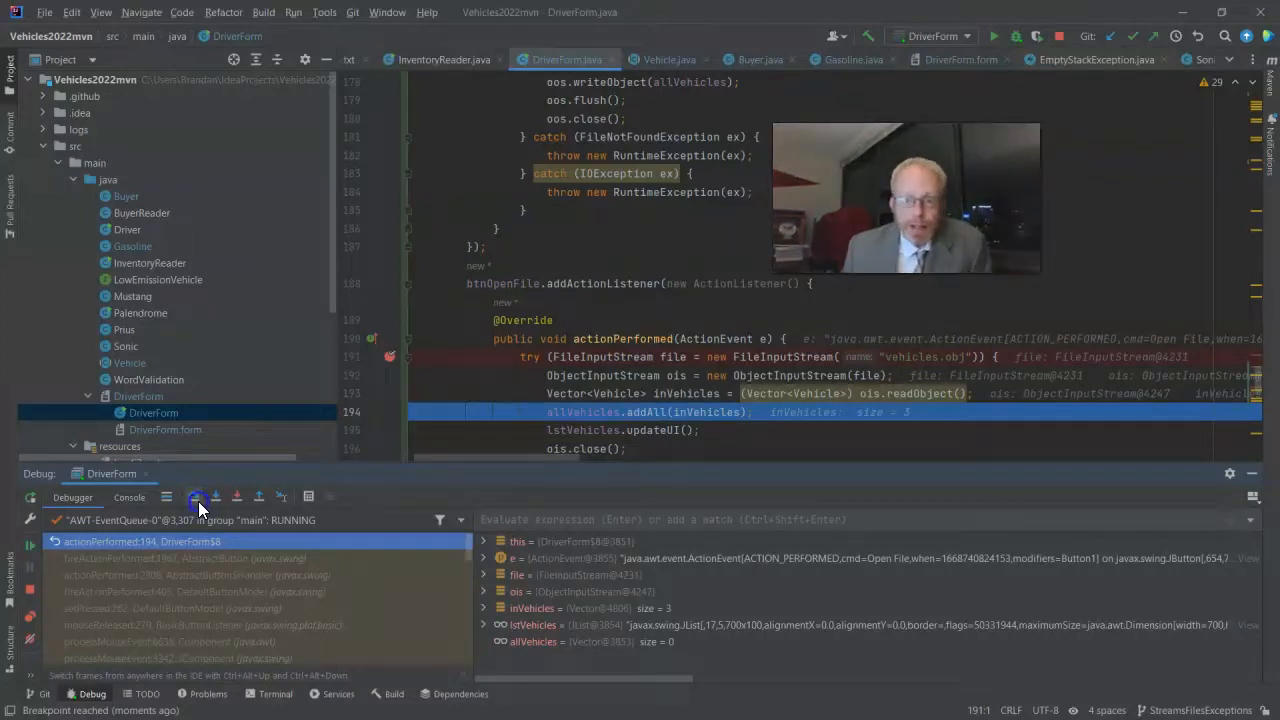
click(197, 497)
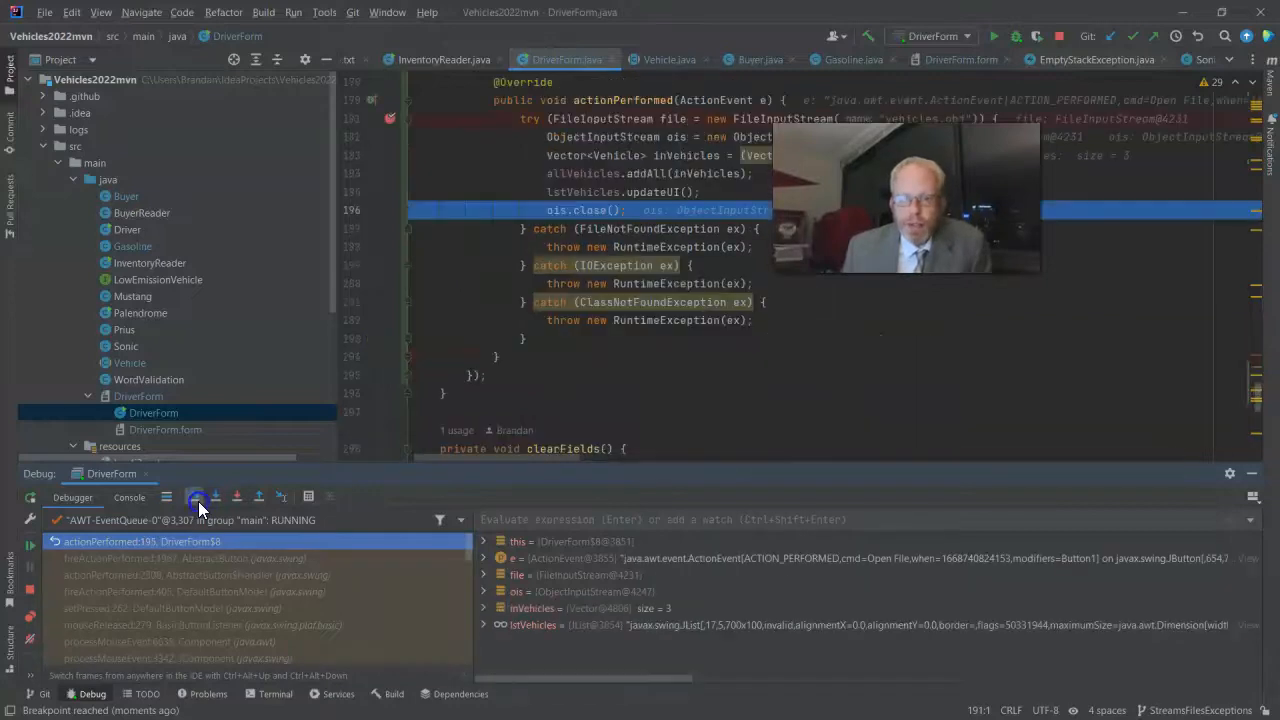
click(197, 497)
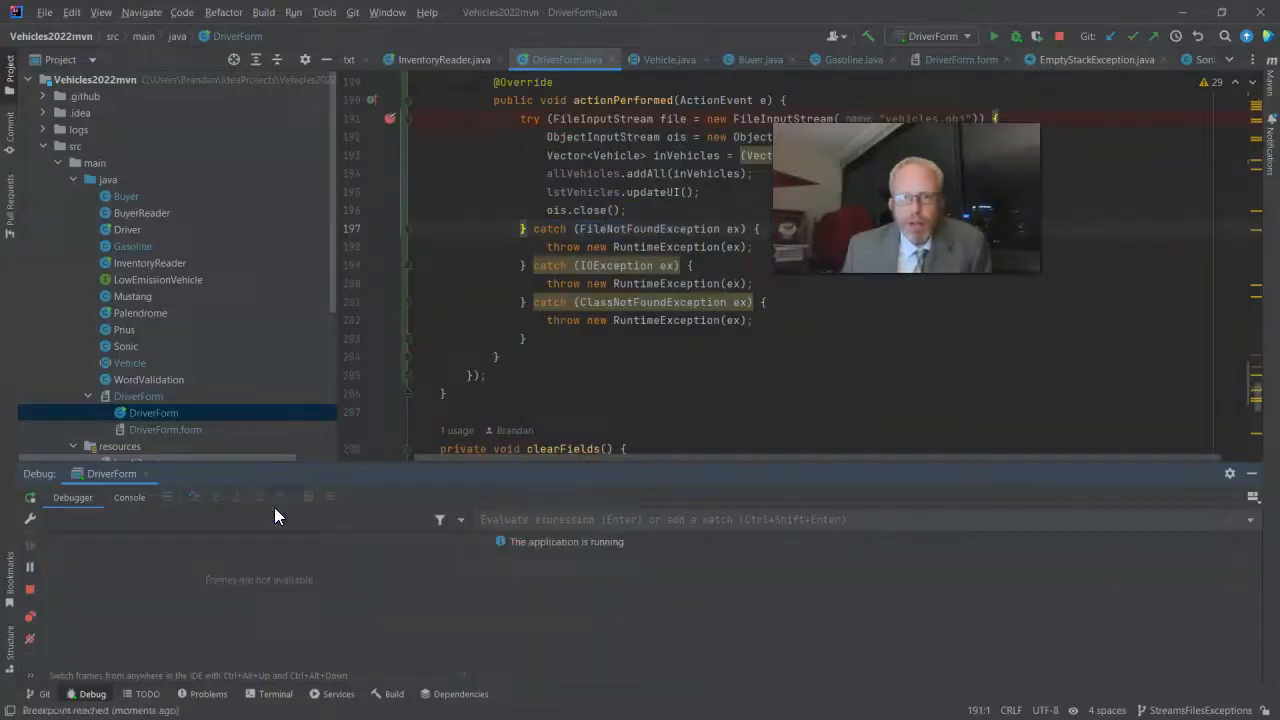
click(994, 36)
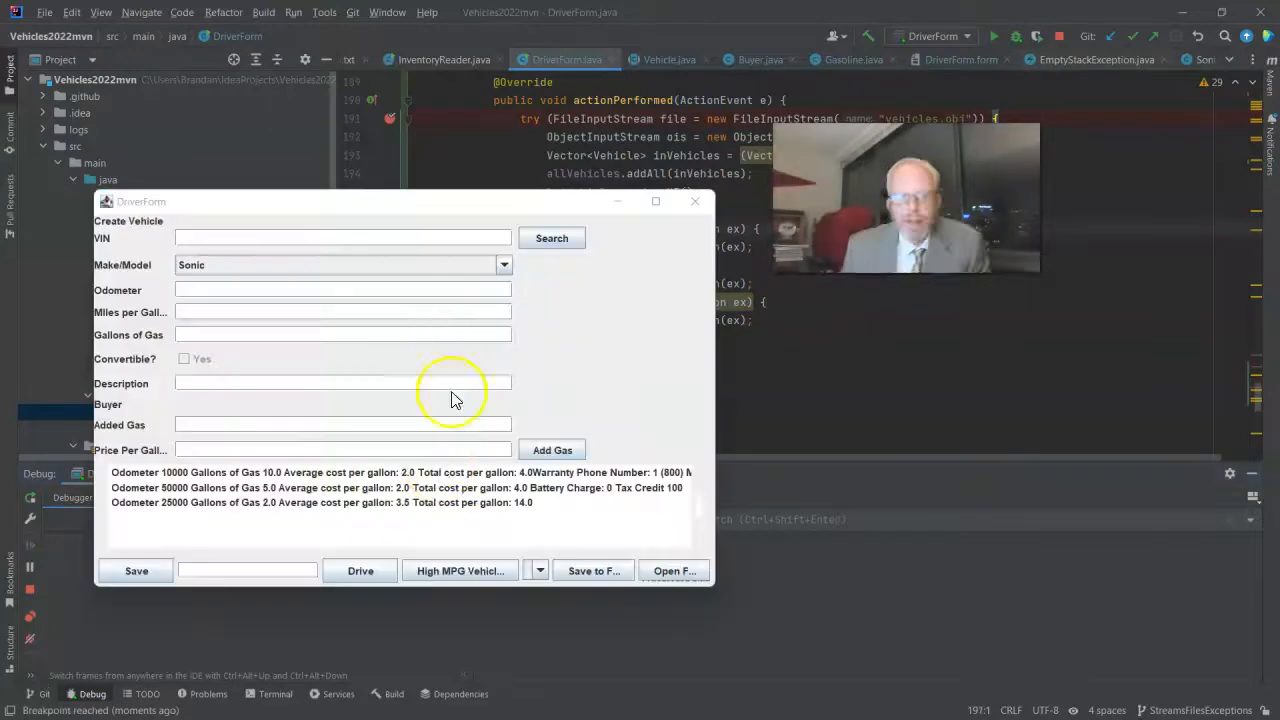
mouse_move(367, 443)
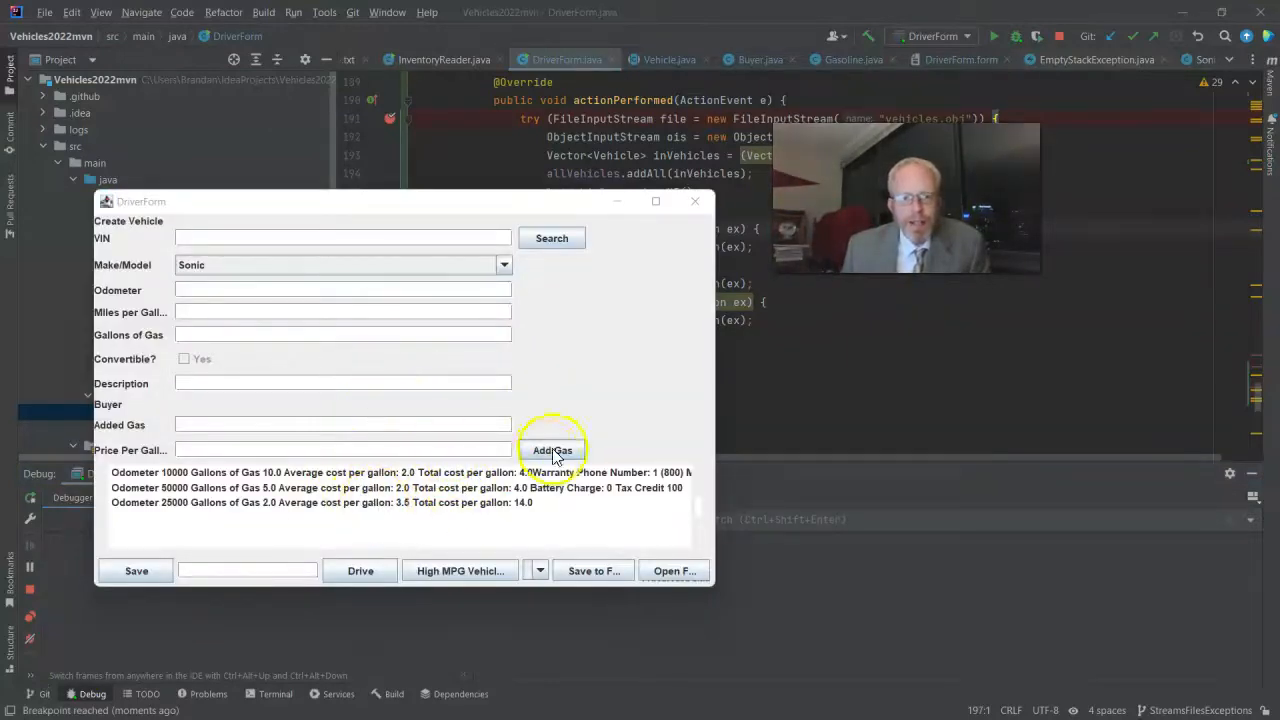
mouse_move(448, 520)
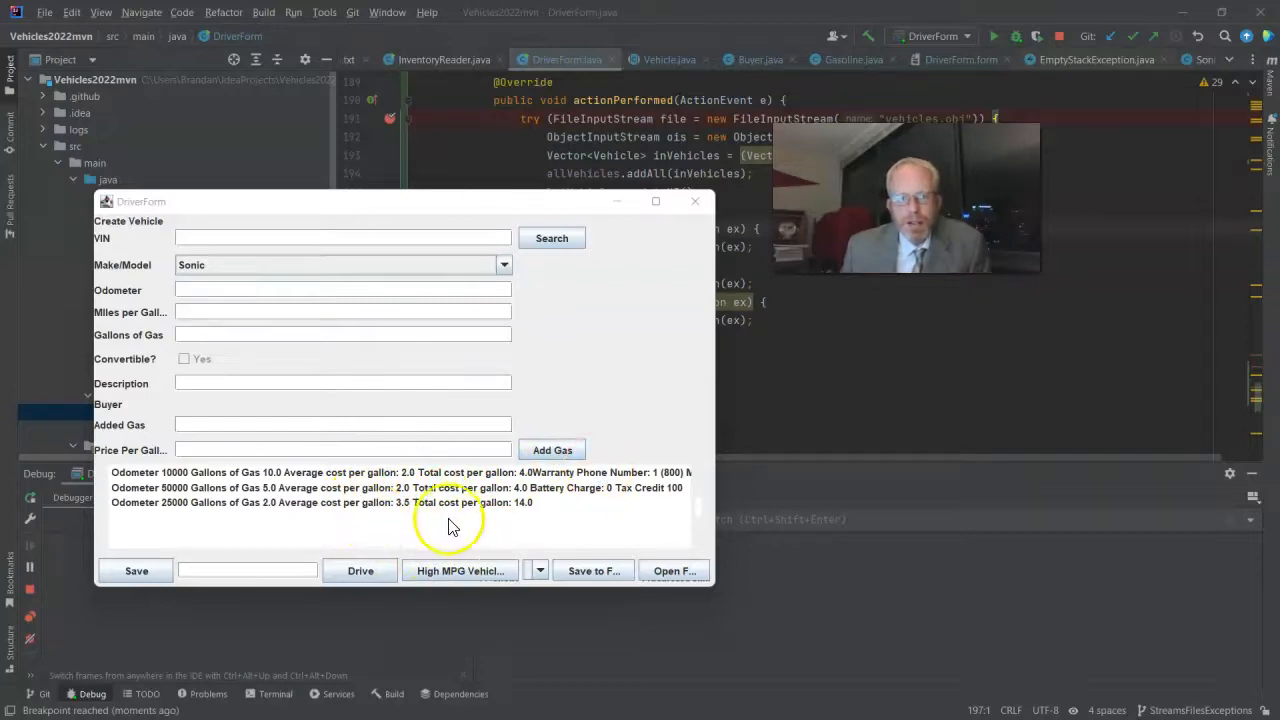